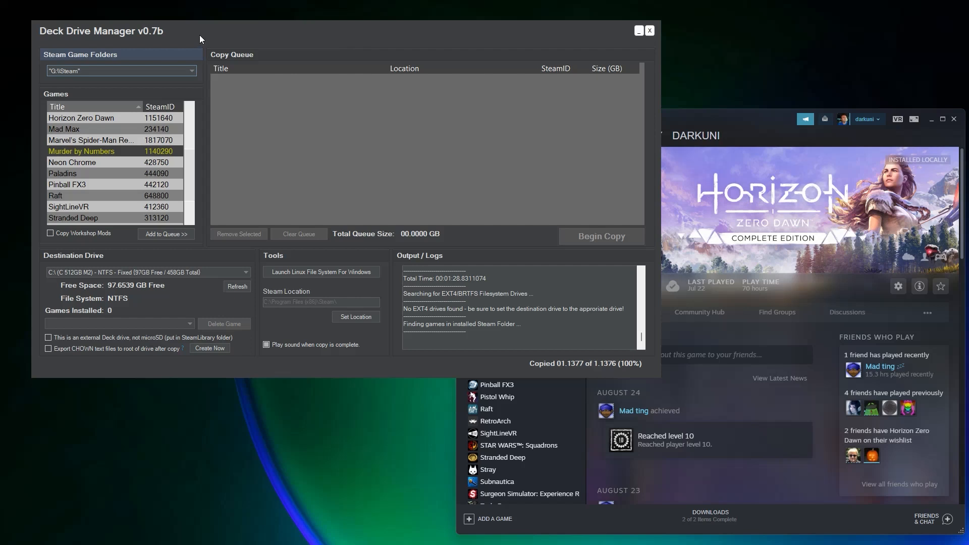
mouse_move(715, 124)
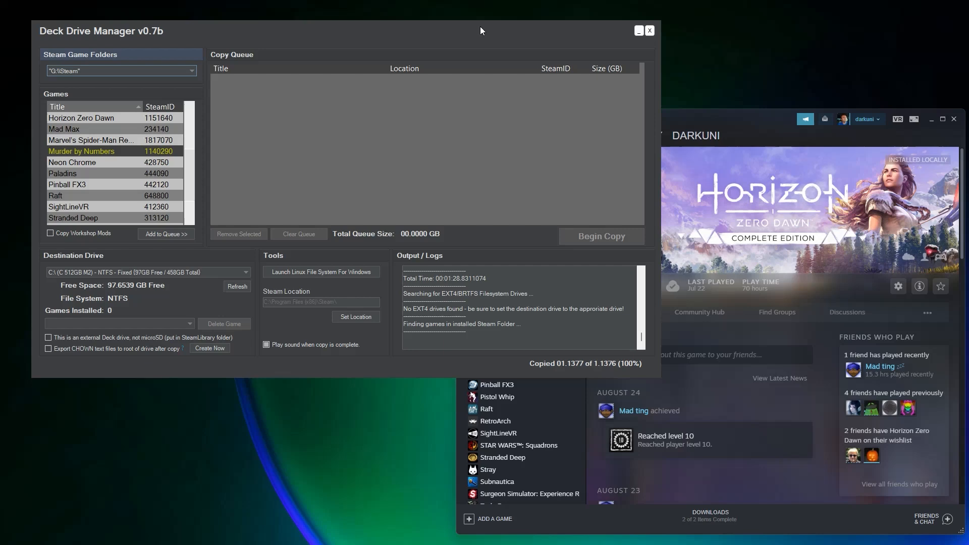
mouse_move(477, 374)
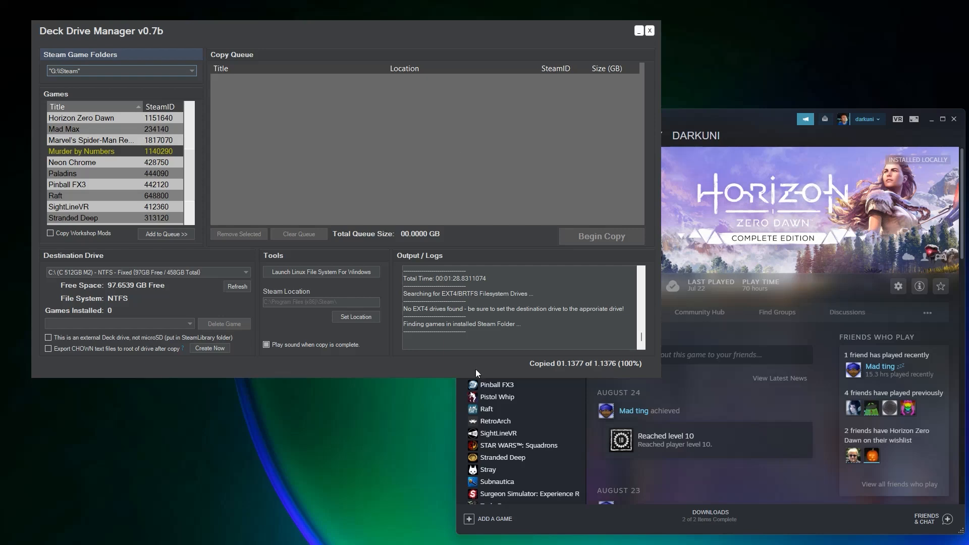
Launch Paragon's Linux File Systems tool, reposition its window, and view the unmounted 119 GB EXT4 volume
left_click(322, 271)
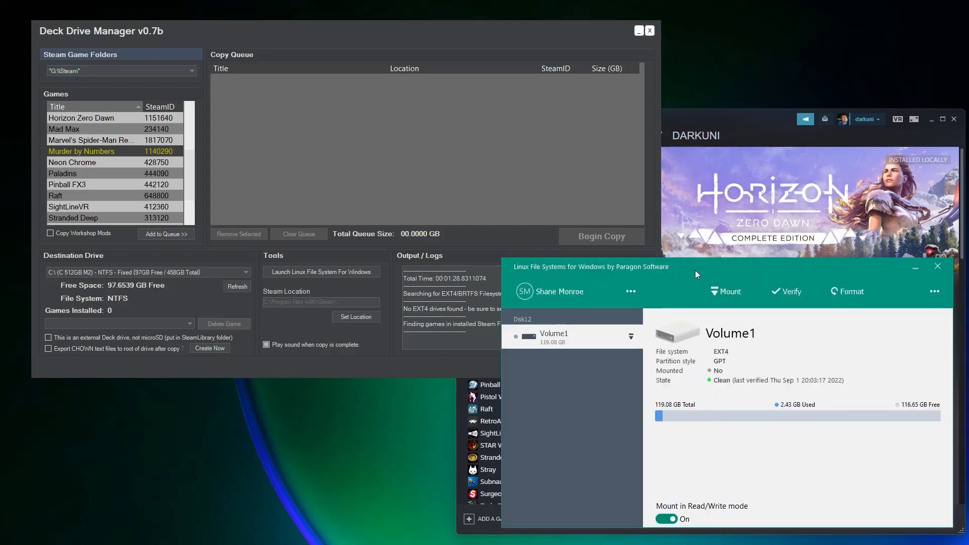
left_click_drag(696, 274, 436, 107)
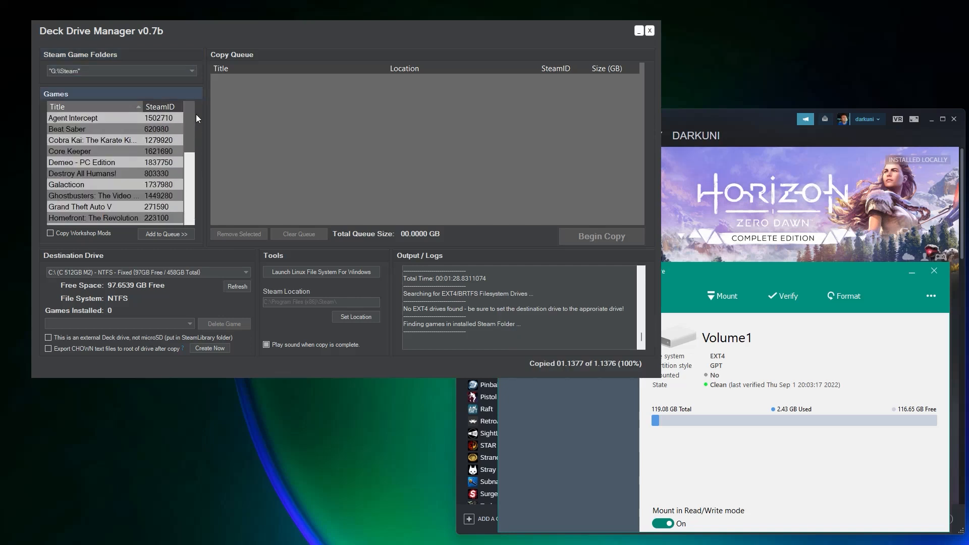
scroll("down", 3)
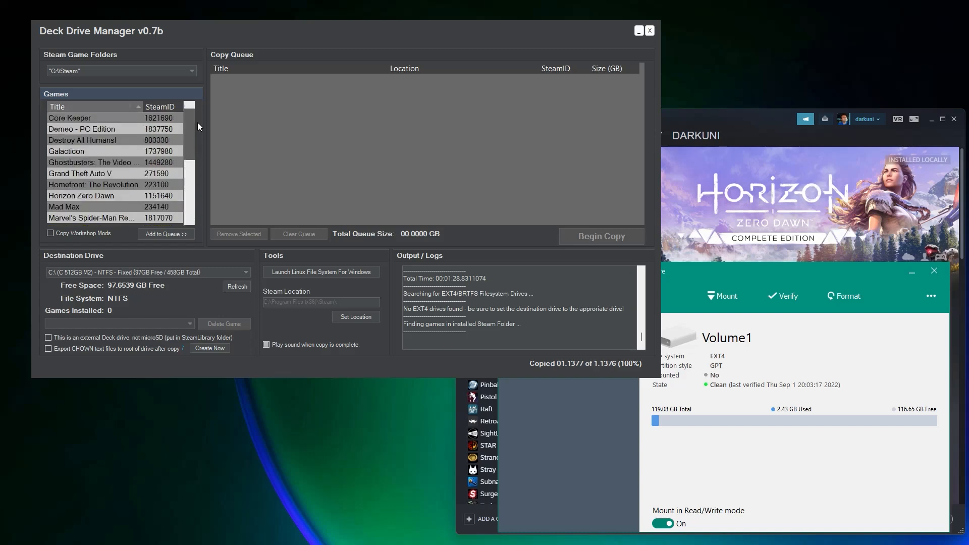
scroll("down", 3)
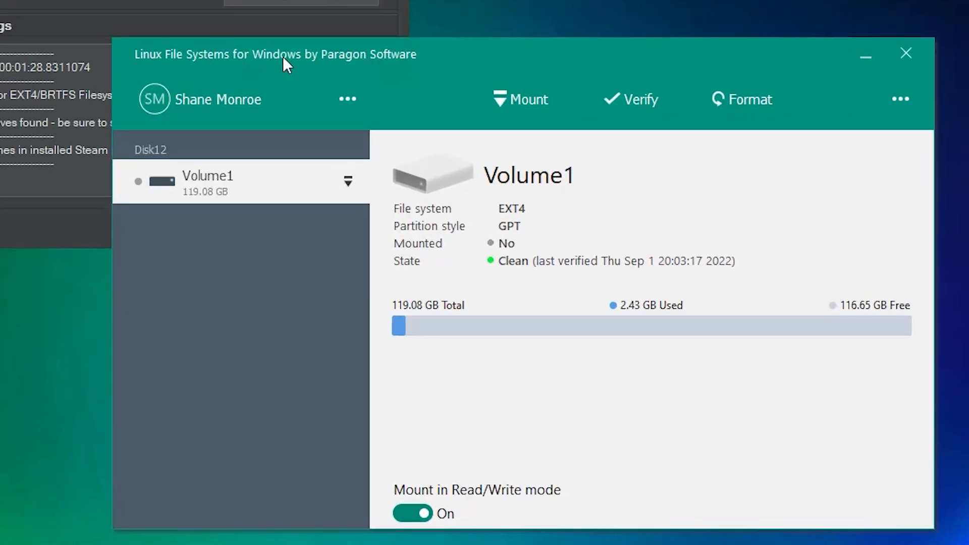
mouse_move(433, 63)
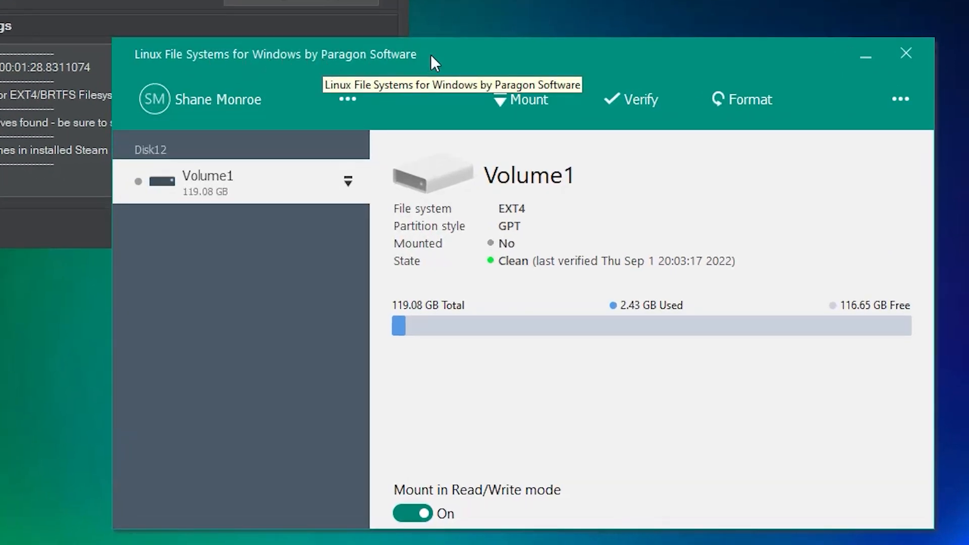
mouse_move(445, 64)
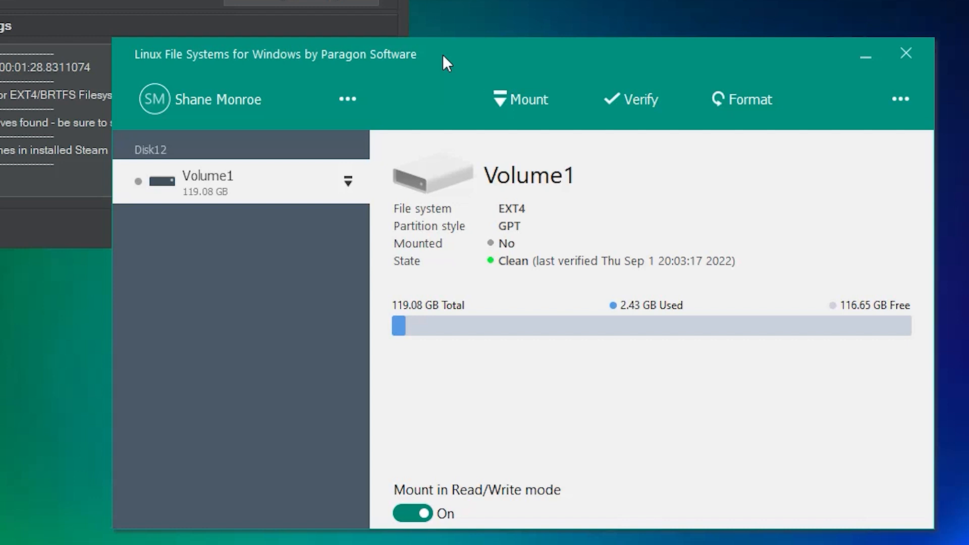
mouse_move(389, 99)
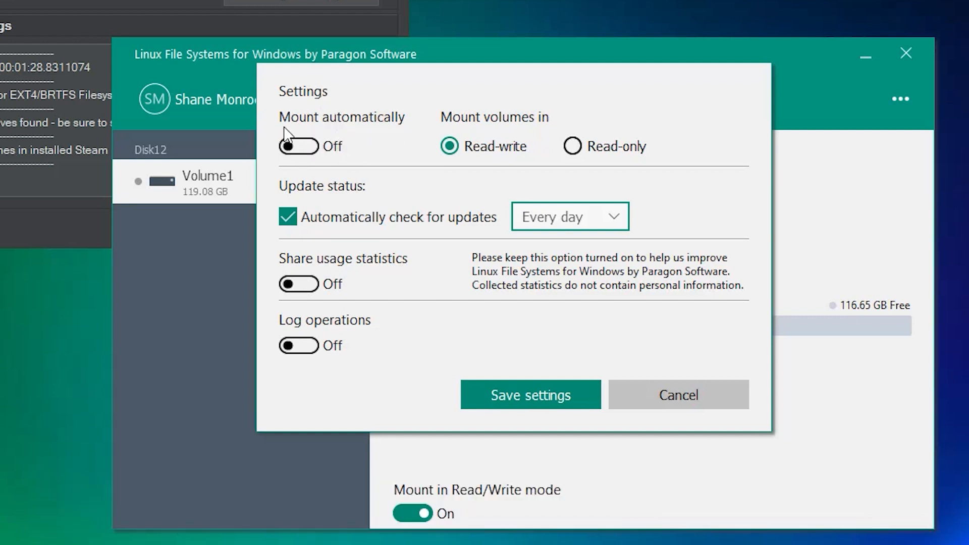
left_click(679, 395)
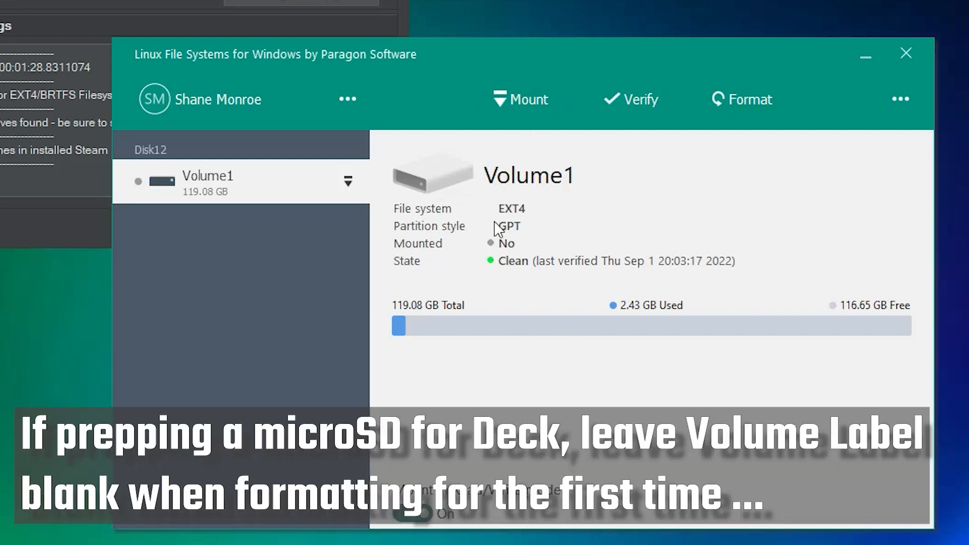
mouse_move(525, 104)
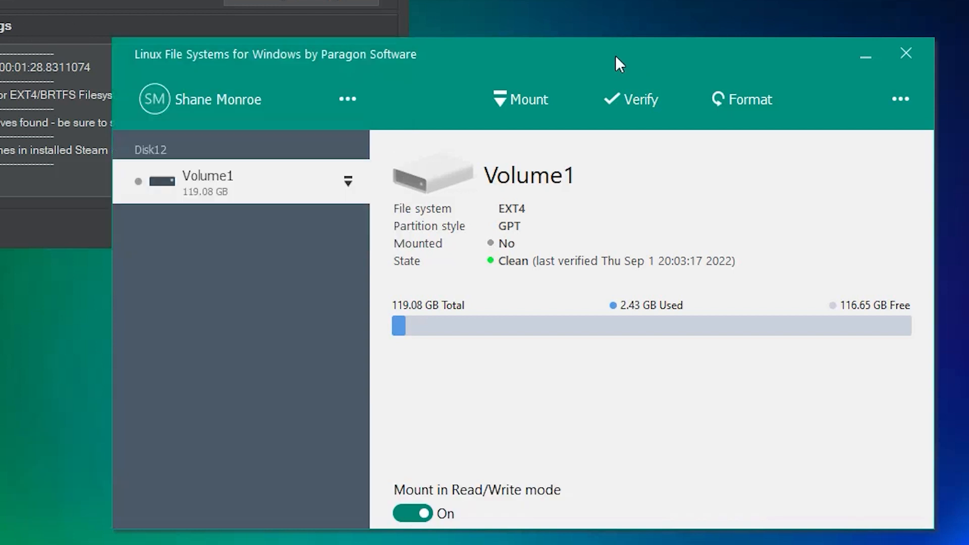
mouse_move(599, 58)
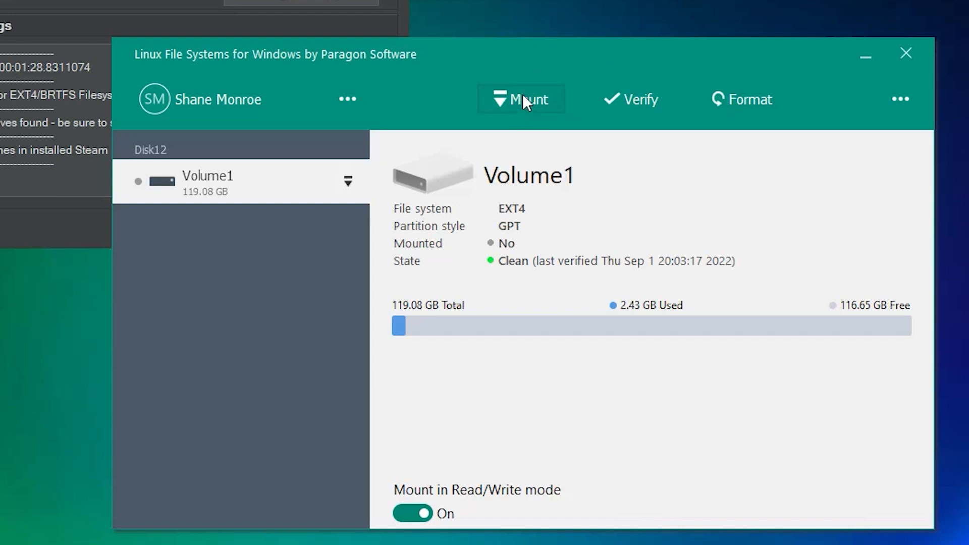
mouse_move(514, 126)
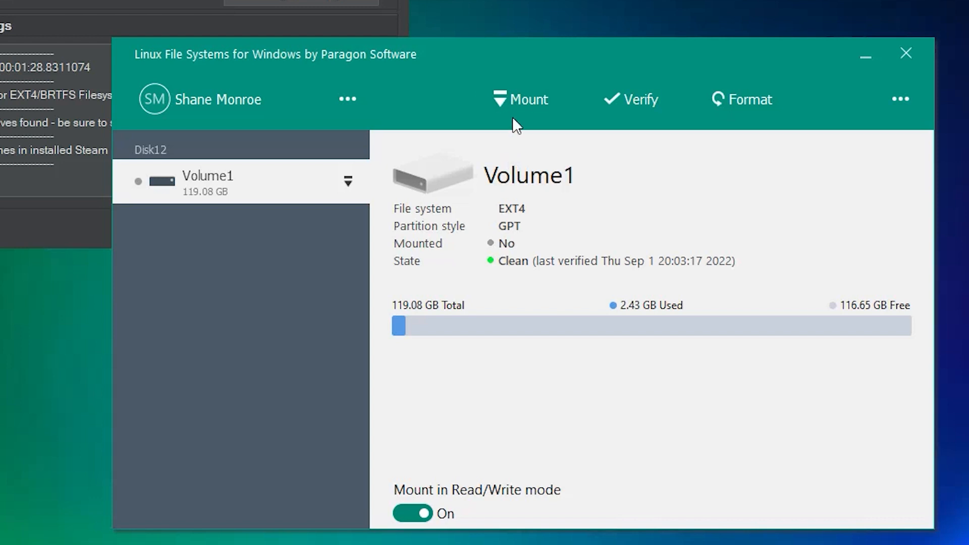
Begin mounting Volume1 in read-write mode as drive K:
left_click(527, 99)
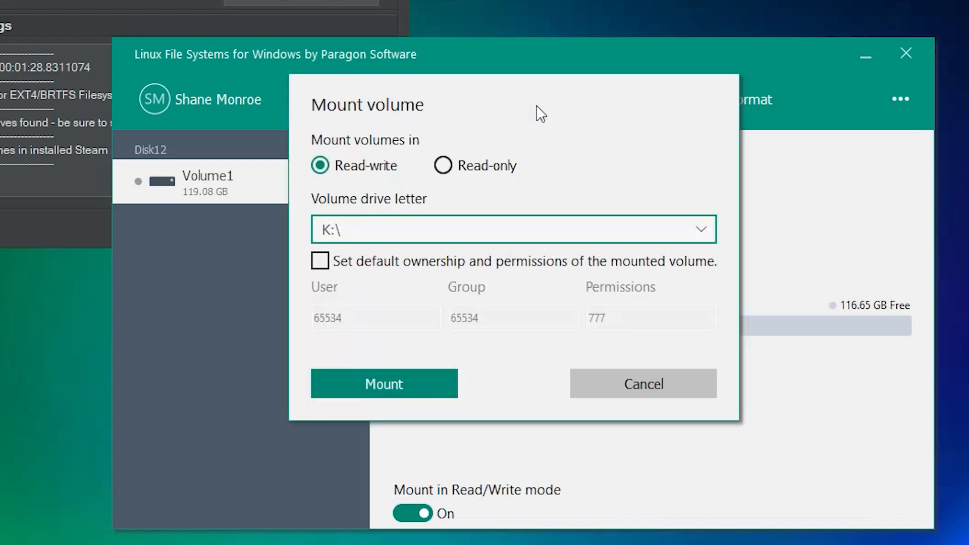
mouse_move(359, 174)
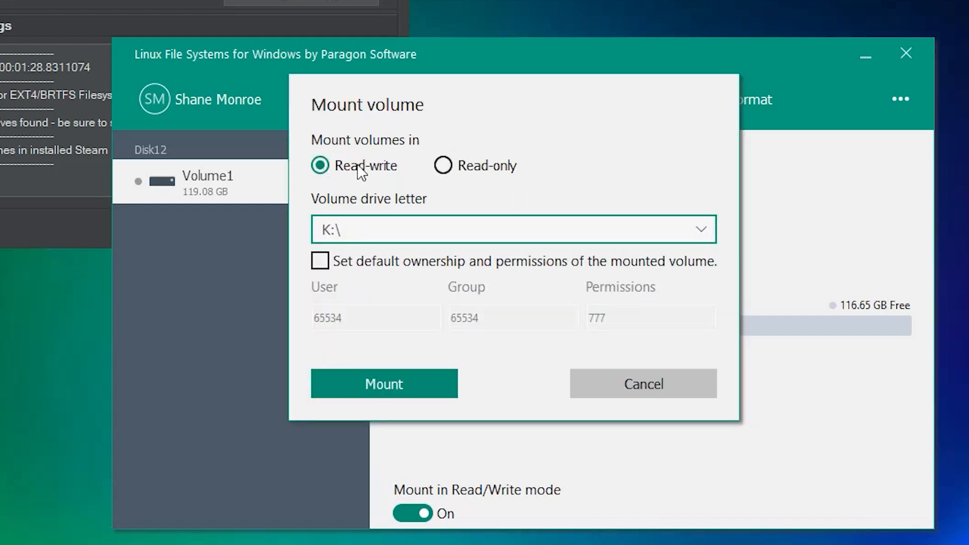
mouse_move(303, 182)
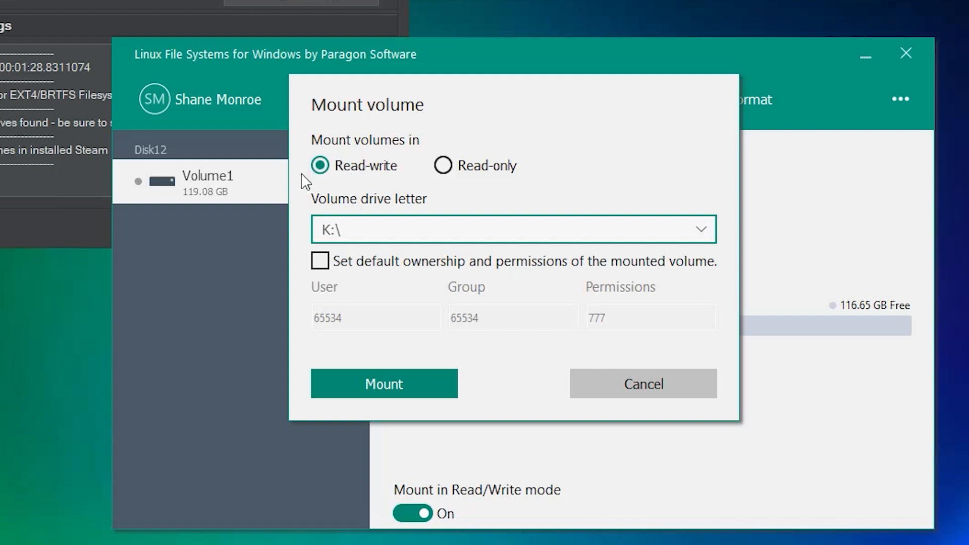
mouse_move(377, 276)
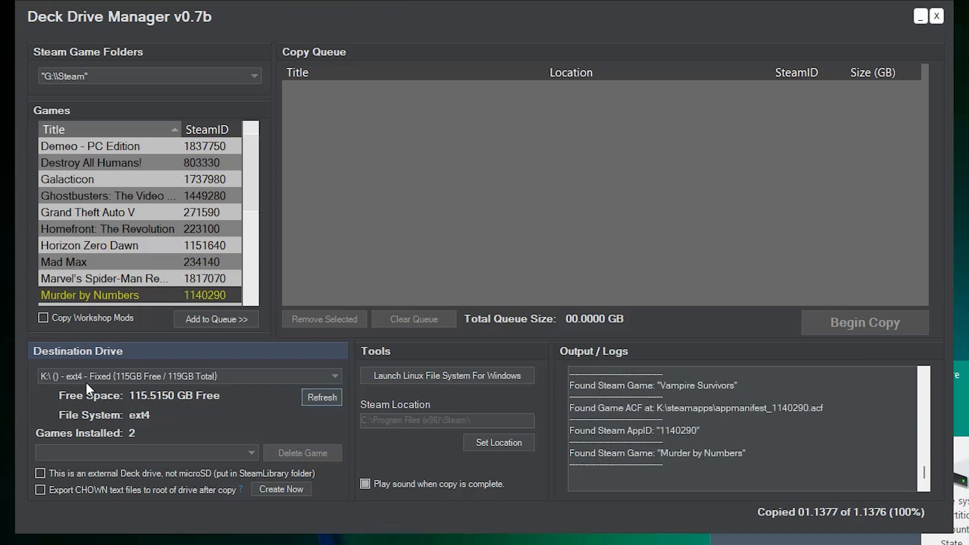
mouse_move(74, 382)
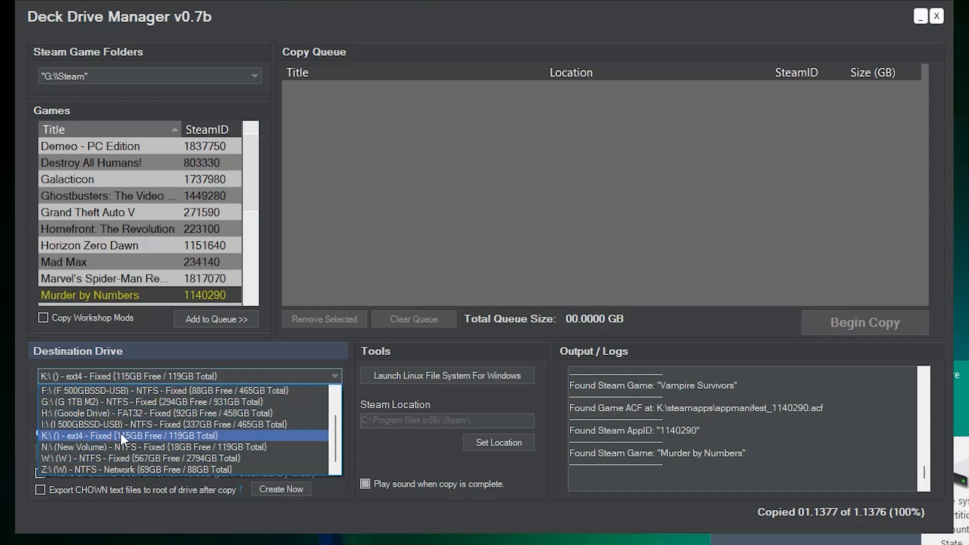
Select K:\ ext4 as destination, showing 115.5 GB free and 2 games installed
left_click(128, 436)
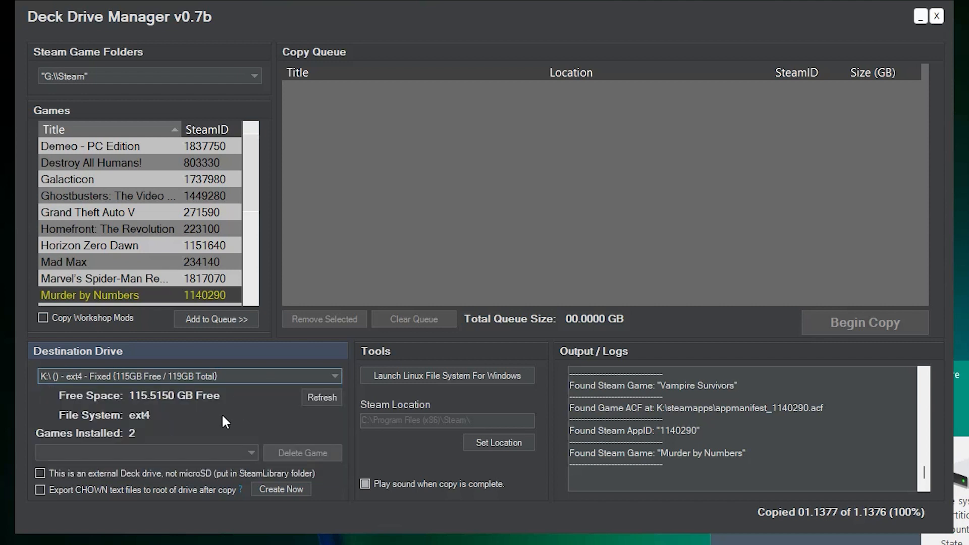
mouse_move(177, 406)
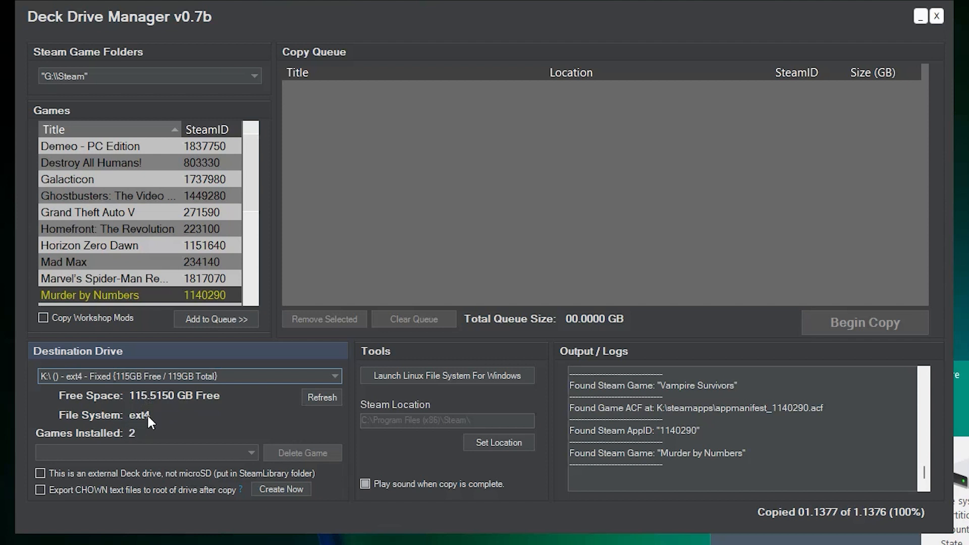
left_click(250, 453)
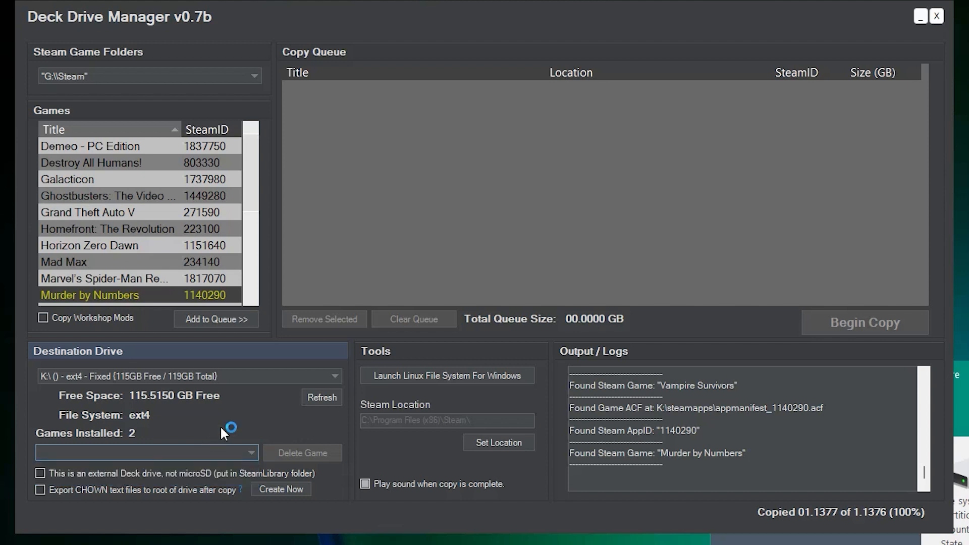
mouse_move(245, 399)
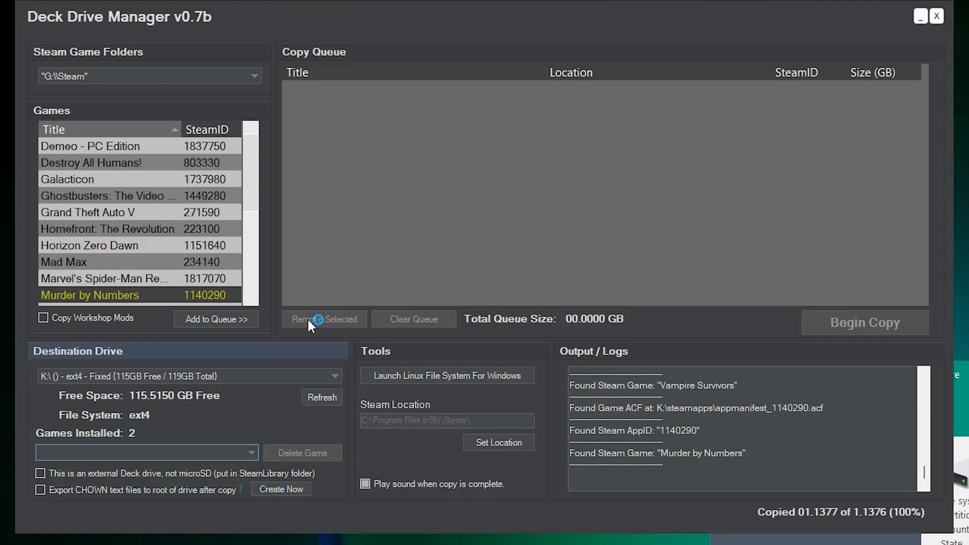
mouse_move(255, 460)
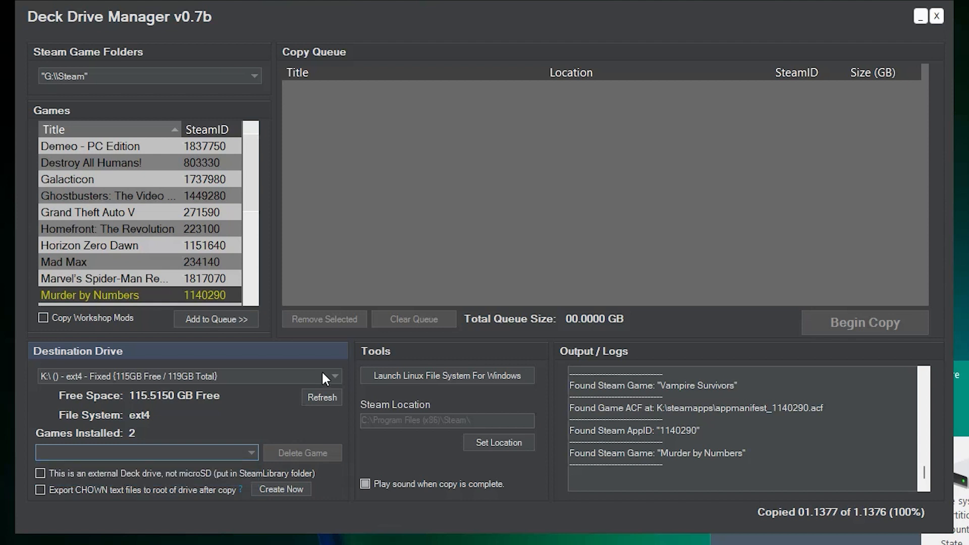
mouse_move(272, 424)
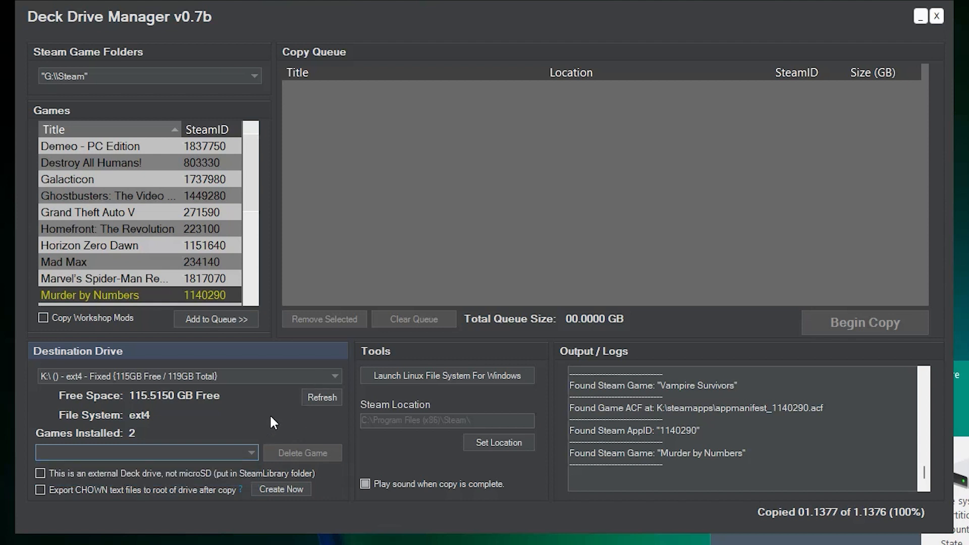
mouse_move(656, 237)
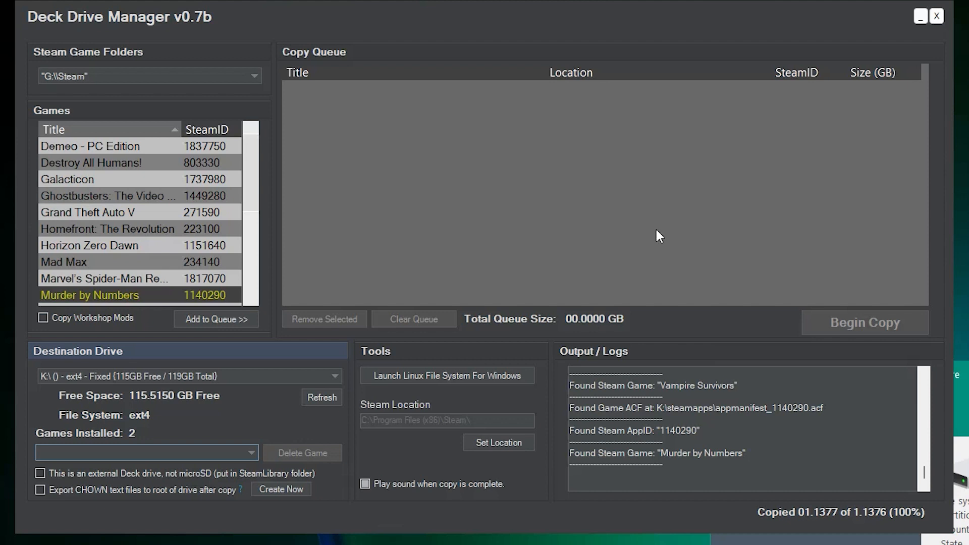
mouse_move(159, 76)
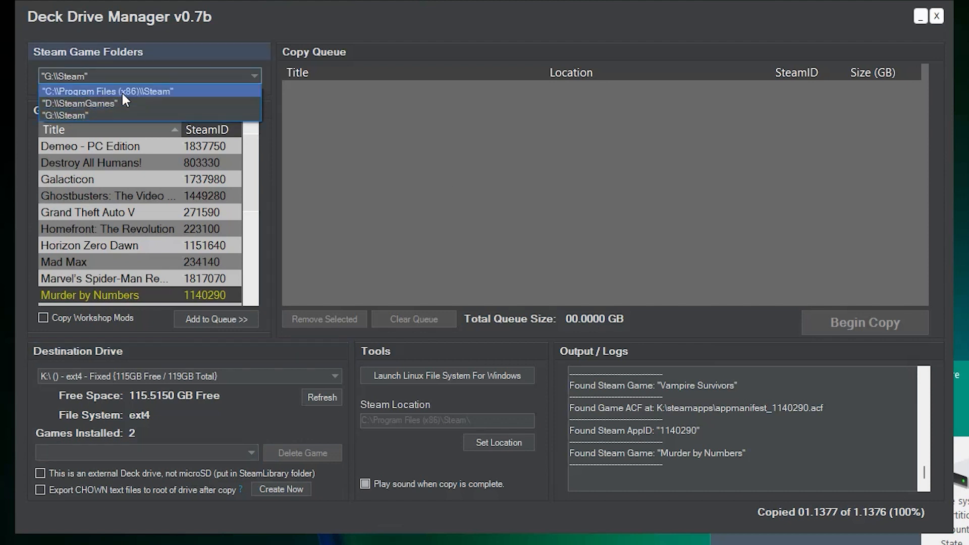
mouse_move(106, 118)
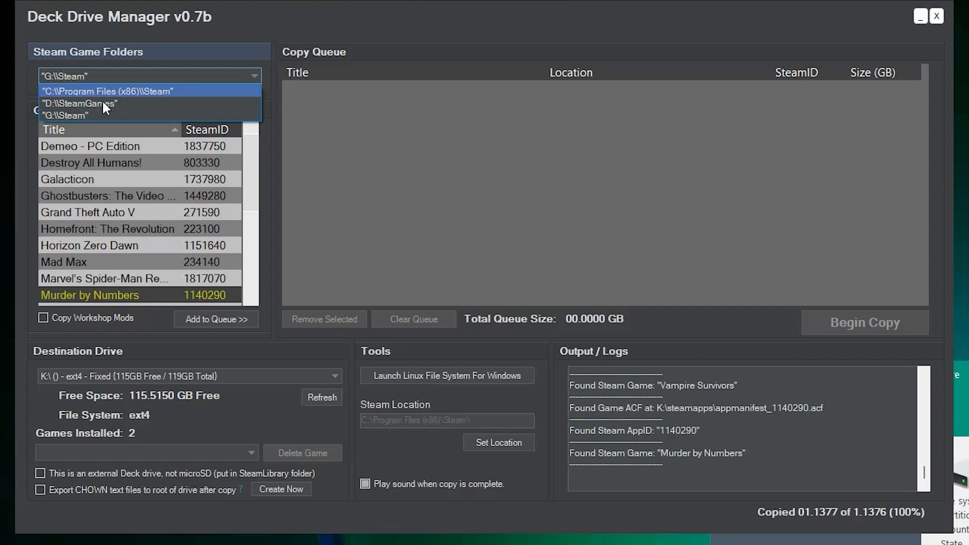
mouse_move(148, 98)
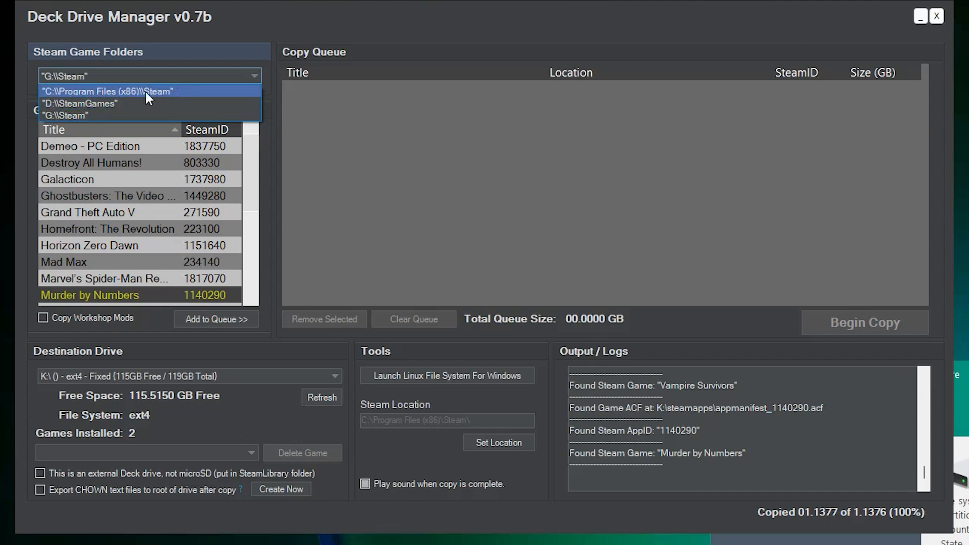
mouse_move(84, 114)
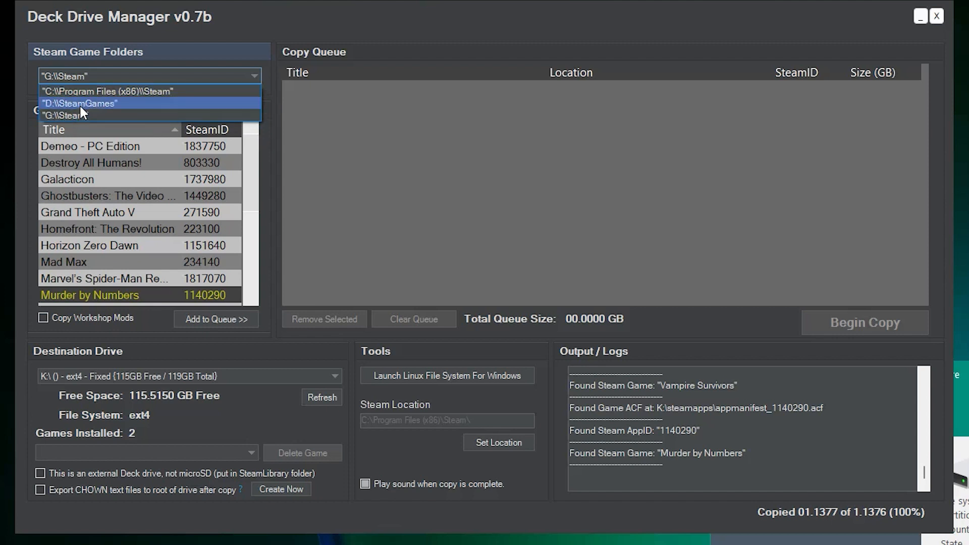
left_click(80, 104)
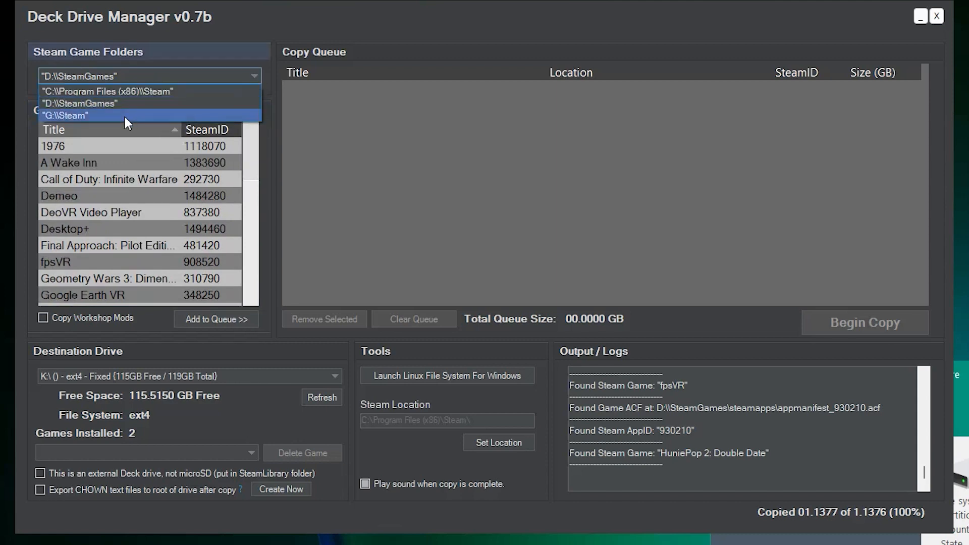
left_click(58, 116)
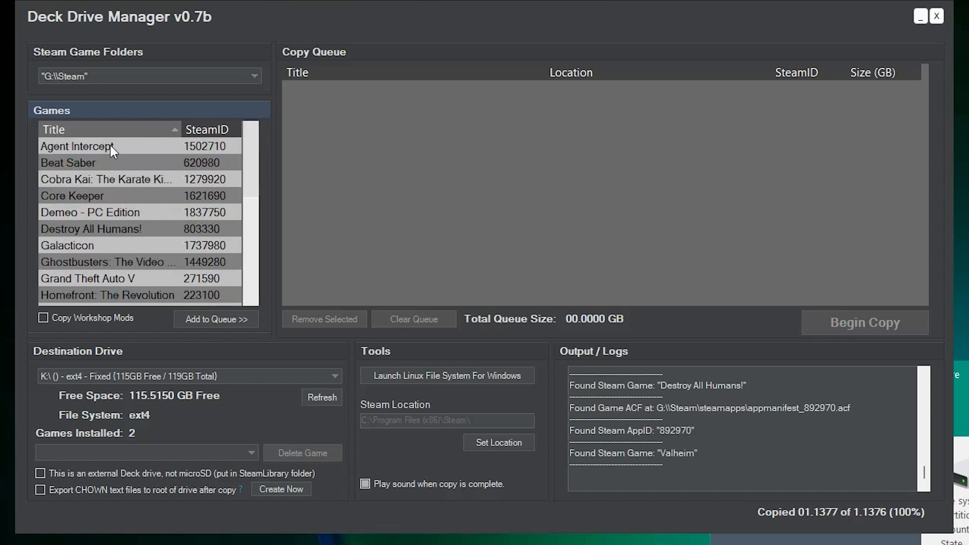
Queue Neon Chrome from G:\Steam, then browse the D:\SteamGames library
left_click(76, 146)
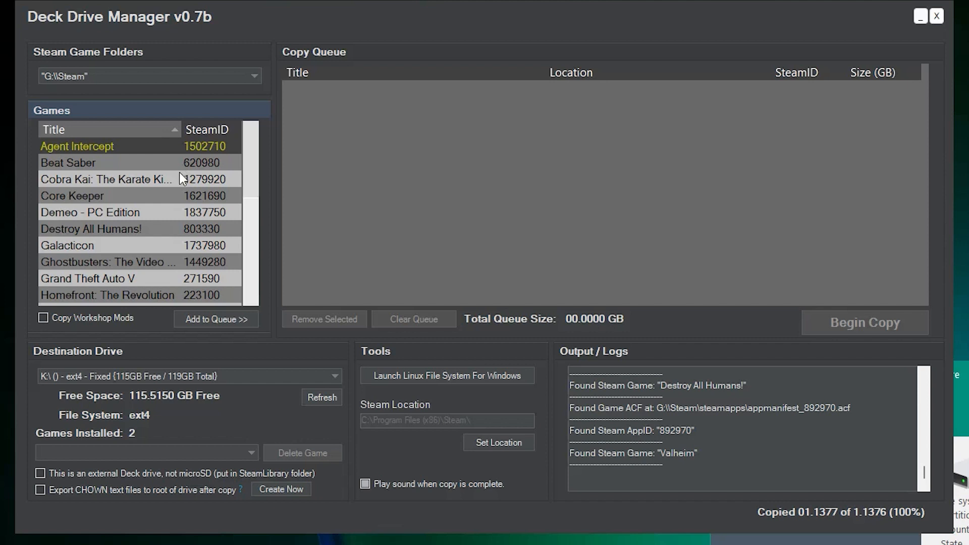
scroll("down", 3)
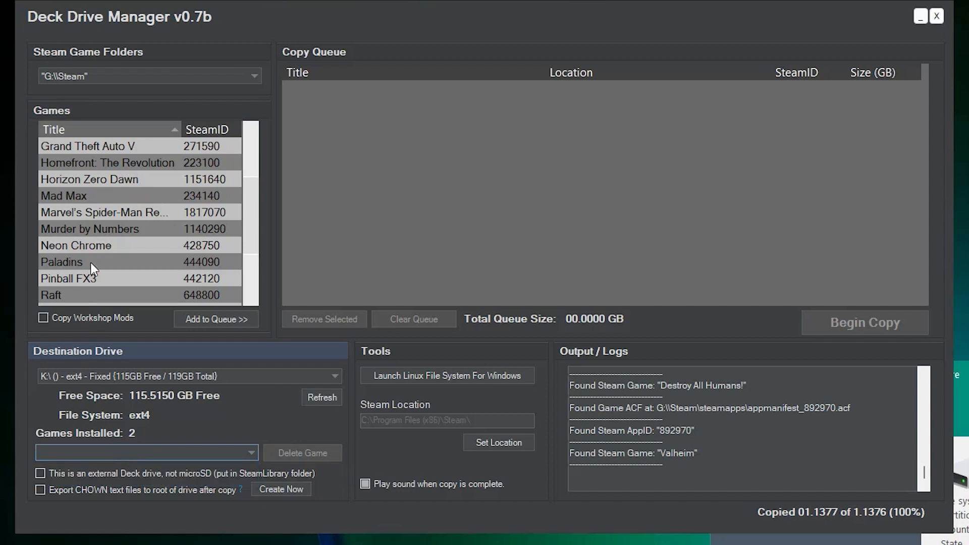
left_click(216, 319)
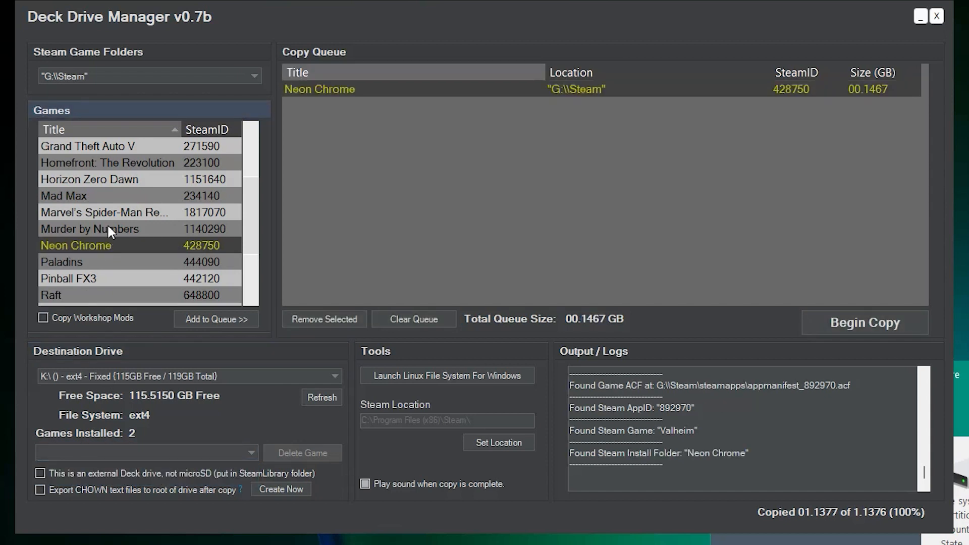
mouse_move(233, 329)
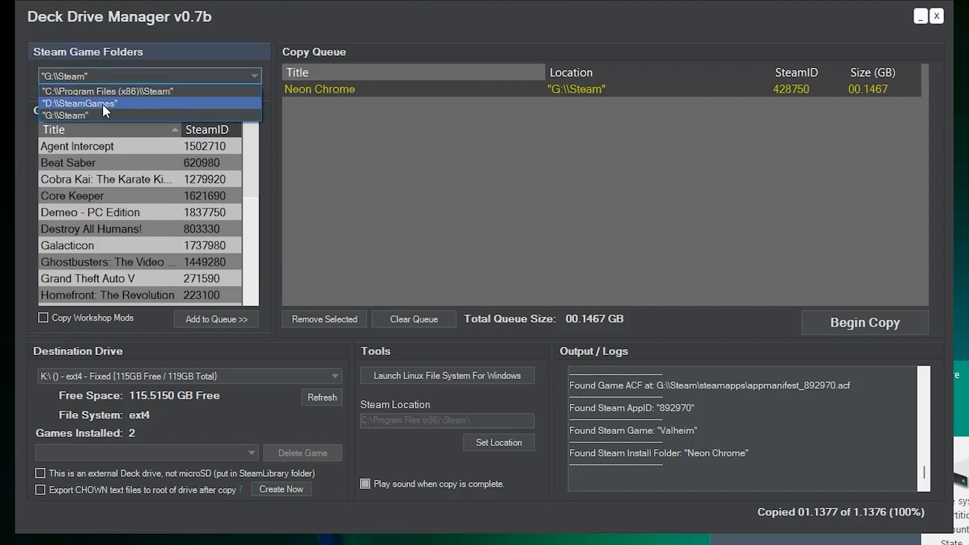
left_click(78, 104)
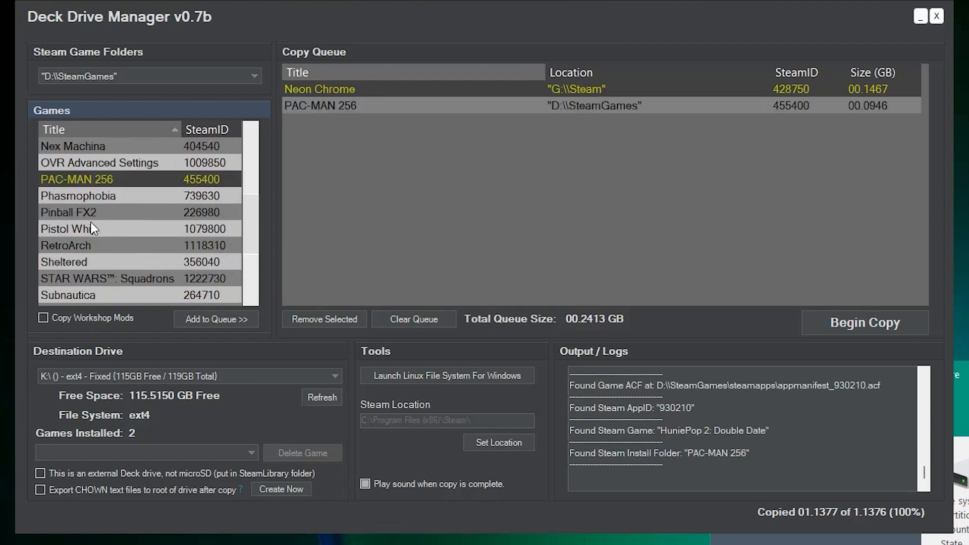
scroll("down", 3)
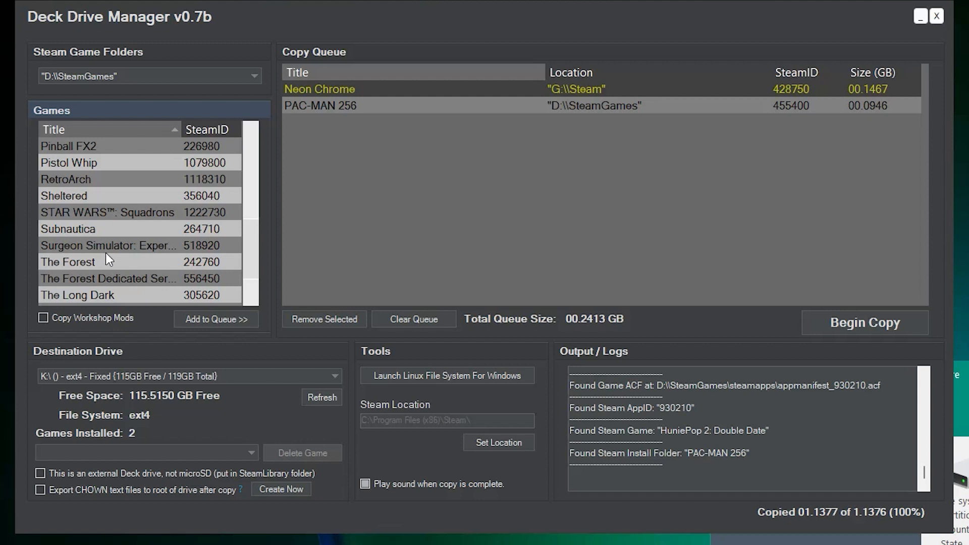
scroll("down", 3)
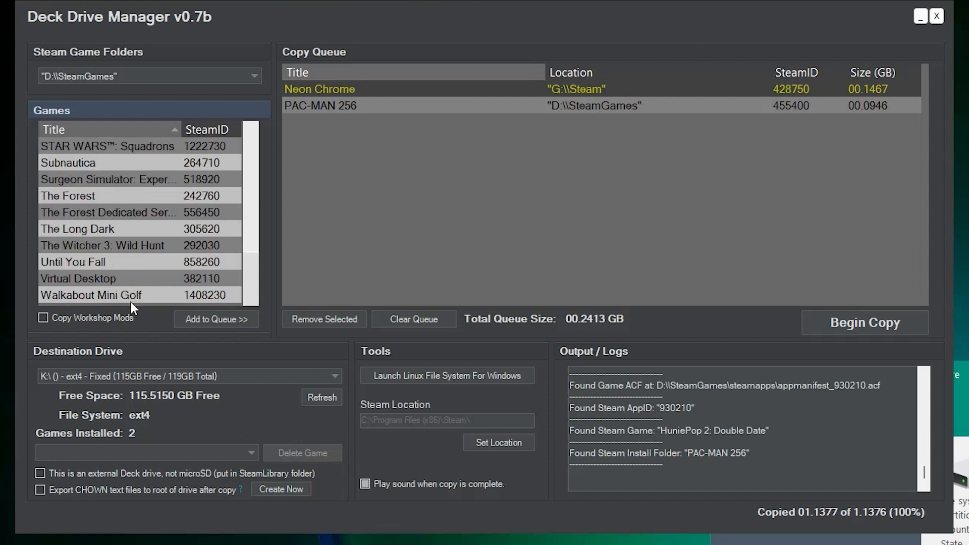
mouse_move(684, 121)
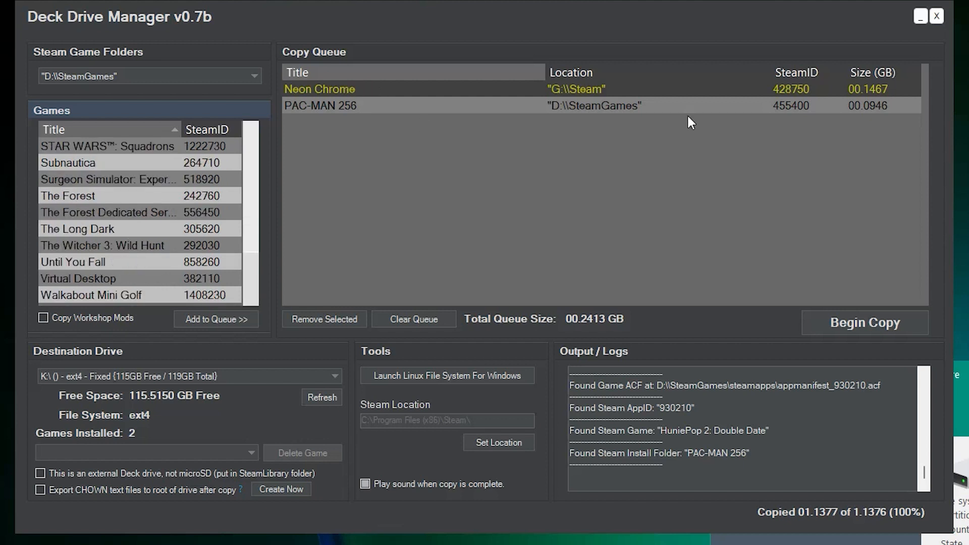
mouse_move(157, 229)
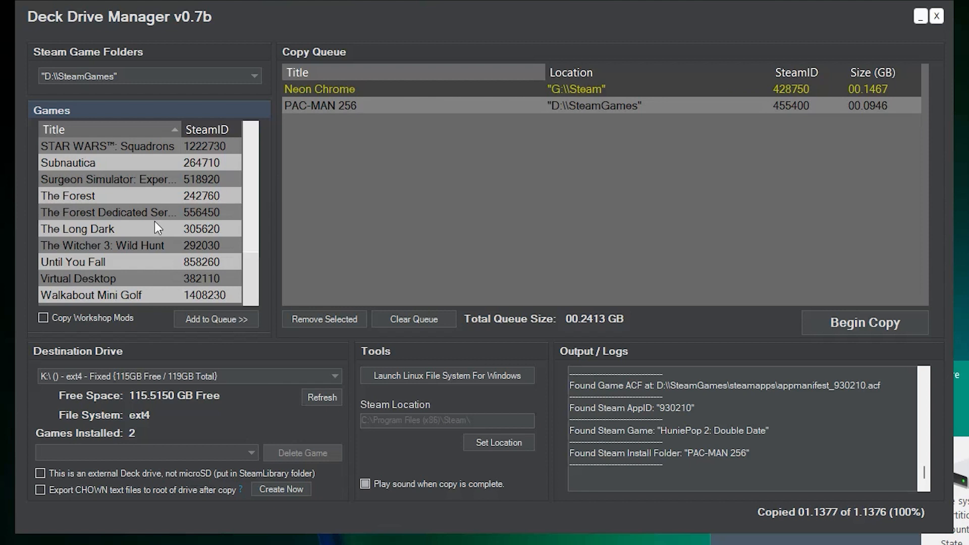
mouse_move(606, 122)
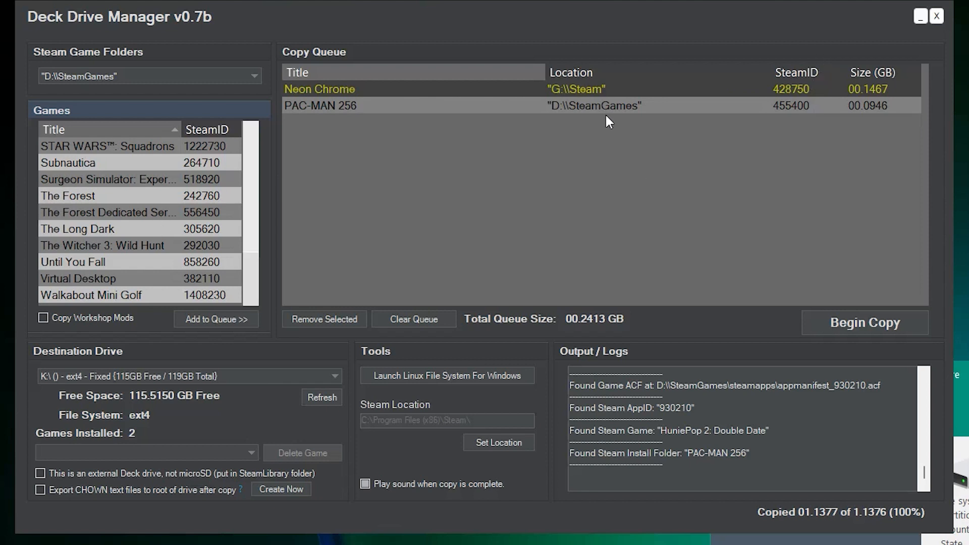
mouse_move(872, 31)
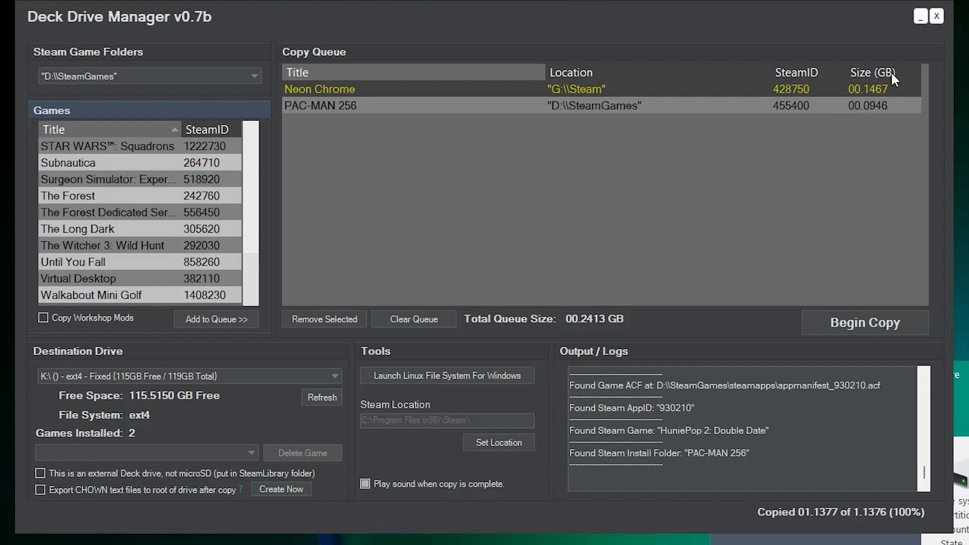
mouse_move(866, 83)
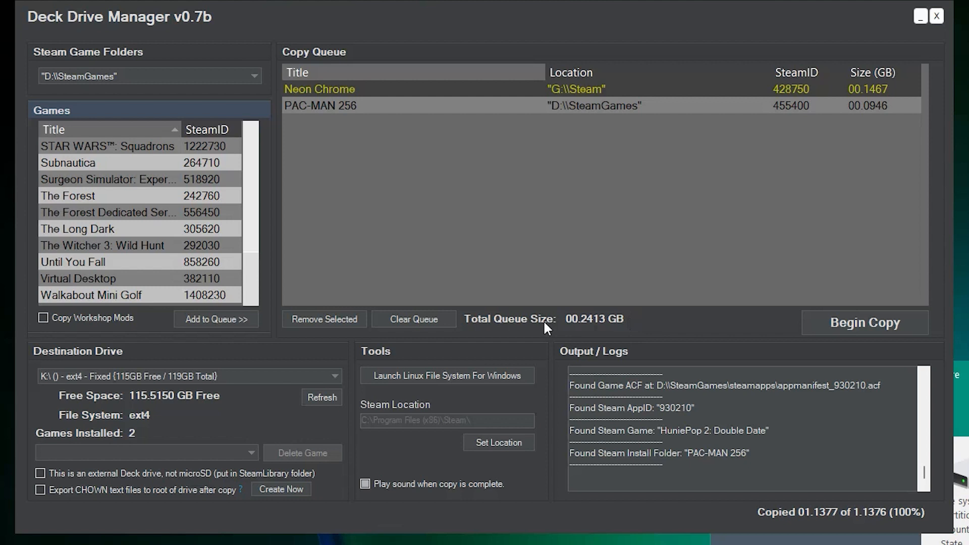
mouse_move(601, 325)
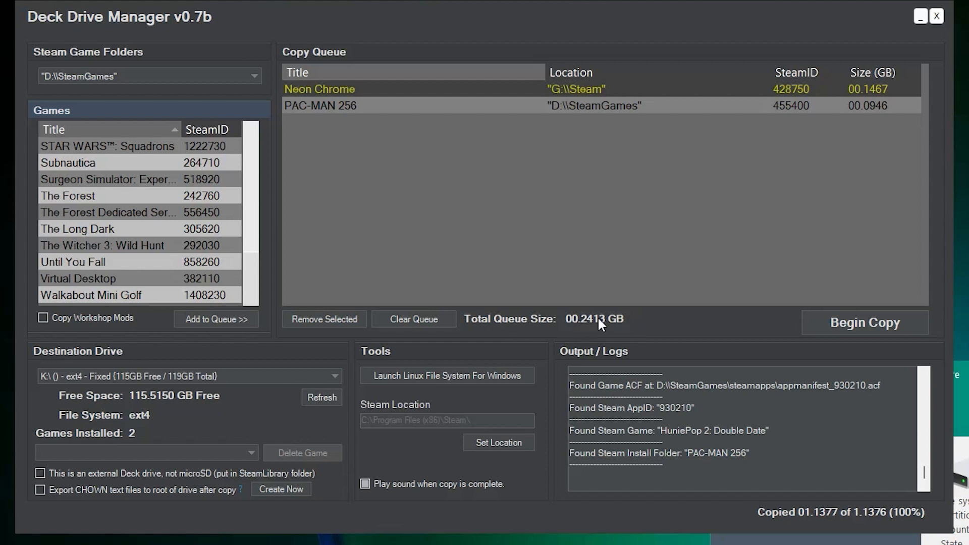
mouse_move(116, 402)
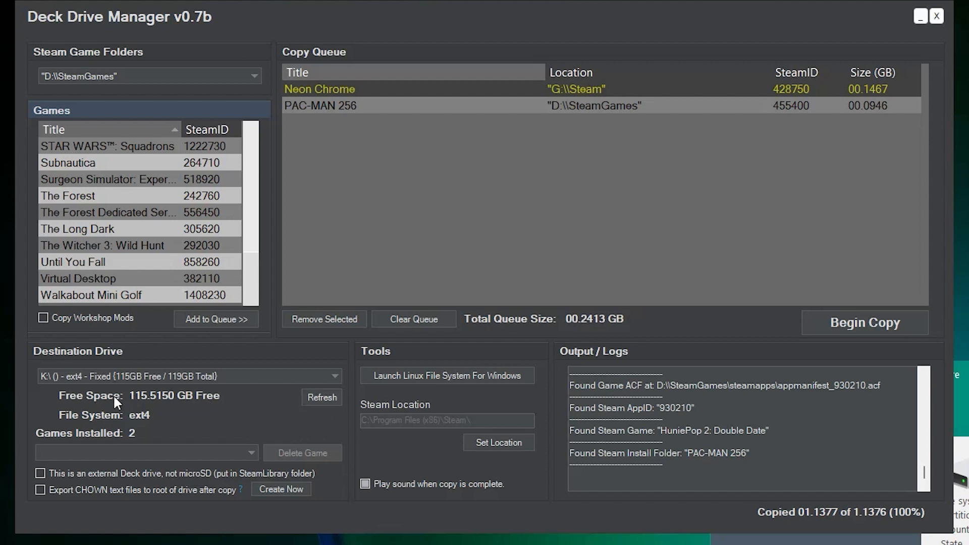
mouse_move(171, 404)
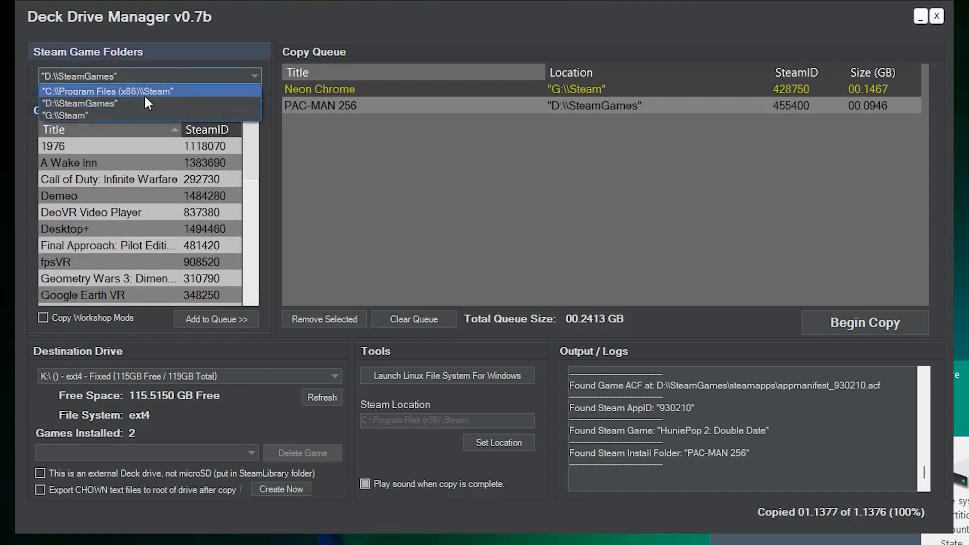
Back in G:\Steam, queue Homefront: The Revolution, bringing the queue to 133.7 GB
left_click(58, 115)
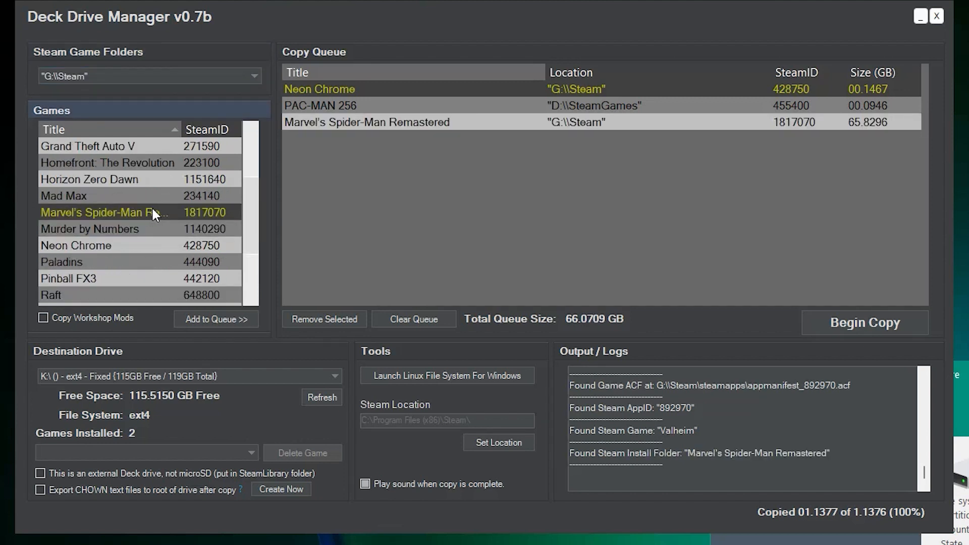
mouse_move(159, 226)
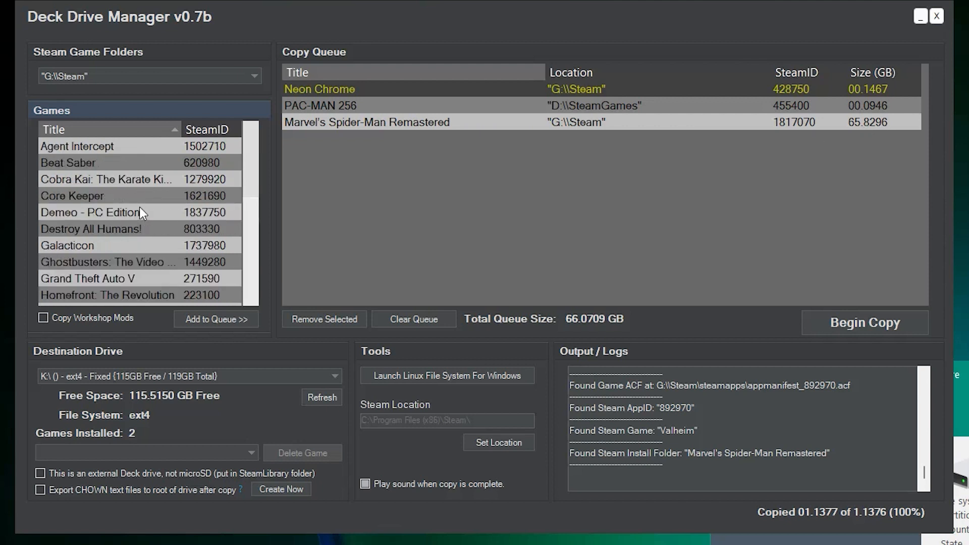
scroll("down", 3)
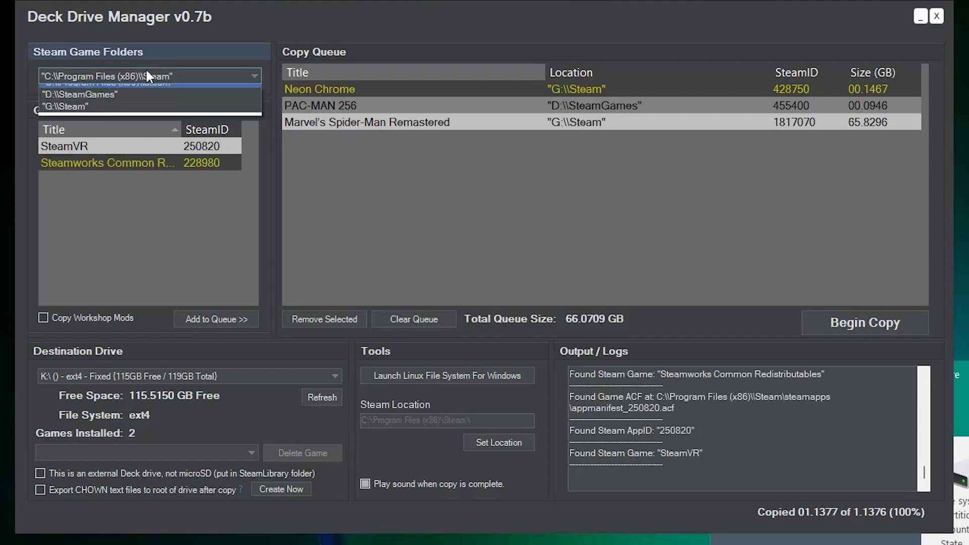
left_click(65, 106)
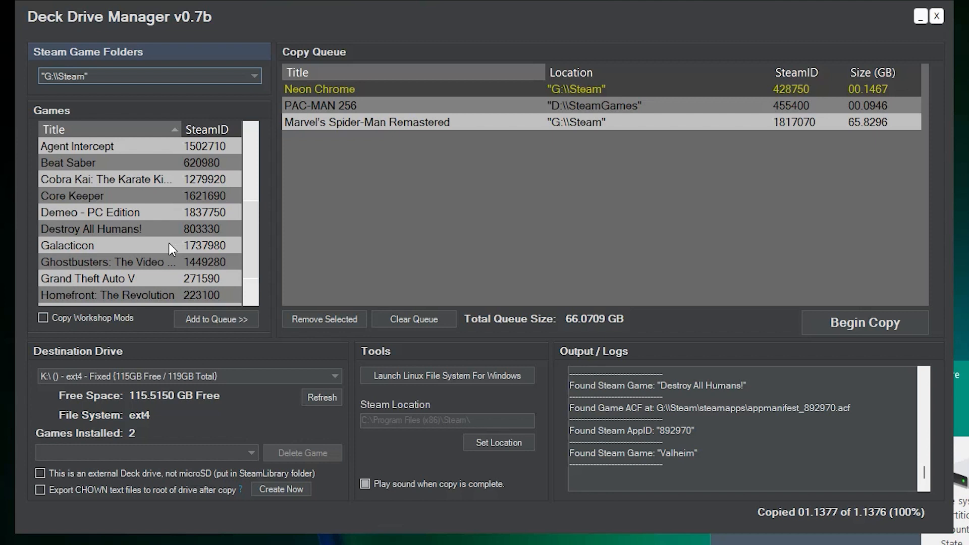
left_click(216, 319)
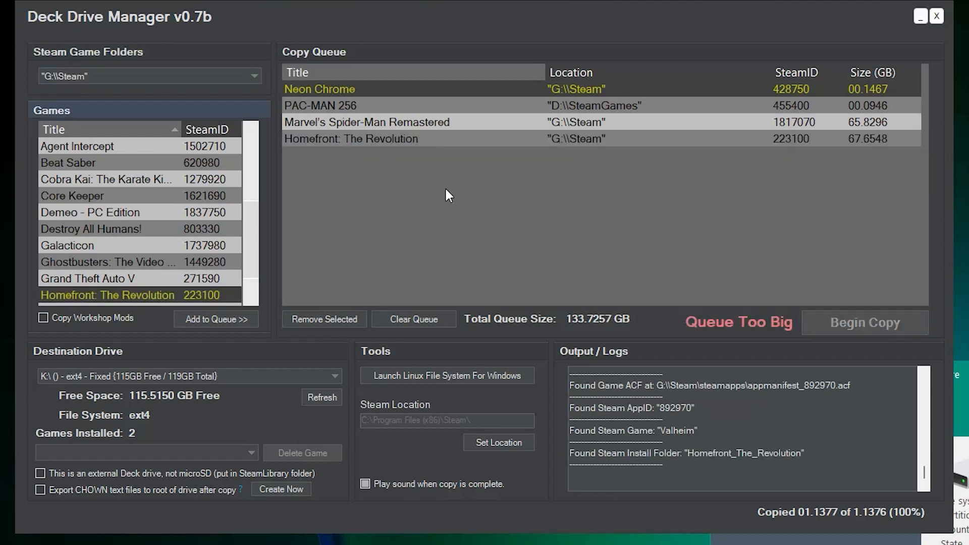
mouse_move(142, 406)
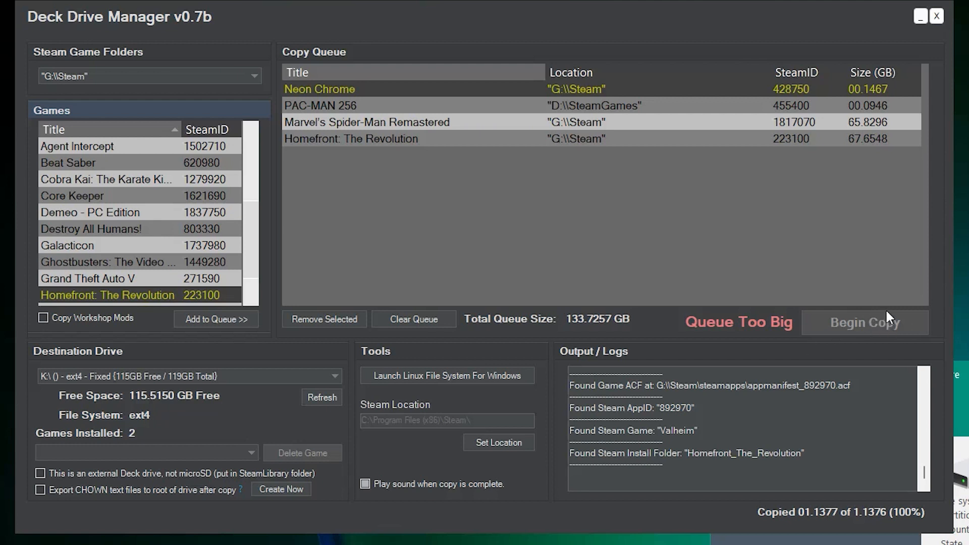
mouse_move(791, 330)
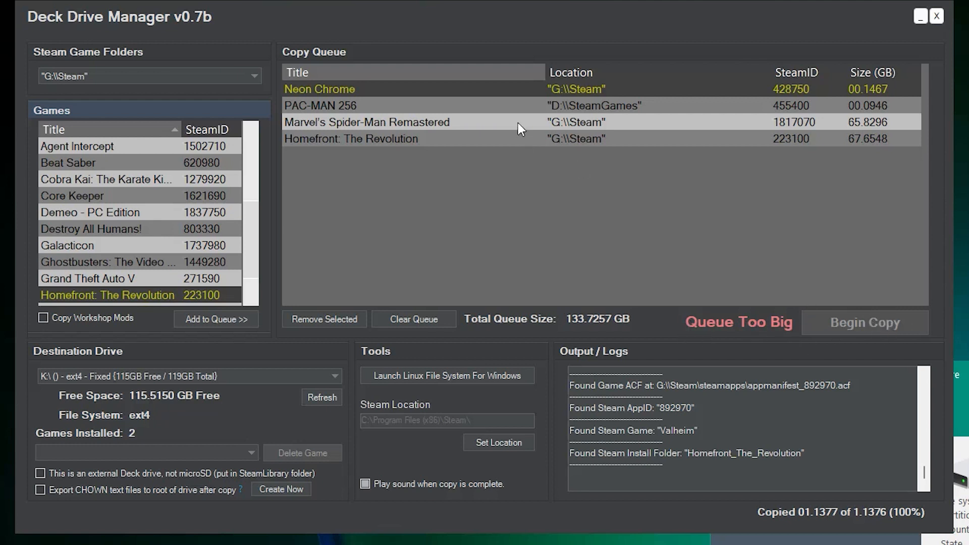
left_click(366, 122)
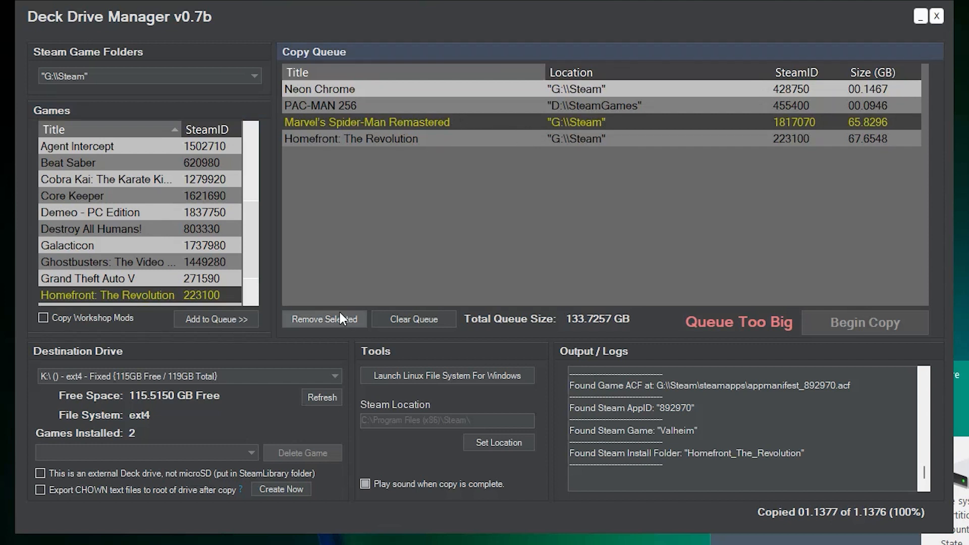
left_click(324, 319)
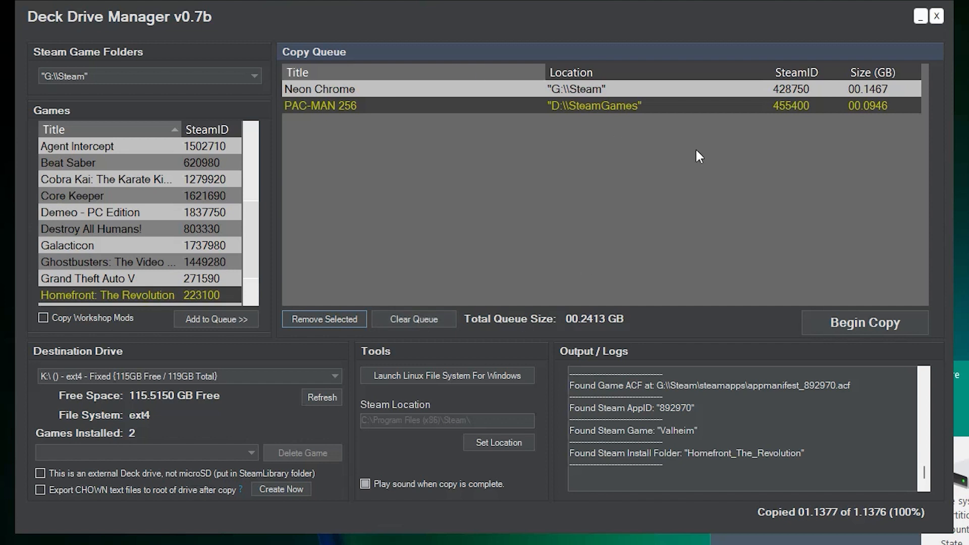
mouse_move(600, 327)
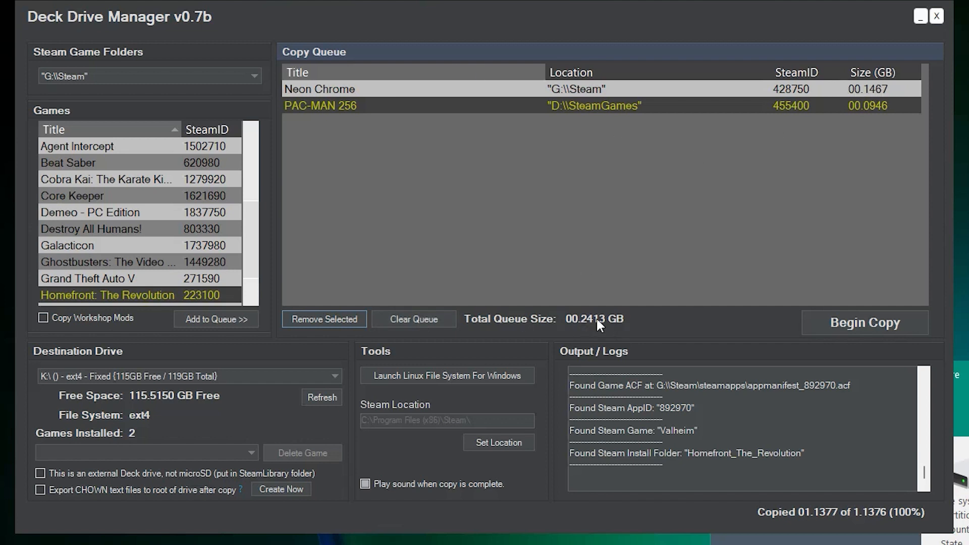
mouse_move(684, 314)
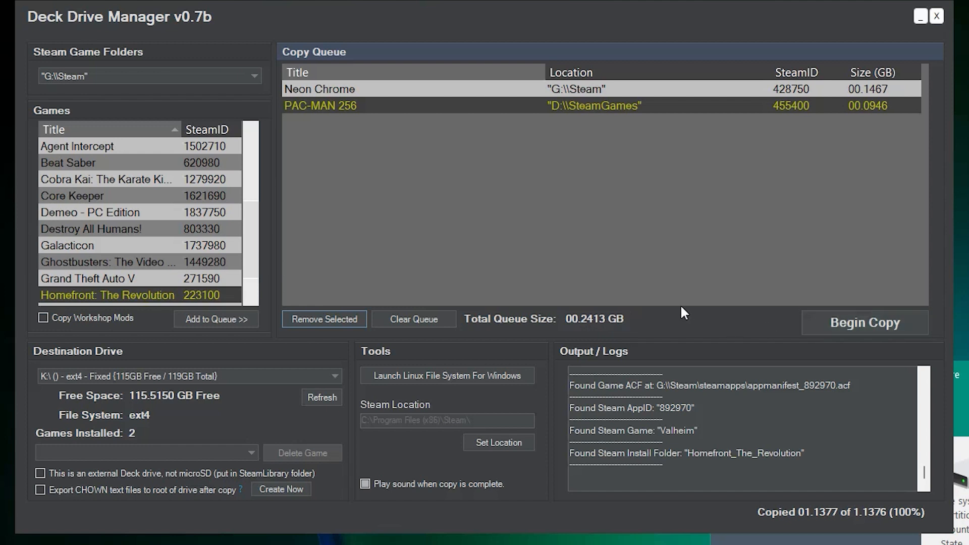
mouse_move(147, 389)
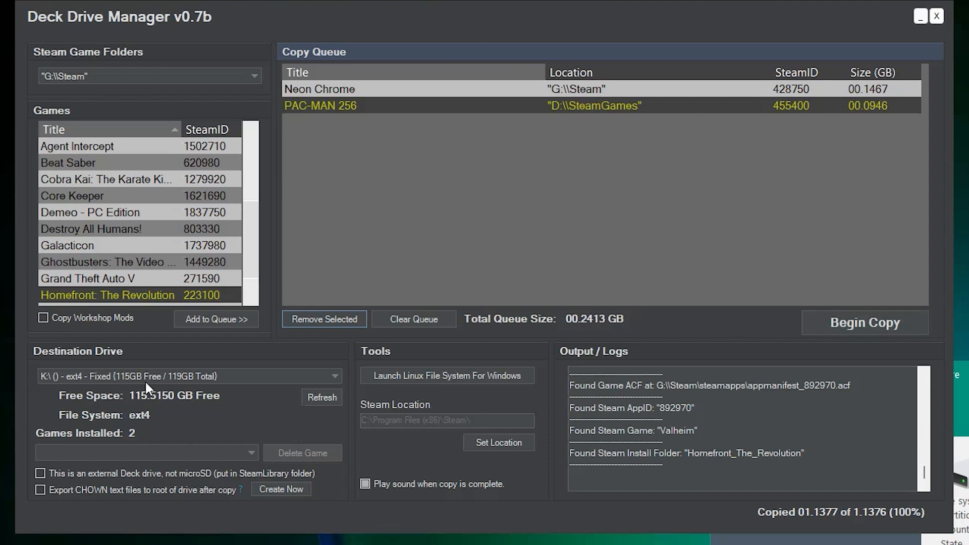
mouse_move(88, 438)
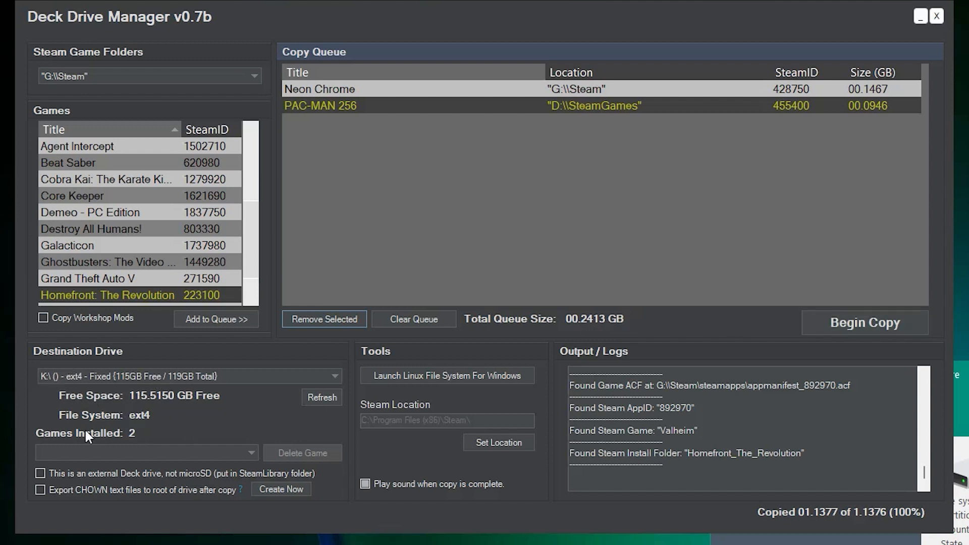
mouse_move(284, 396)
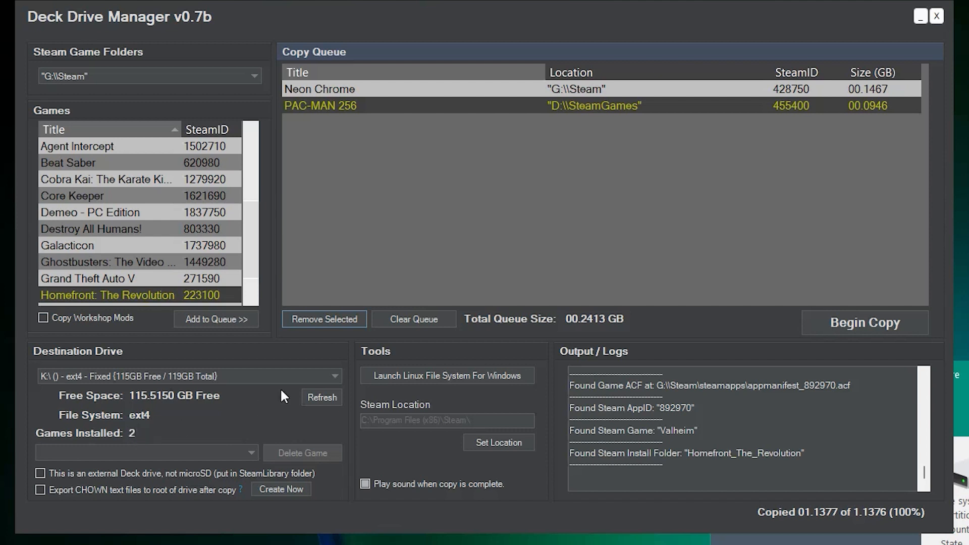
mouse_move(146, 497)
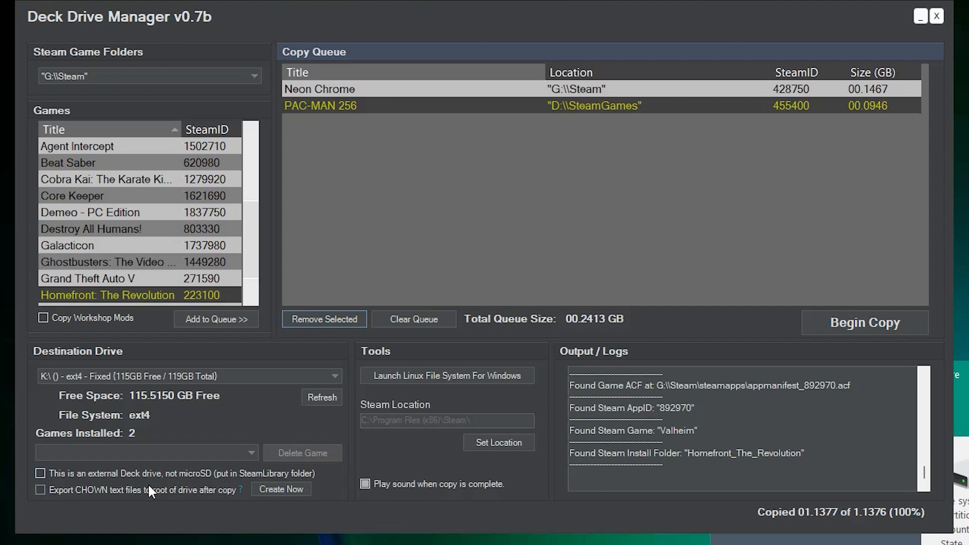
mouse_move(149, 509)
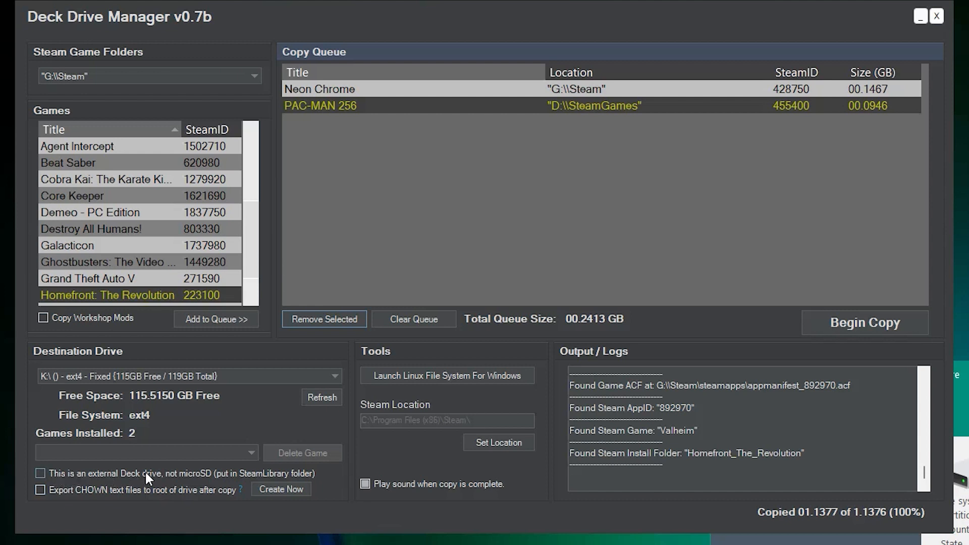
mouse_move(198, 482)
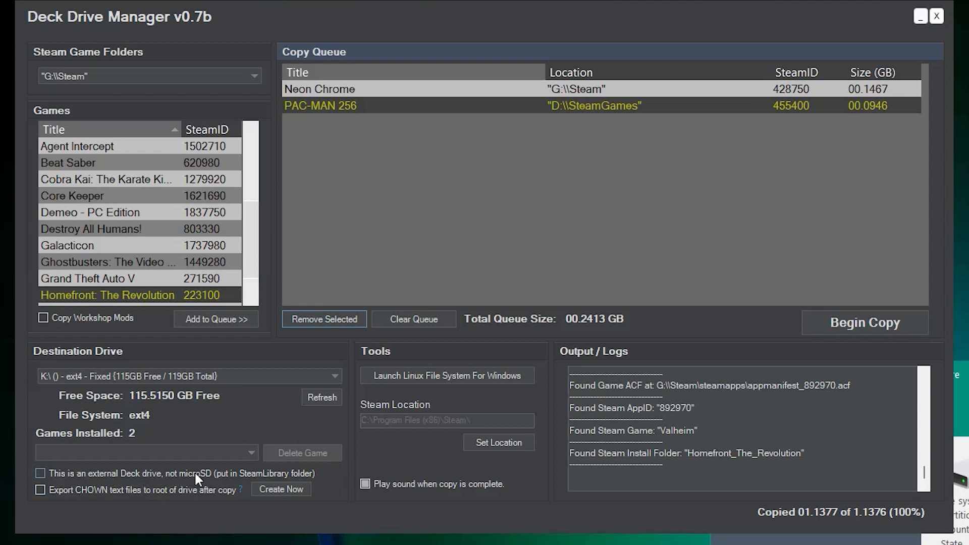
mouse_move(224, 480)
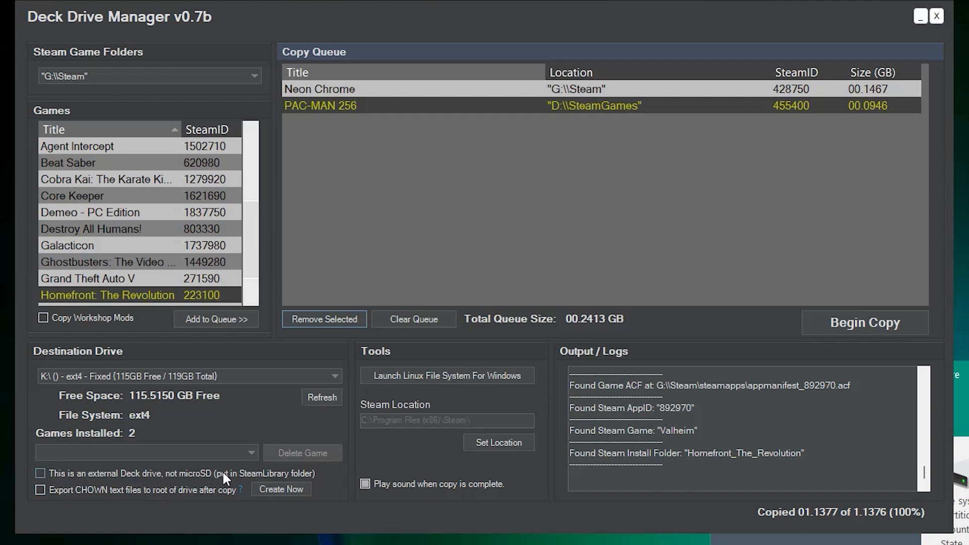
left_click(41, 474)
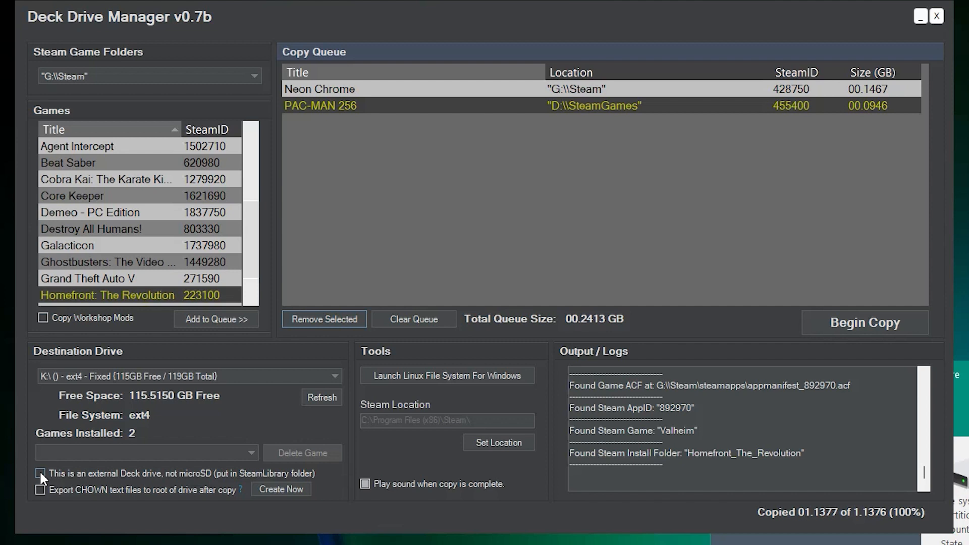
mouse_move(90, 486)
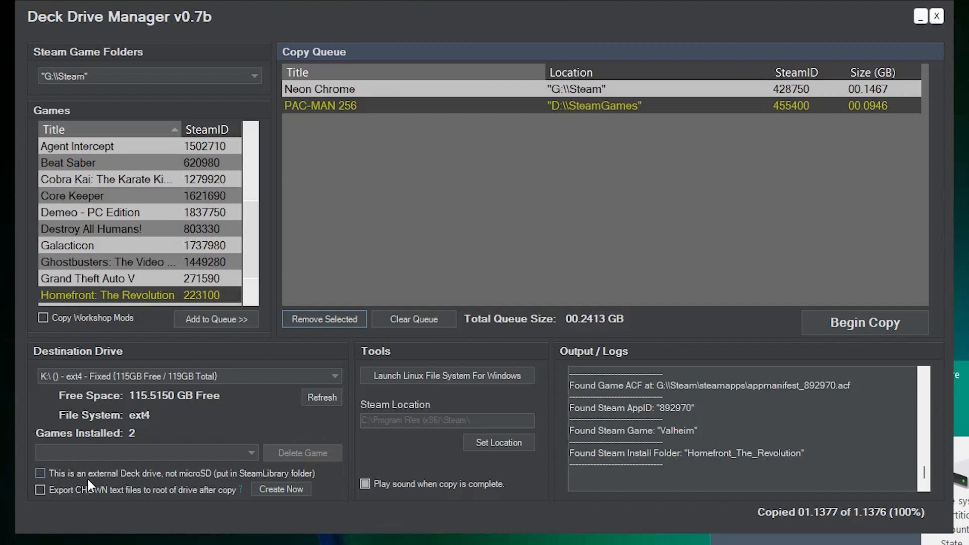
mouse_move(179, 493)
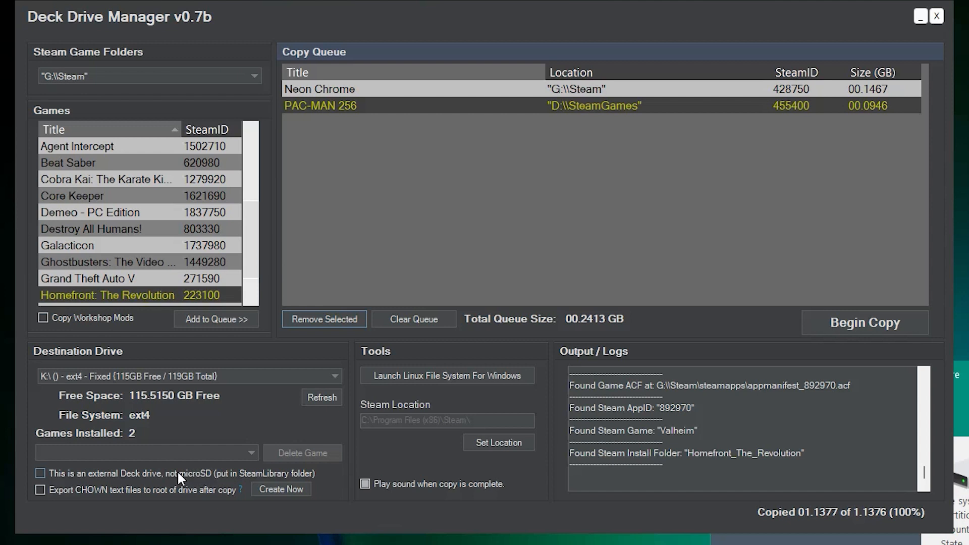
mouse_move(114, 480)
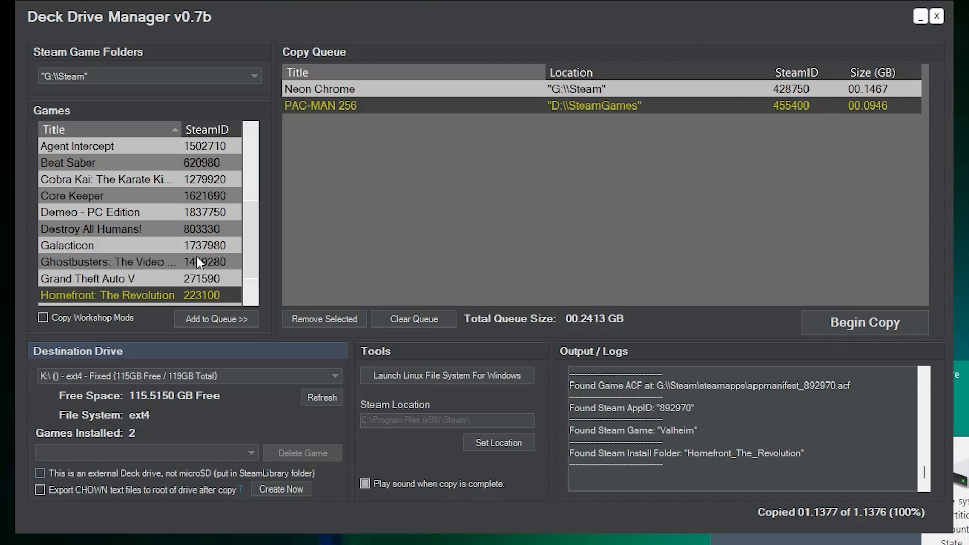
mouse_move(162, 442)
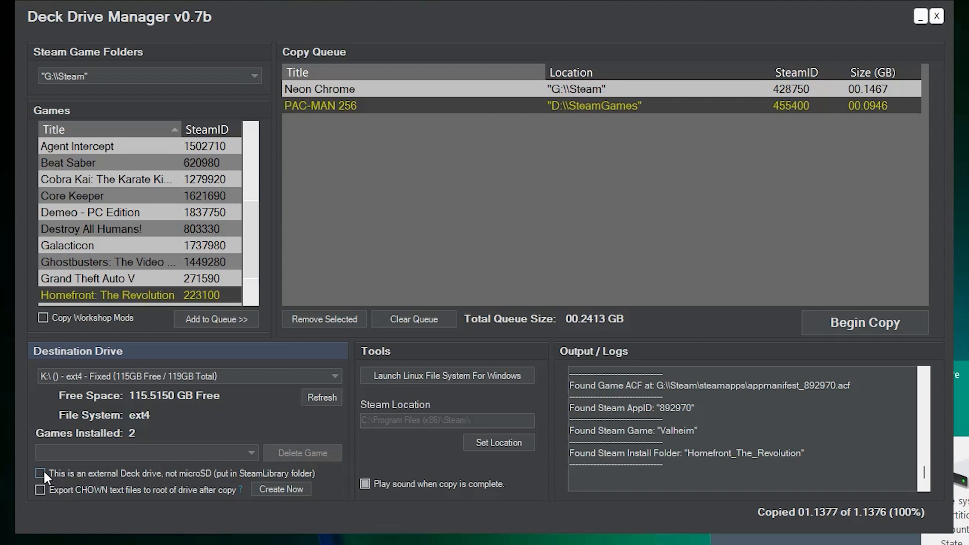
mouse_move(88, 480)
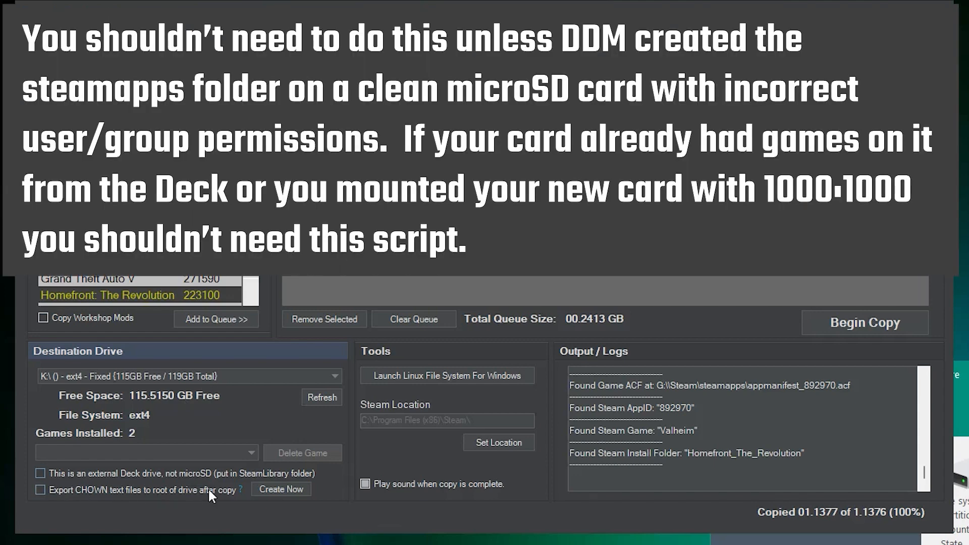
mouse_move(234, 509)
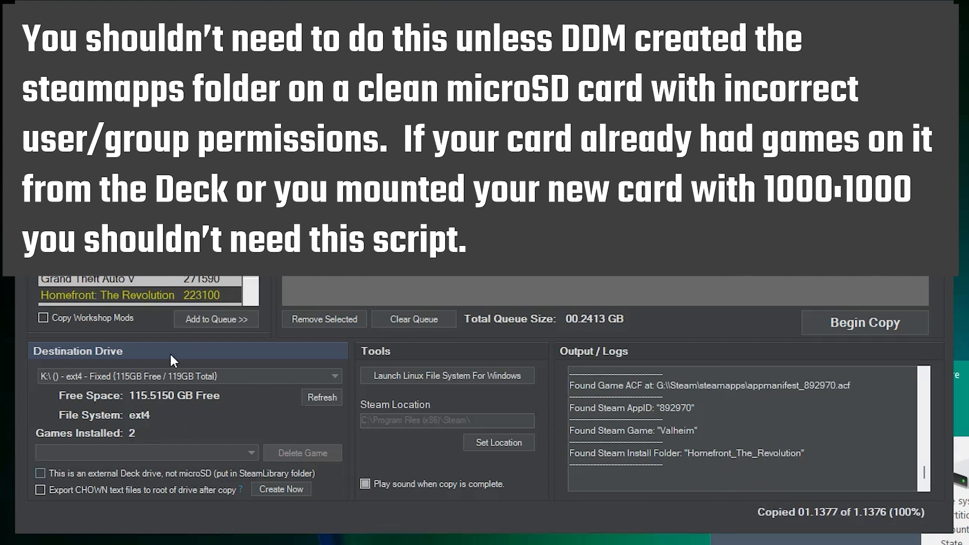
mouse_move(207, 419)
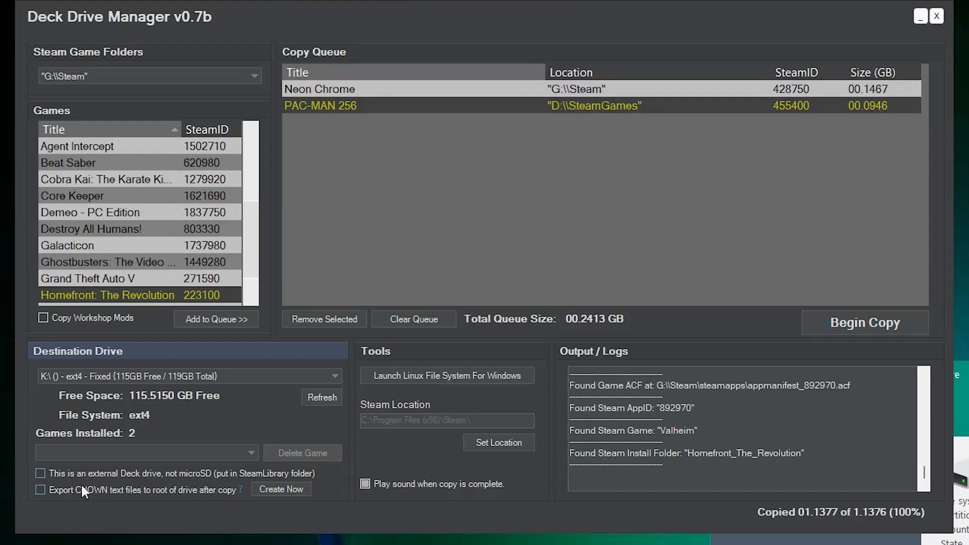
mouse_move(118, 500)
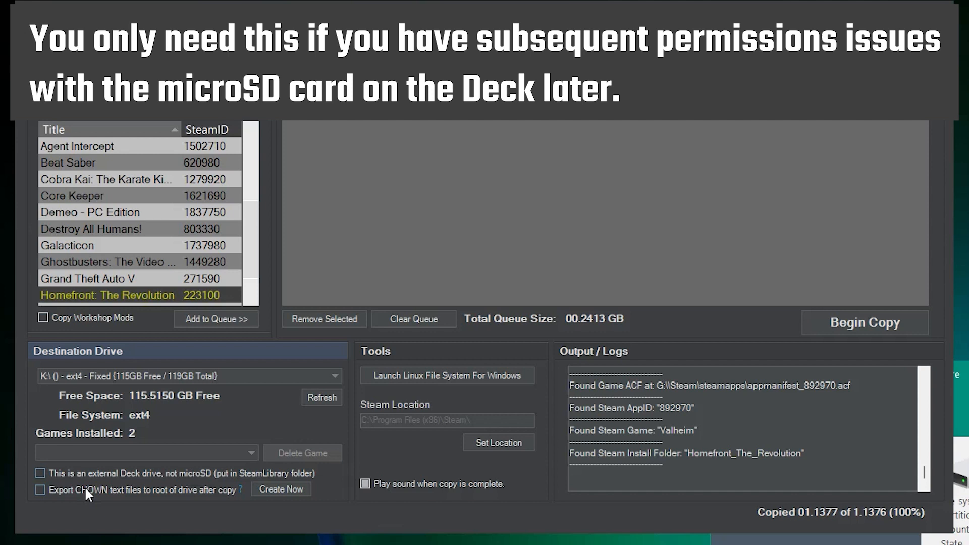
mouse_move(148, 509)
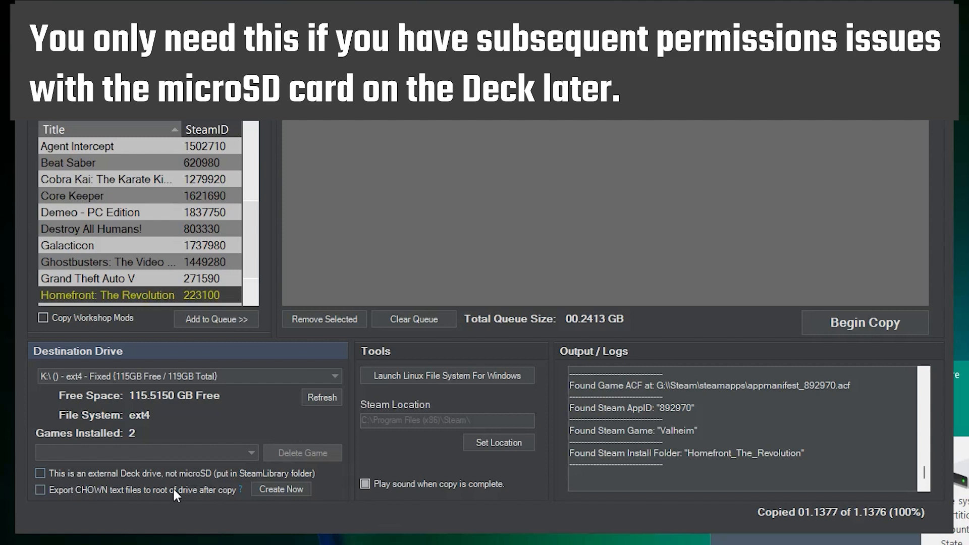
left_click(40, 490)
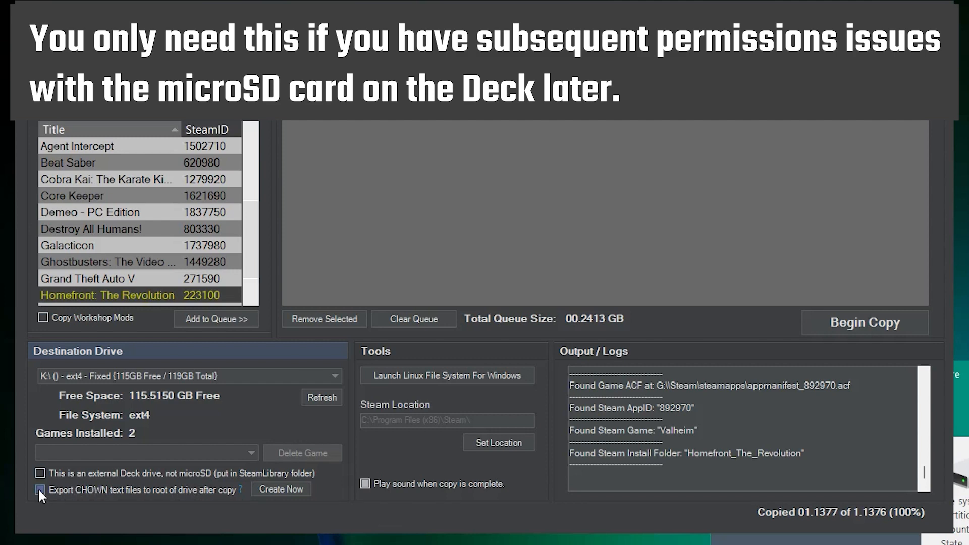
left_click(40, 491)
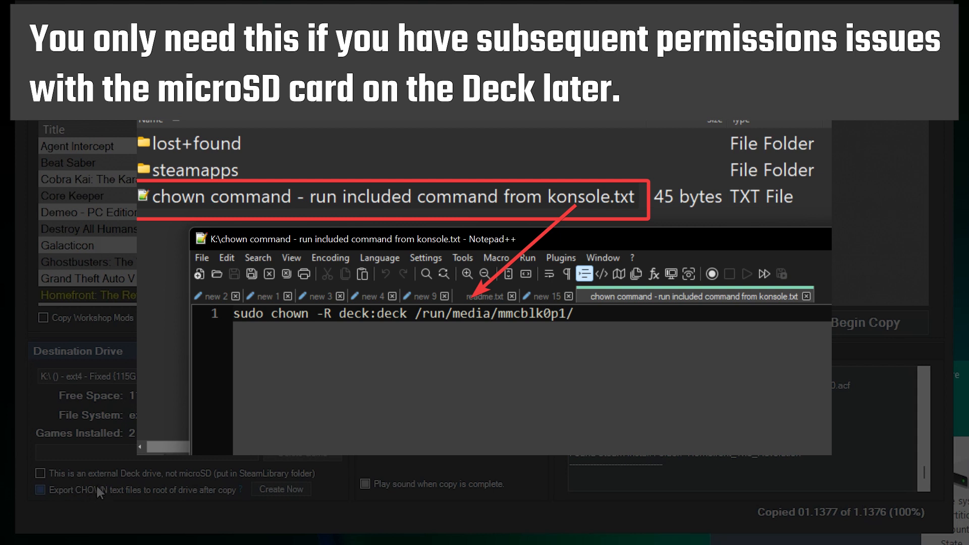
mouse_move(169, 507)
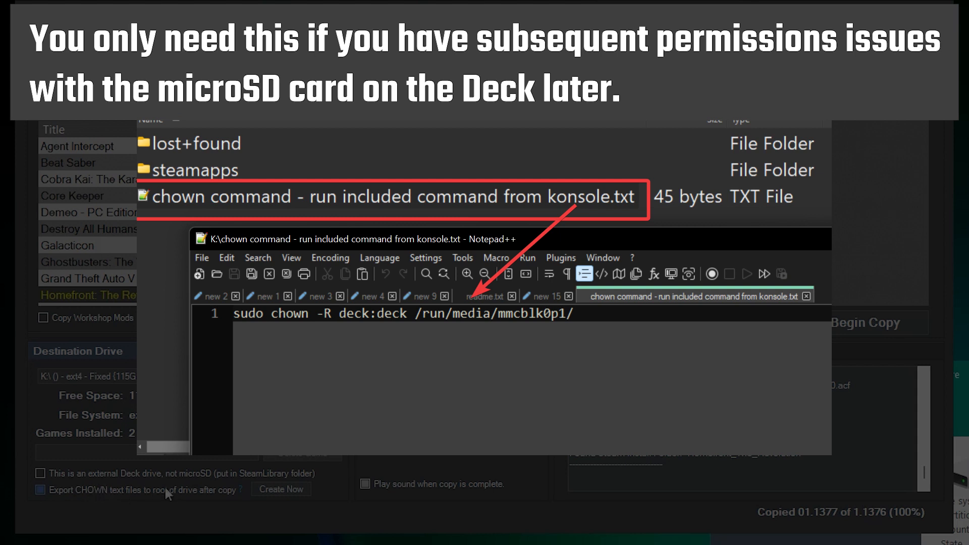
mouse_move(214, 497)
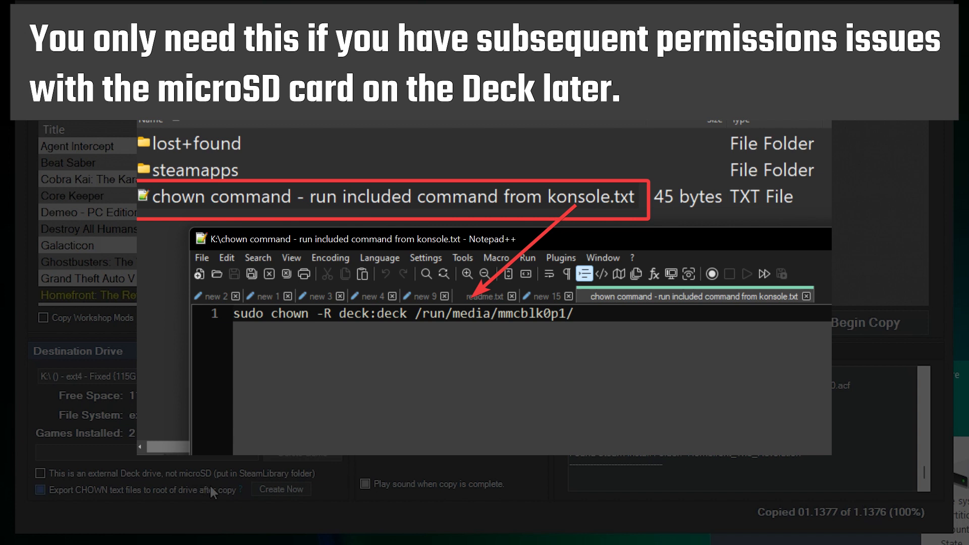
mouse_move(139, 505)
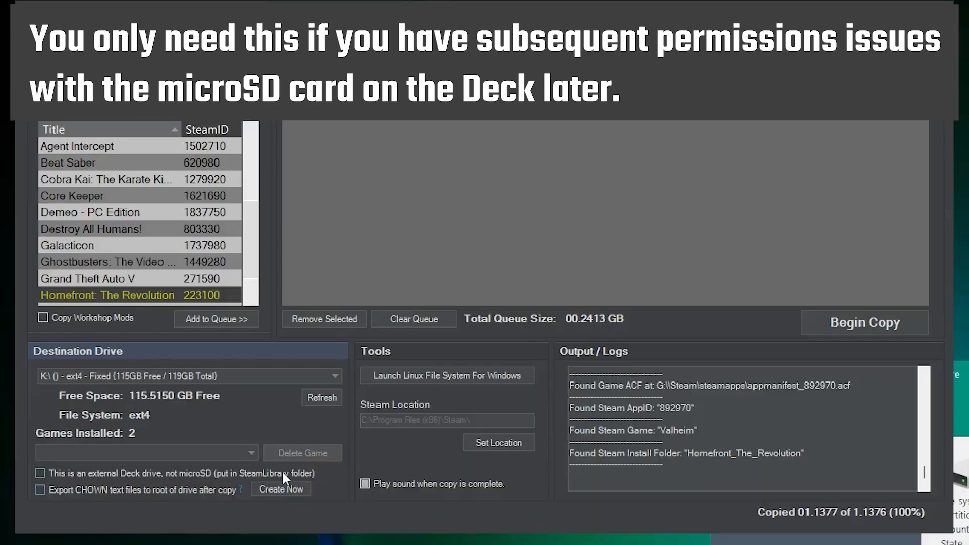
mouse_move(41, 491)
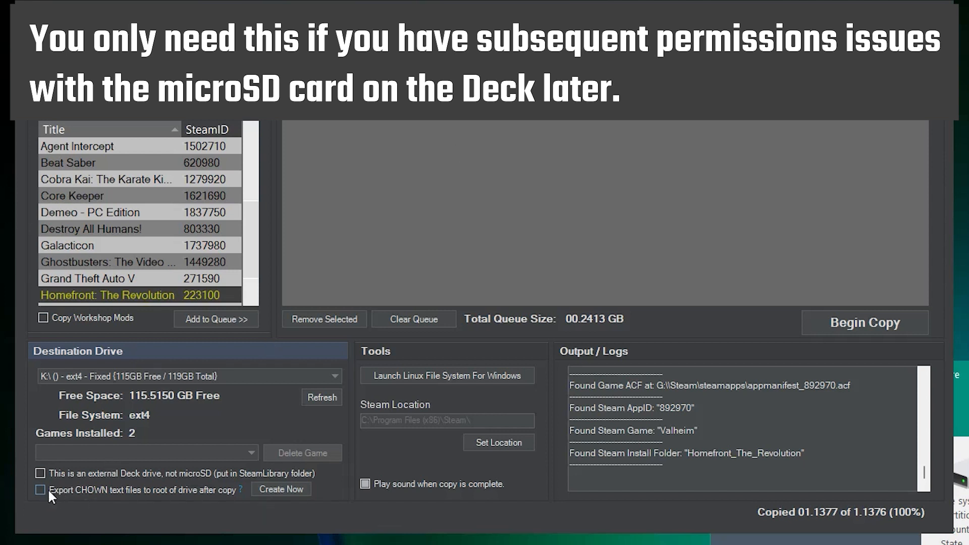
mouse_move(281, 490)
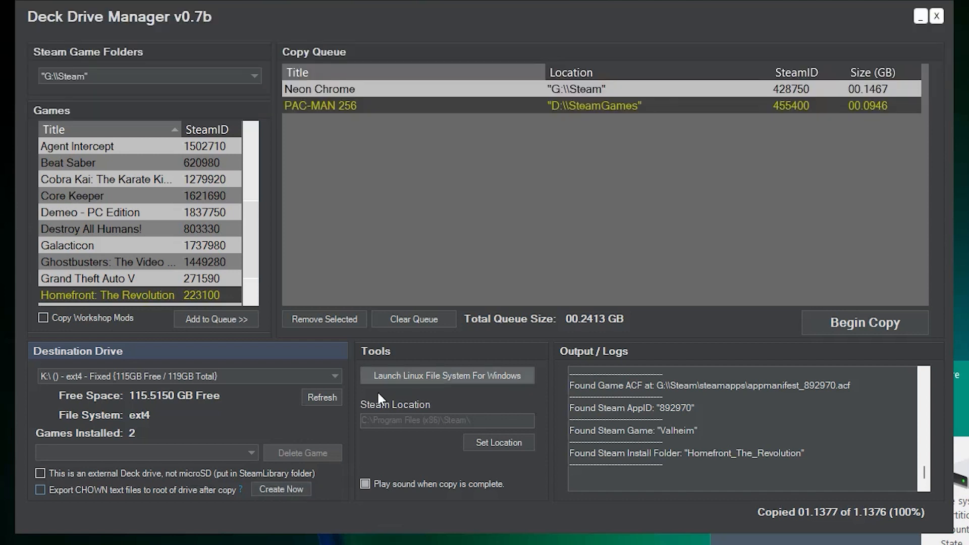
left_click(448, 375)
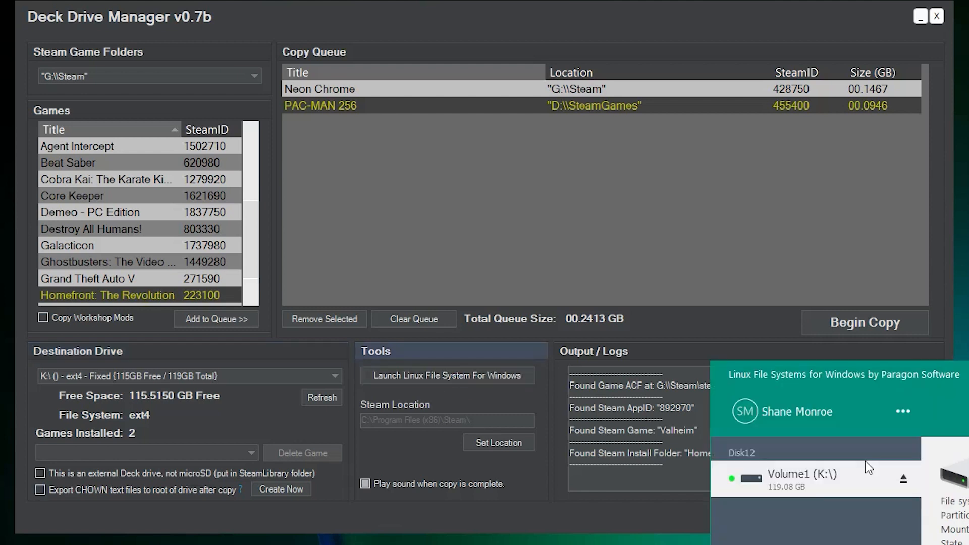
mouse_move(416, 436)
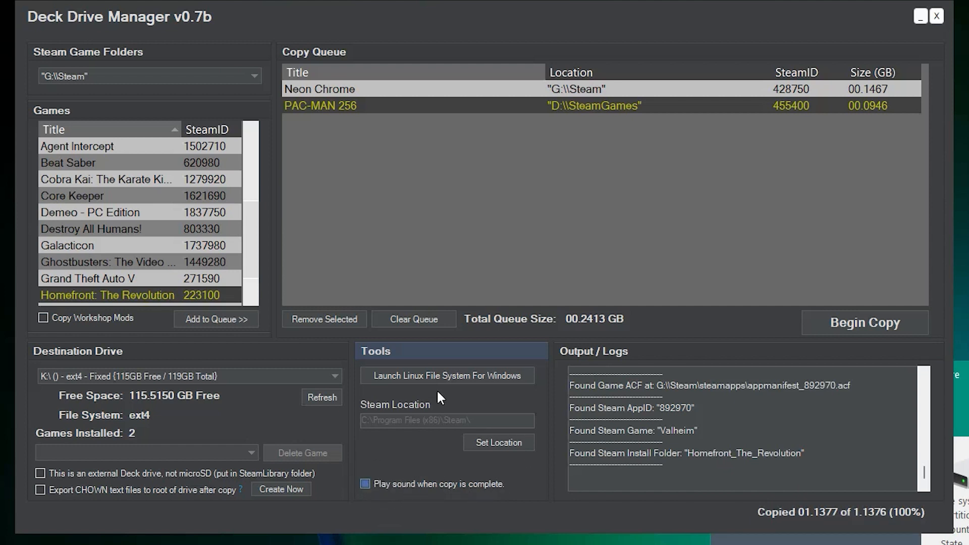
mouse_move(478, 421)
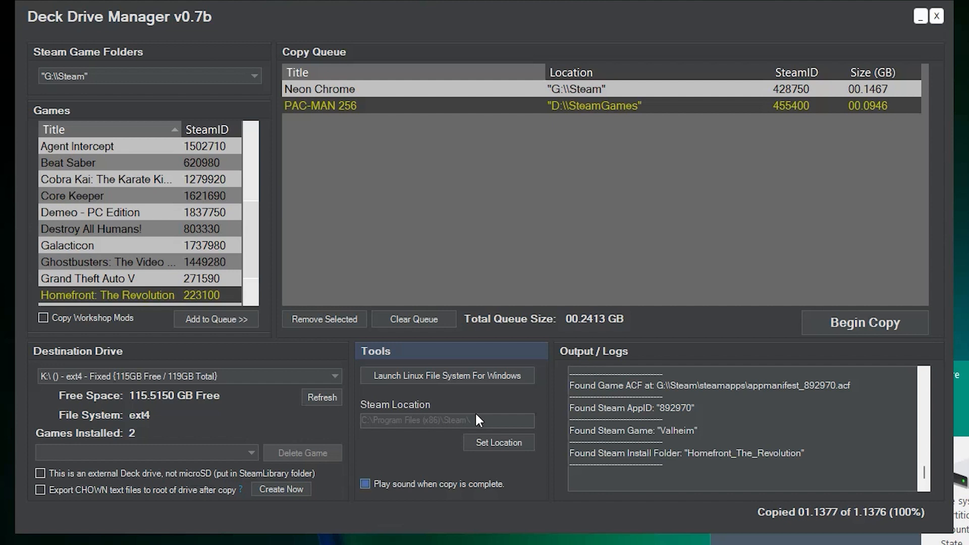
mouse_move(191, 344)
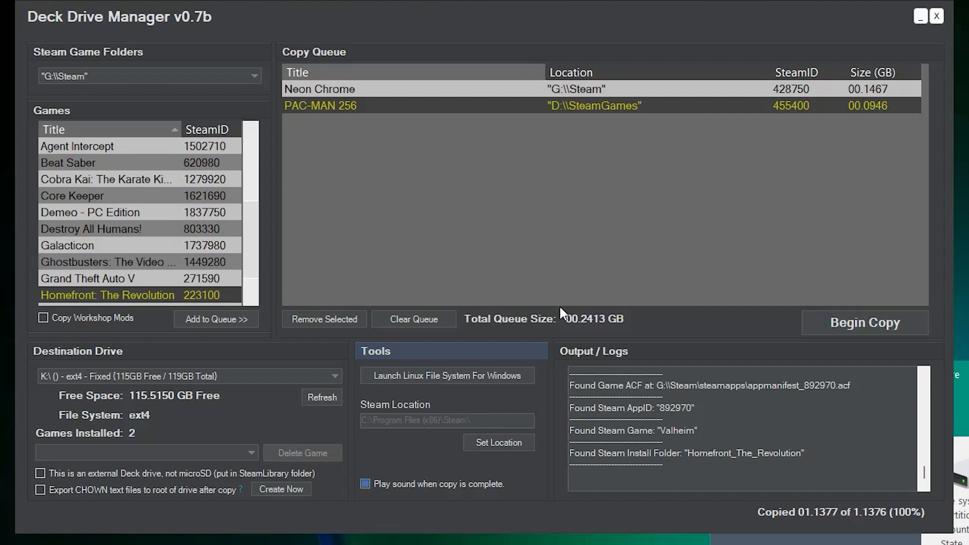
mouse_move(395, 470)
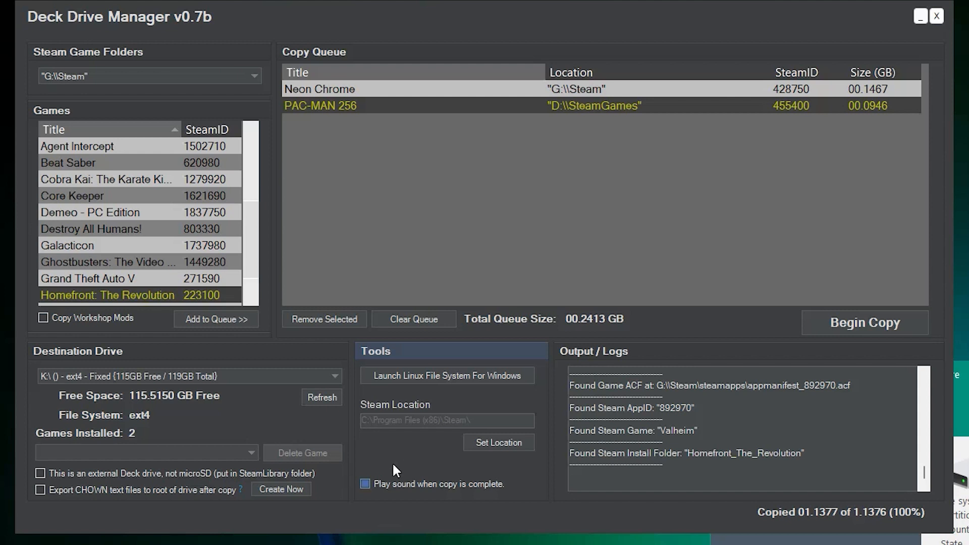
mouse_move(348, 513)
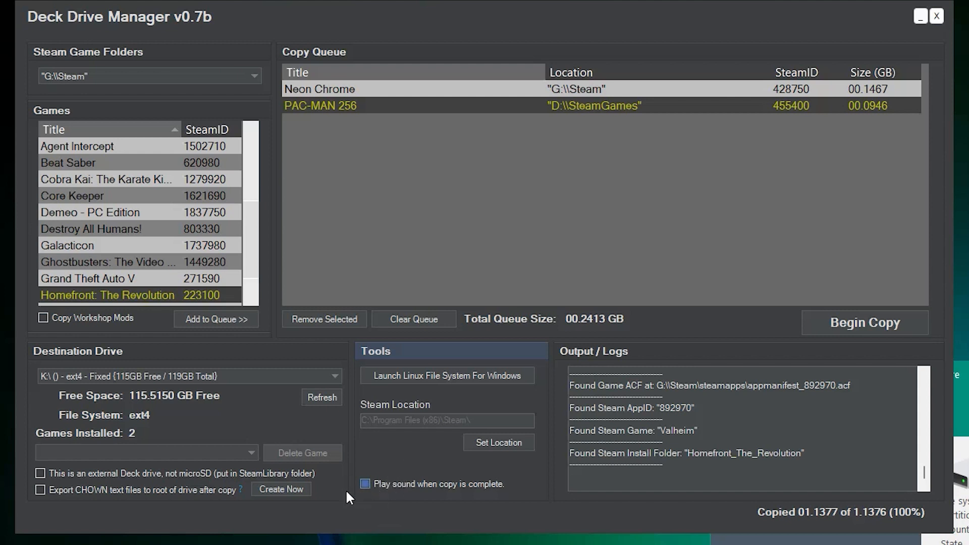
mouse_move(476, 460)
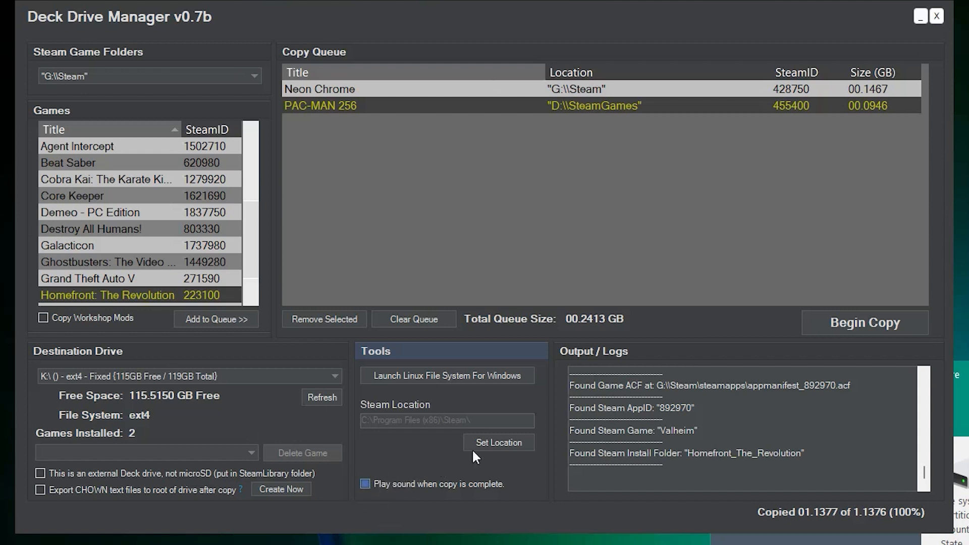
mouse_move(763, 520)
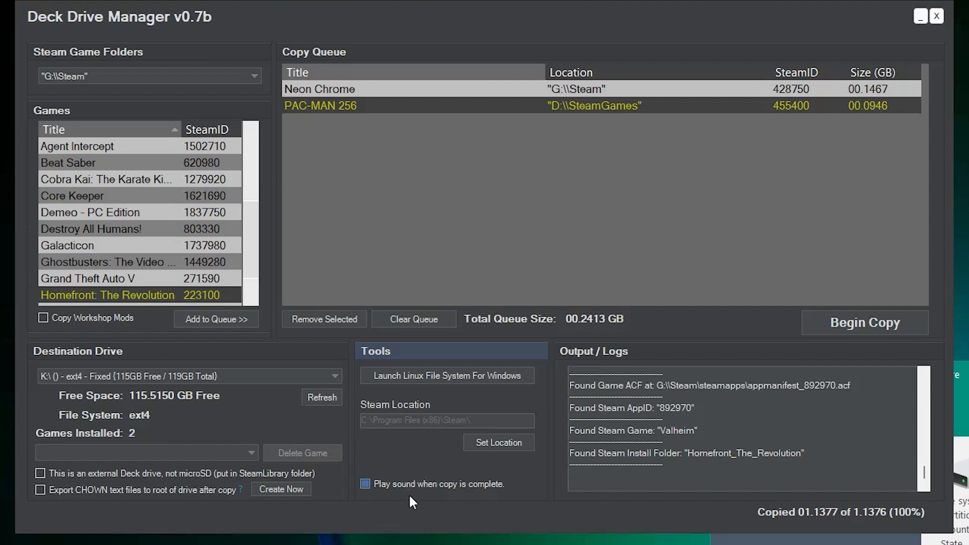
mouse_move(503, 496)
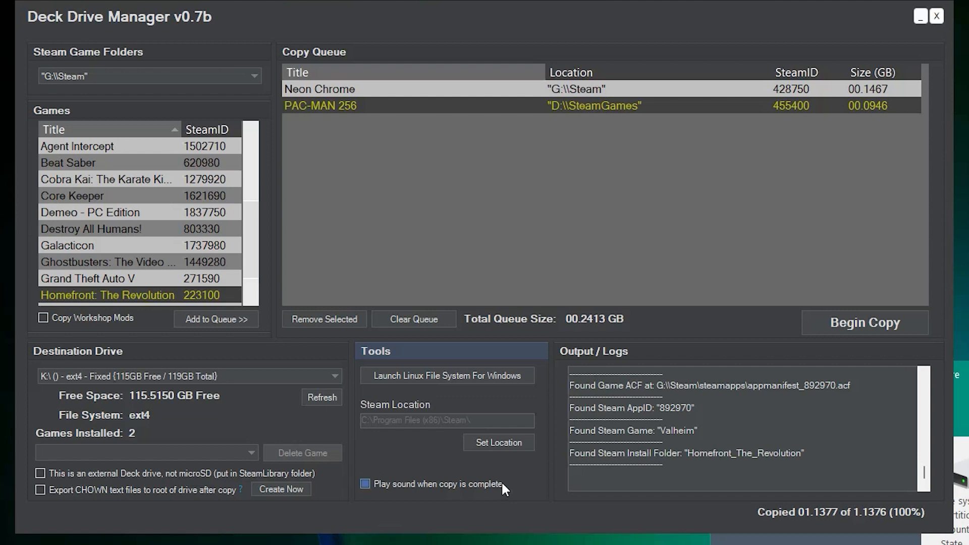
mouse_move(512, 483)
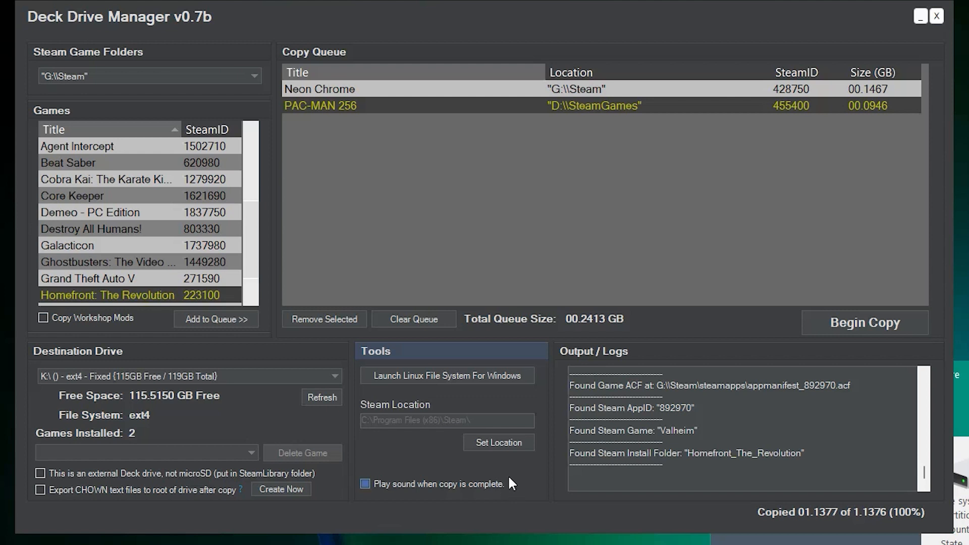
mouse_move(244, 234)
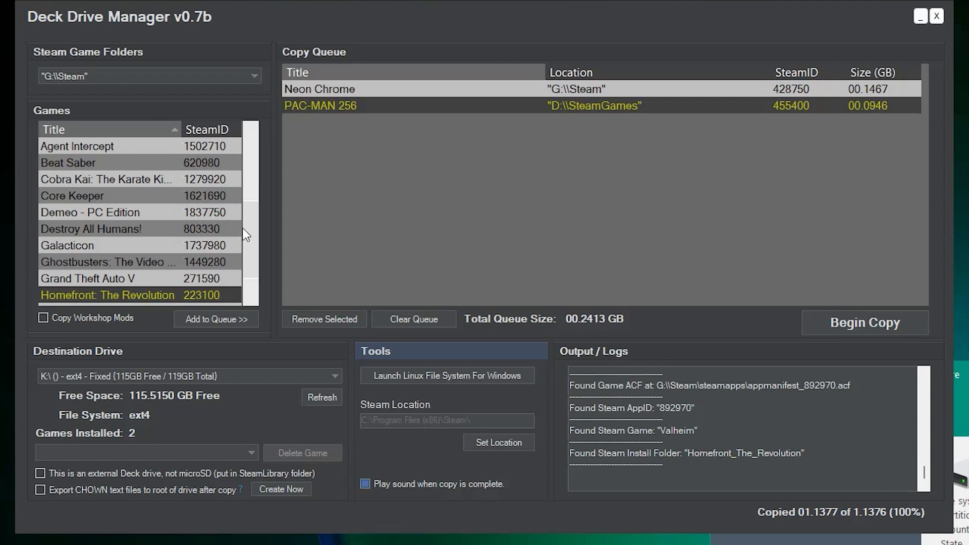
mouse_move(484, 467)
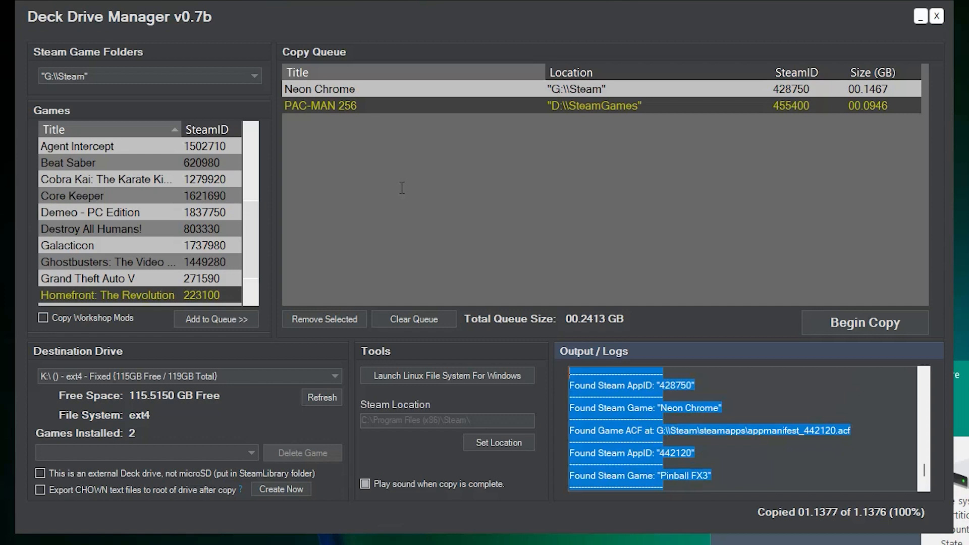
scroll("down", 3)
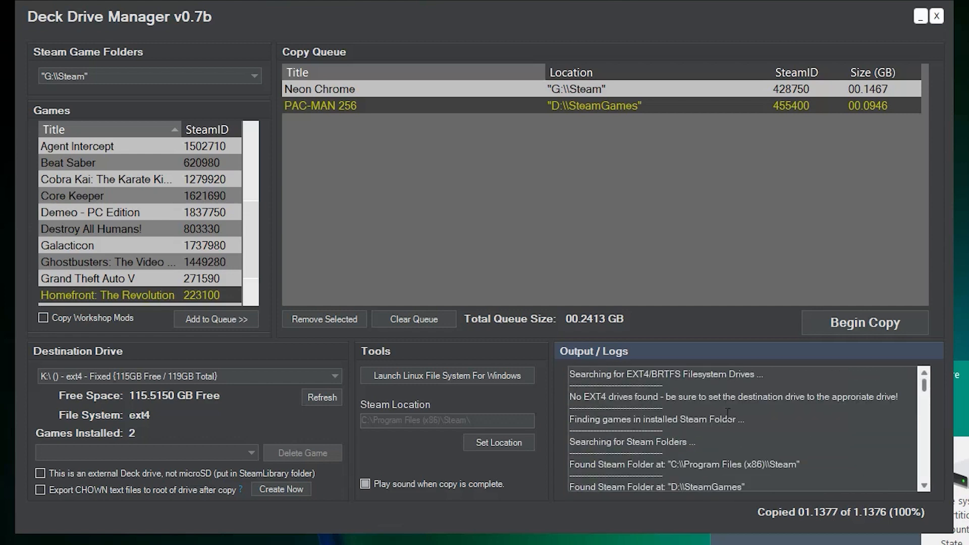
mouse_move(951, 448)
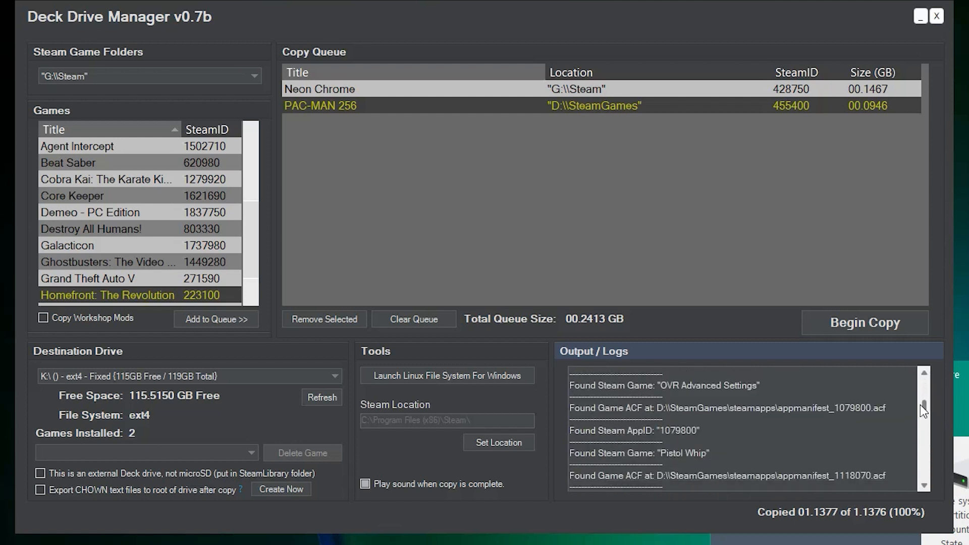
scroll("down", 3)
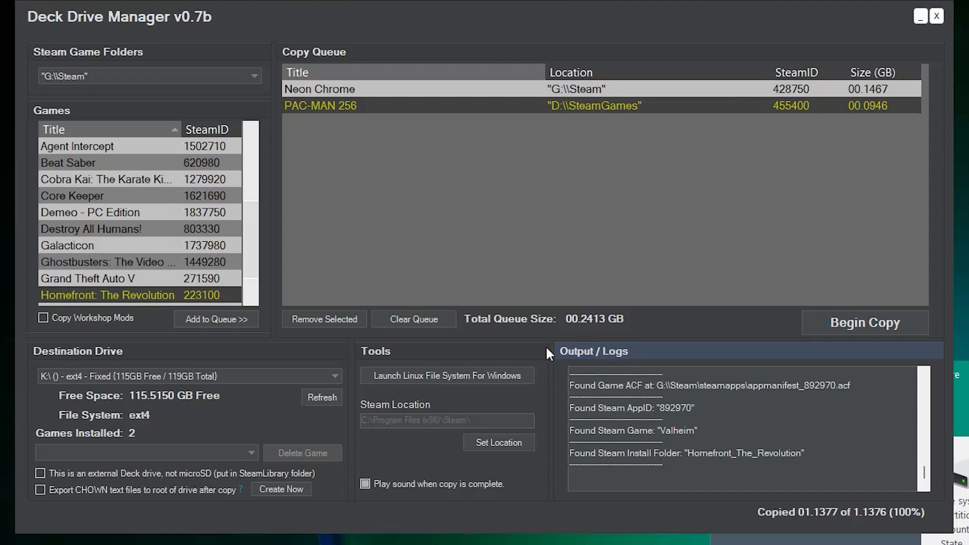
mouse_move(702, 405)
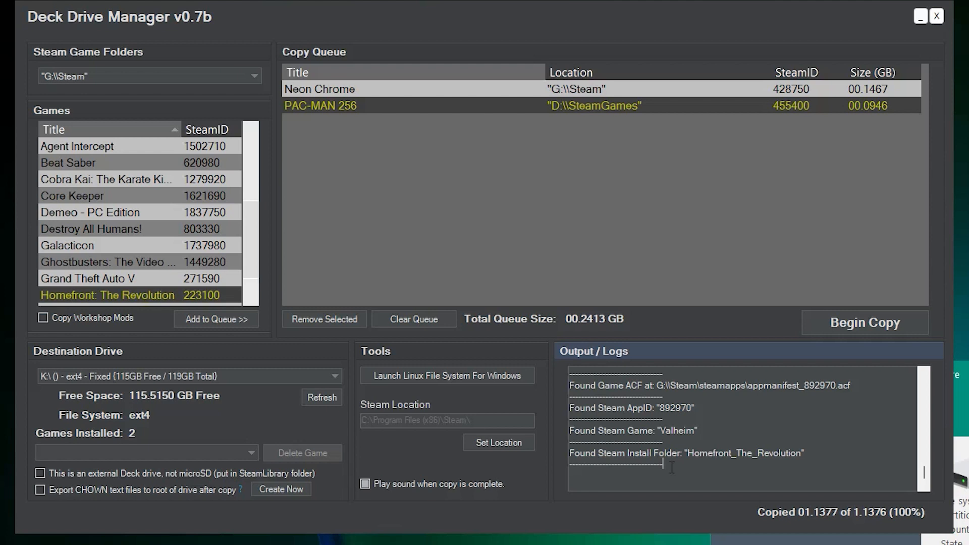
mouse_move(735, 515)
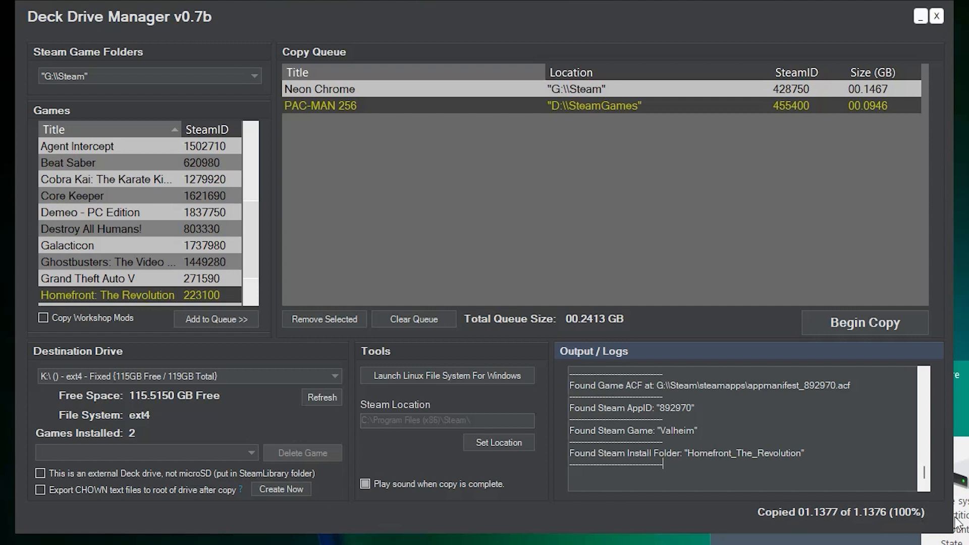
mouse_move(786, 415)
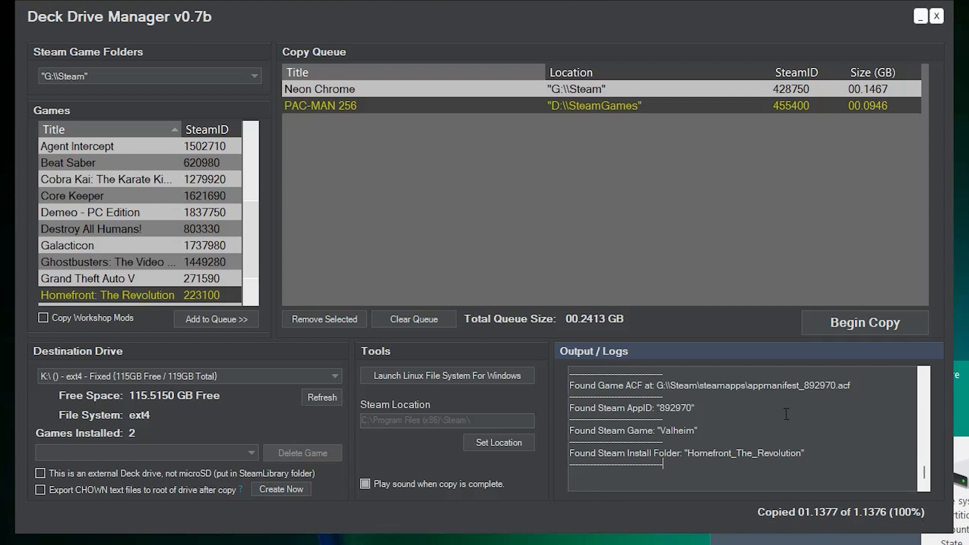
mouse_move(117, 402)
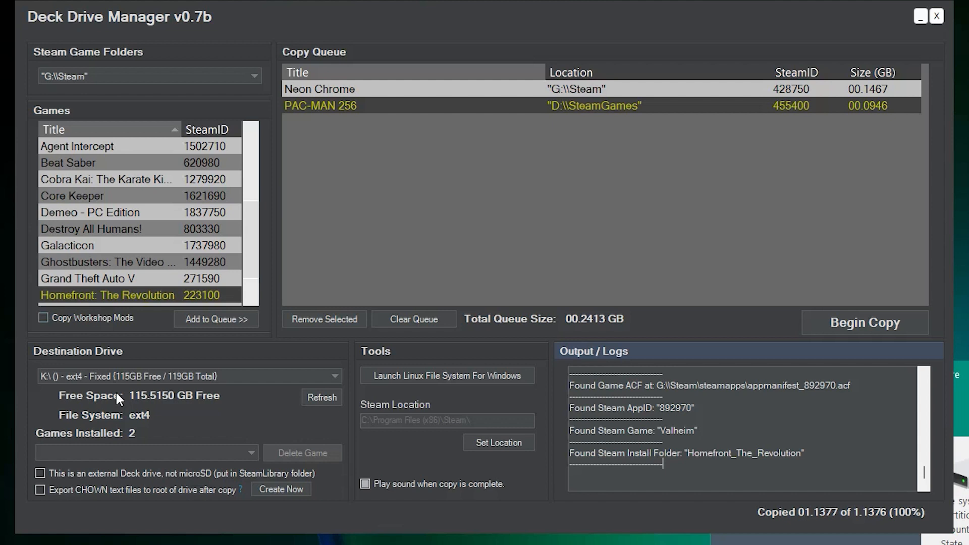
mouse_move(92, 317)
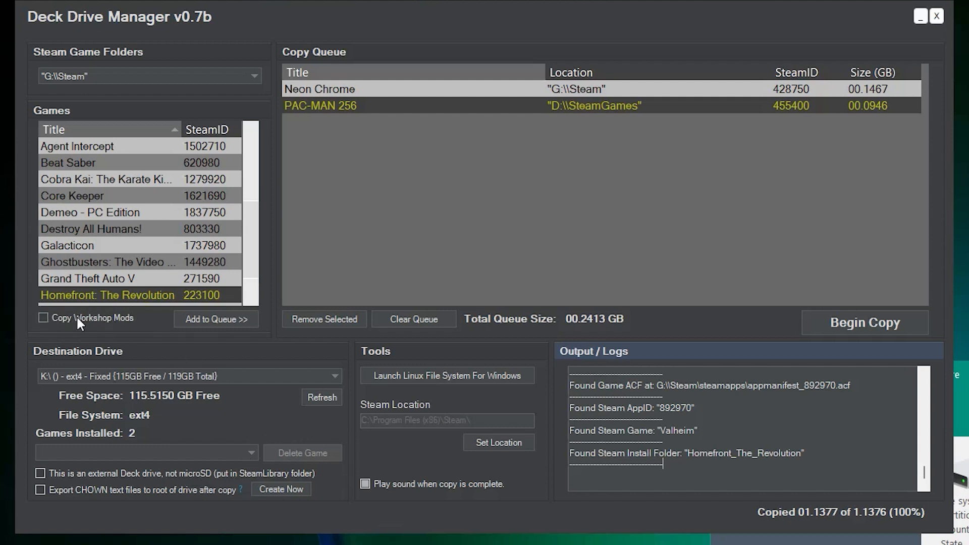
mouse_move(112, 282)
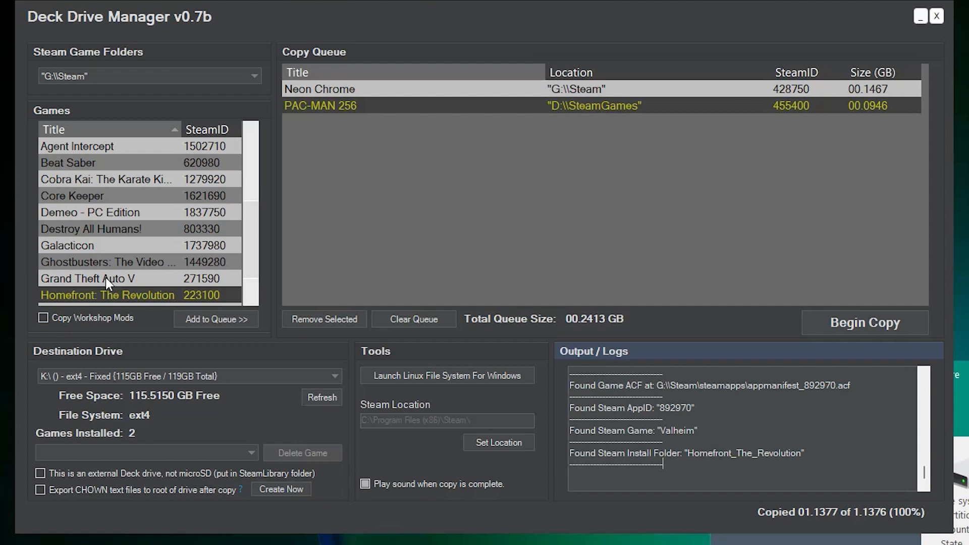
mouse_move(112, 276)
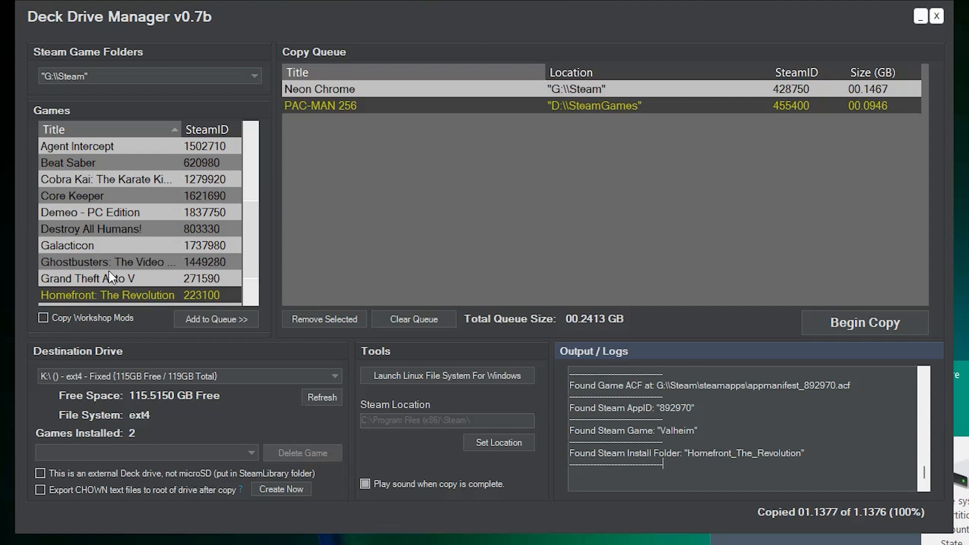
mouse_move(93, 303)
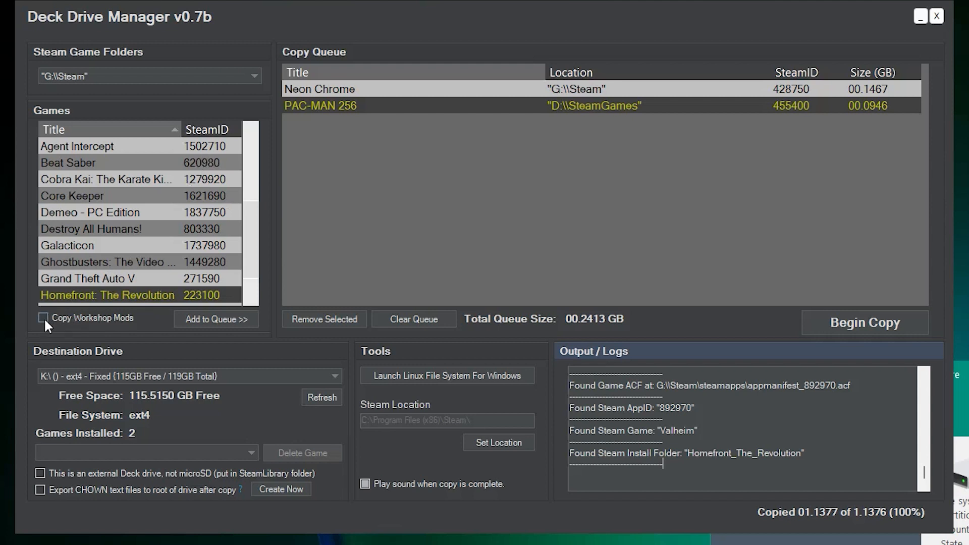
mouse_move(137, 329)
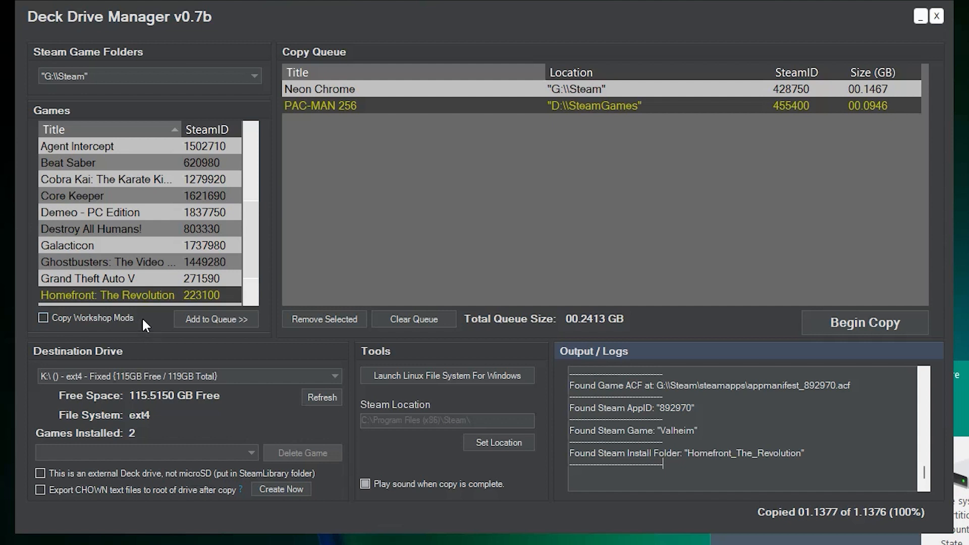
mouse_move(162, 312)
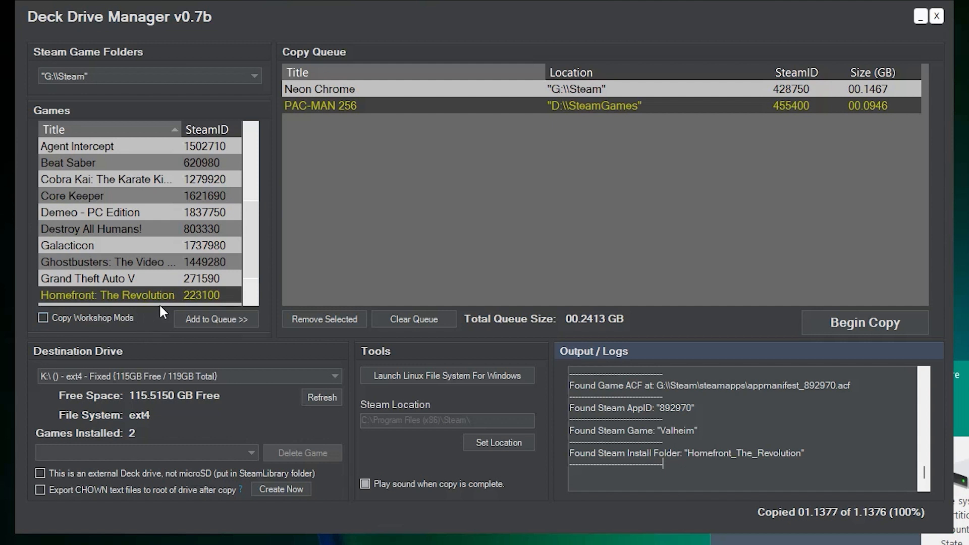
mouse_move(189, 308)
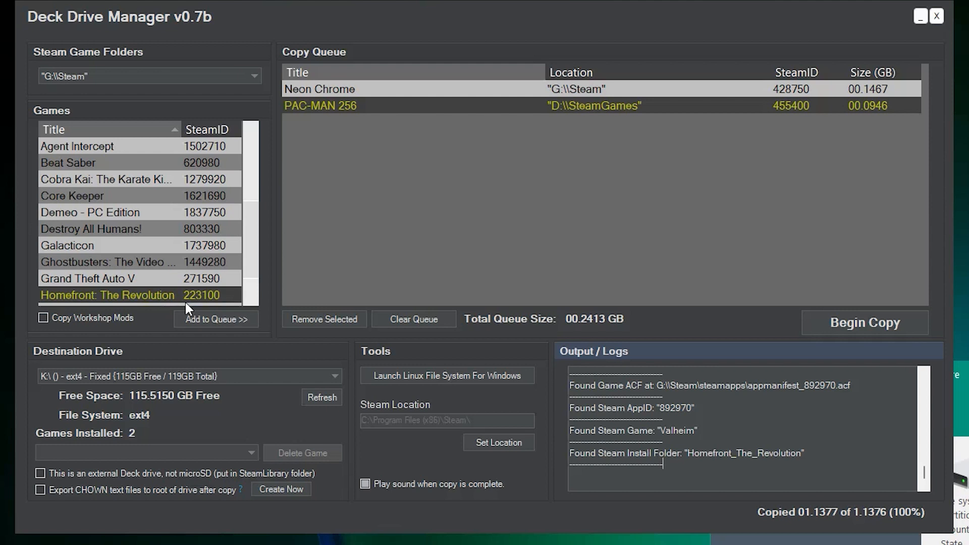
mouse_move(838, 325)
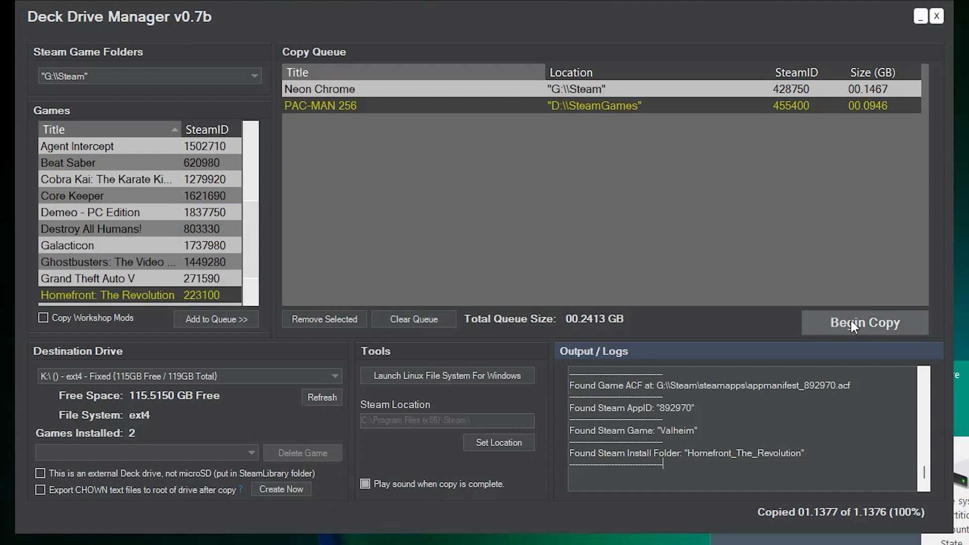
Copy Neon Chrome and PAC-MAN 256 to K: until the queue empties and 4 games are installed
left_click(865, 323)
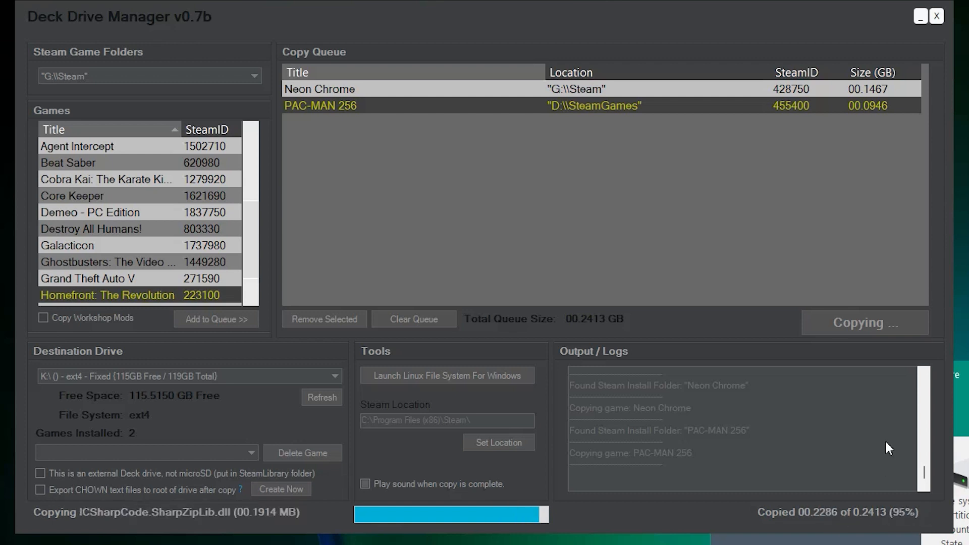
mouse_move(596, 327)
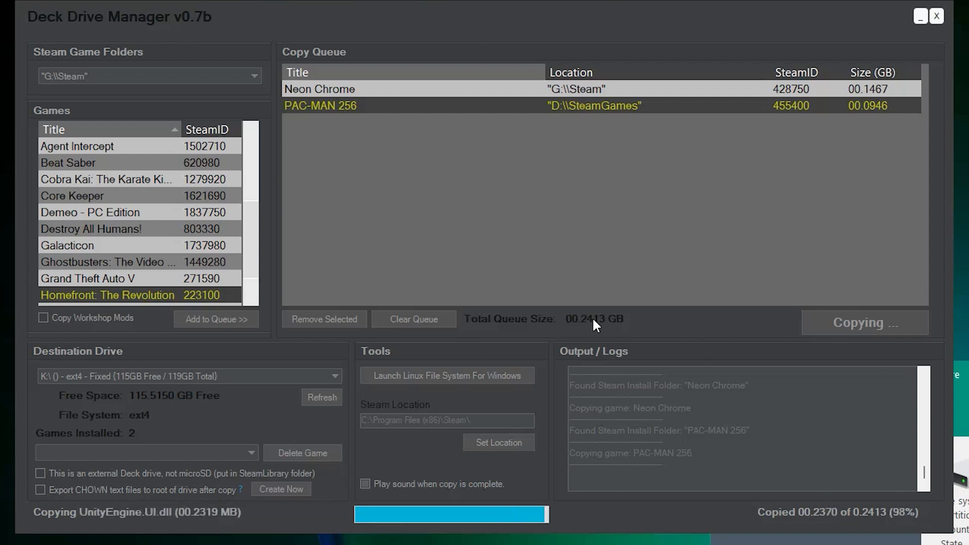
mouse_move(540, 369)
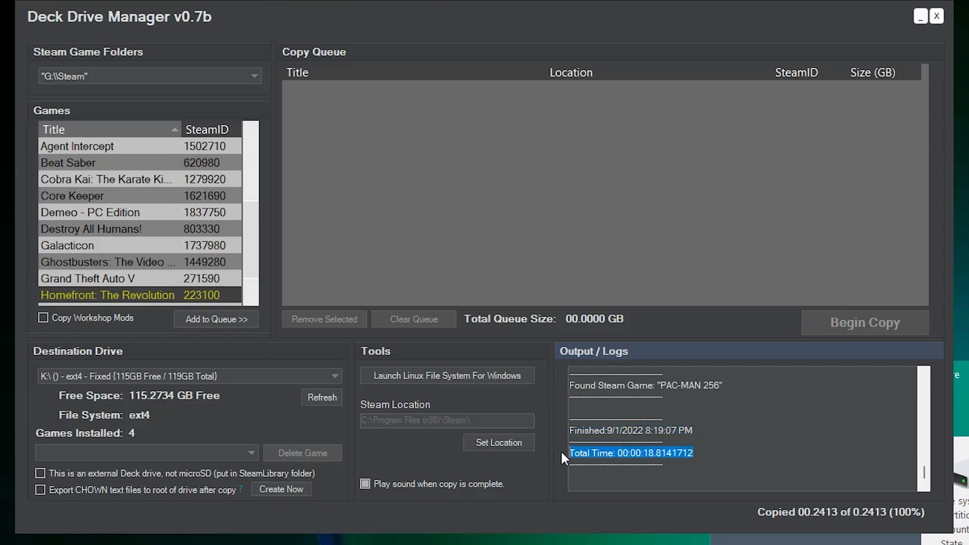
left_click(712, 456)
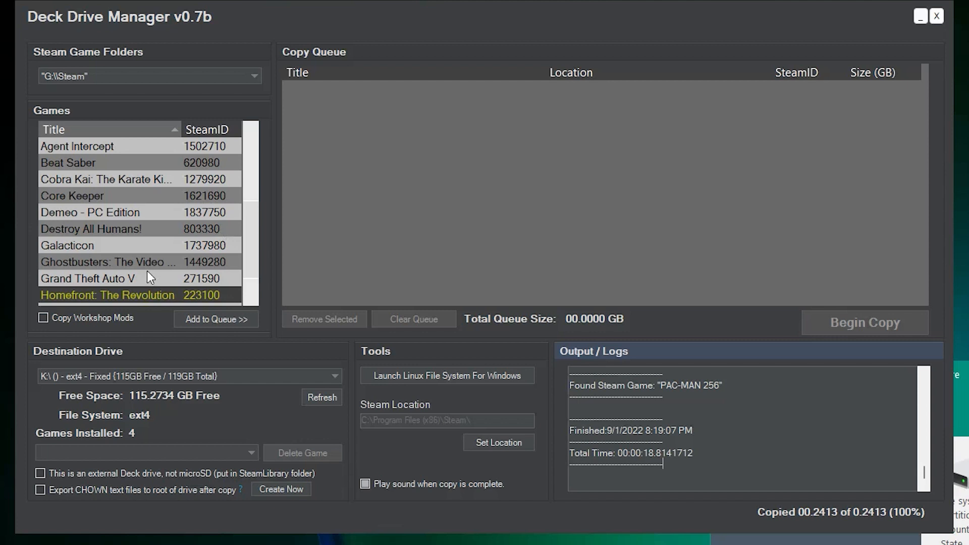
Queue Grand Theft Auto V (106.65 GB), then clear the copy queue again
left_click(215, 319)
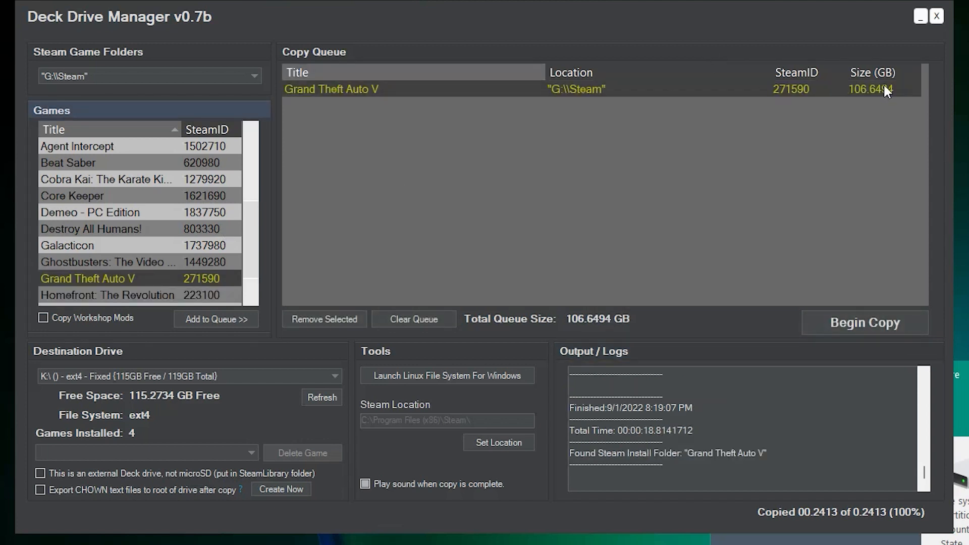
mouse_move(411, 307)
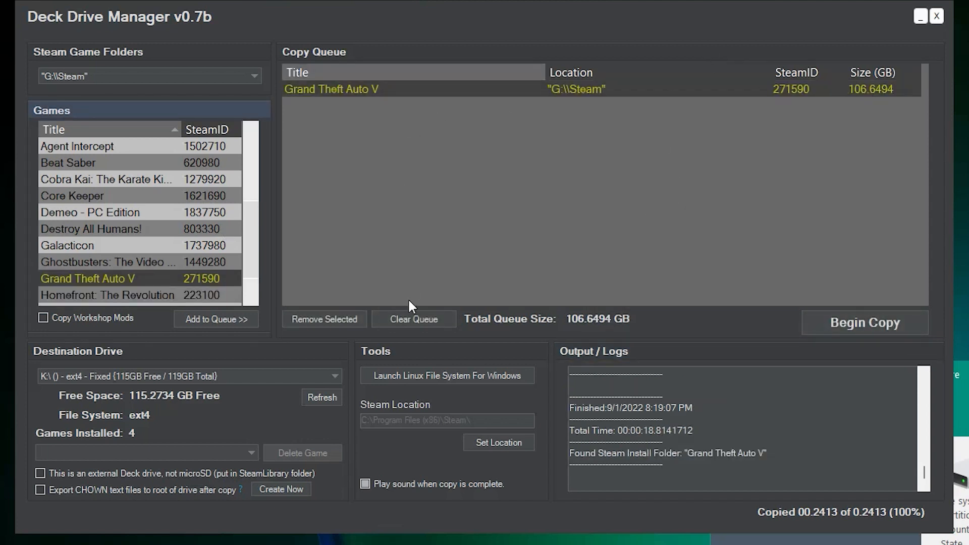
left_click(414, 319)
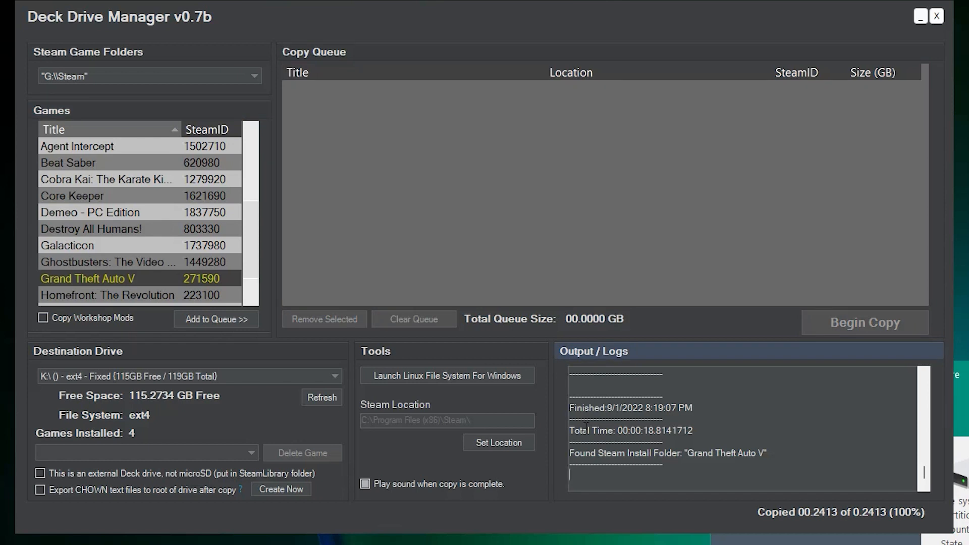
mouse_move(528, 168)
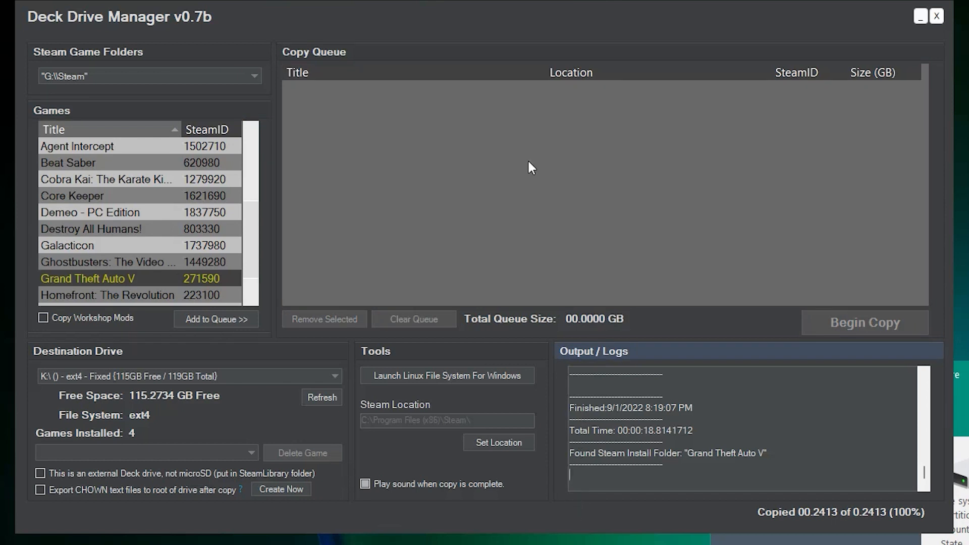
mouse_move(420, 190)
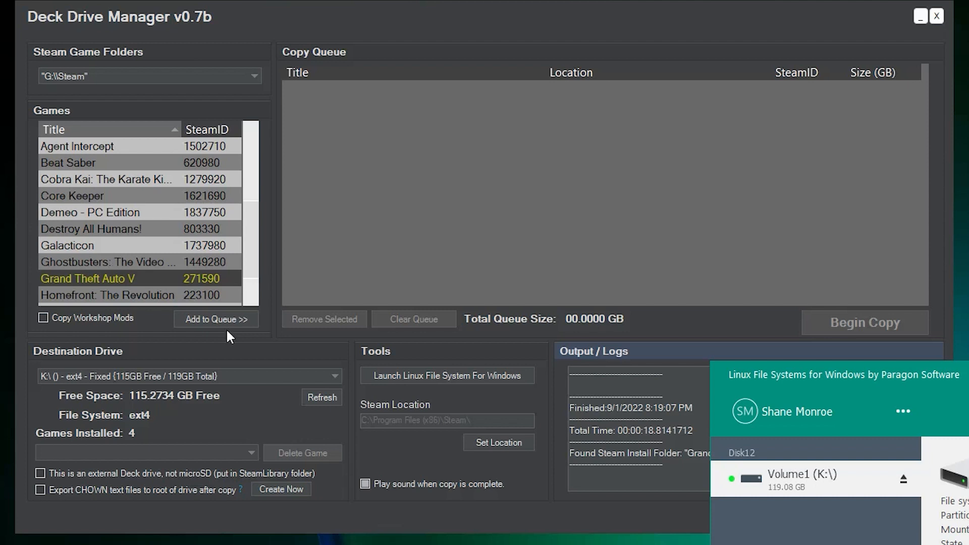
mouse_move(240, 422)
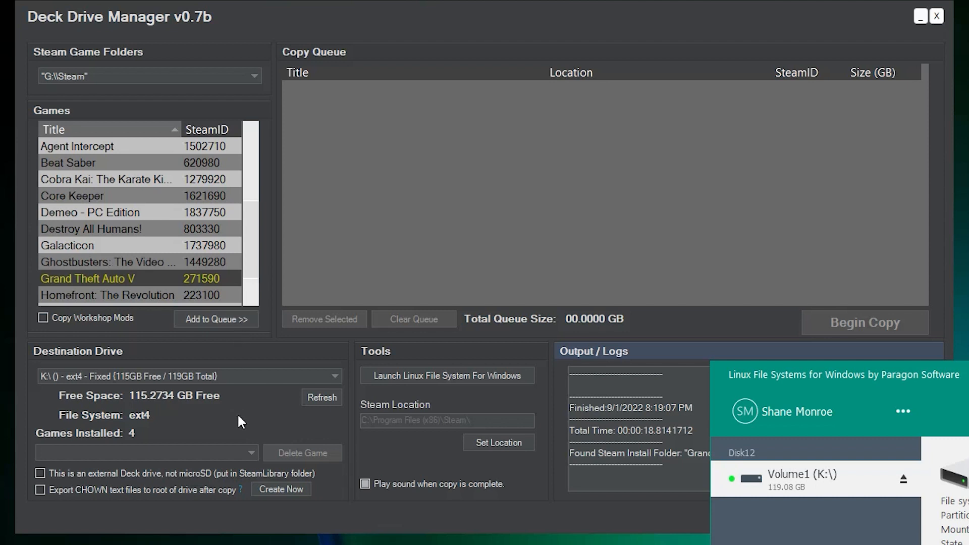
mouse_move(233, 371)
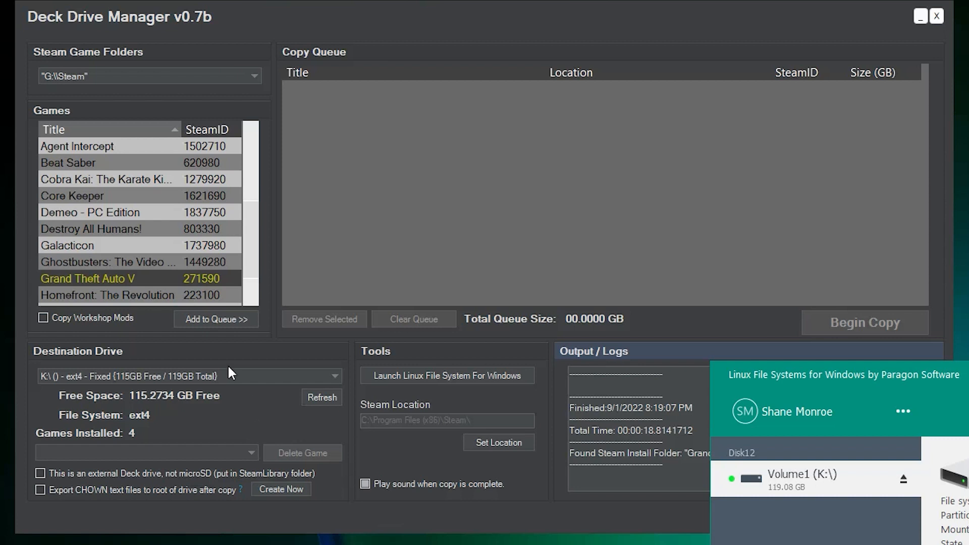
mouse_move(192, 512)
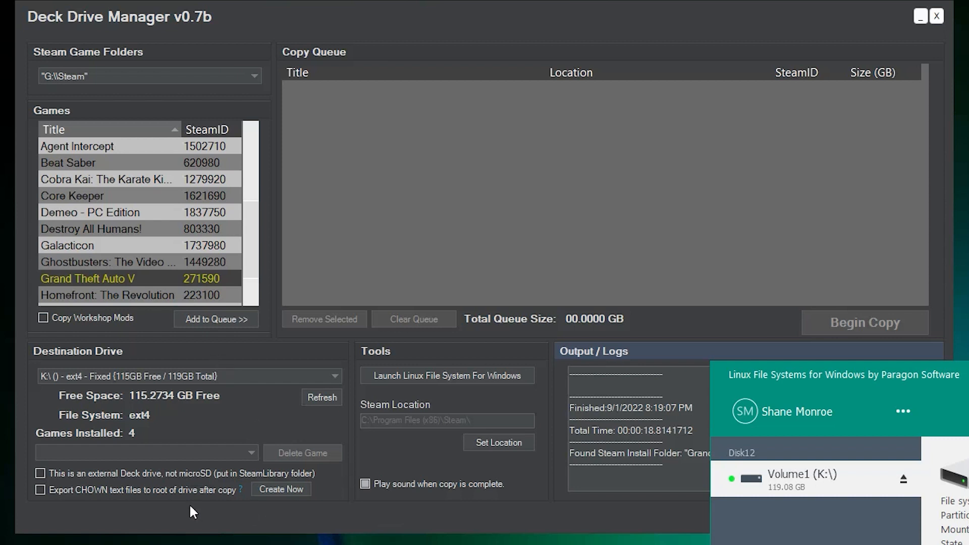
mouse_move(243, 421)
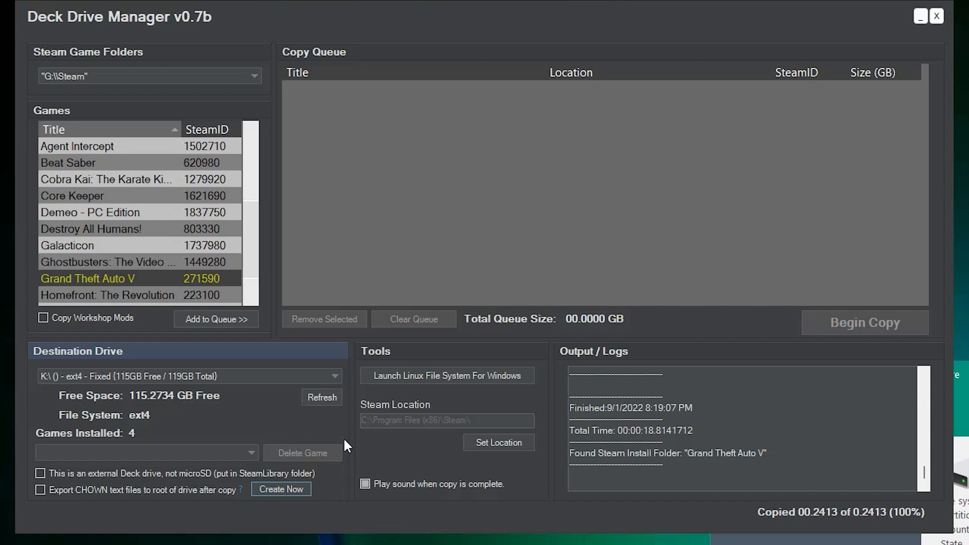
mouse_move(297, 434)
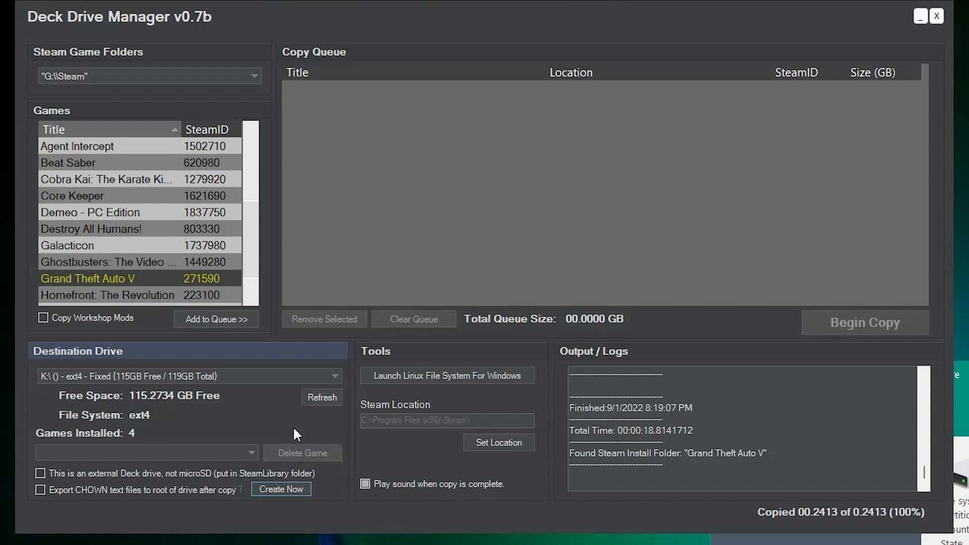
mouse_move(287, 422)
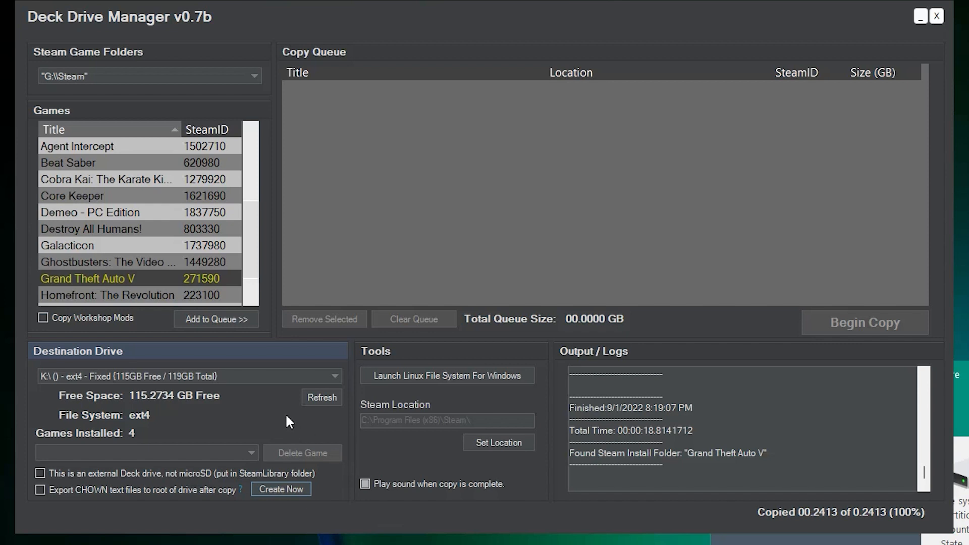
mouse_move(269, 511)
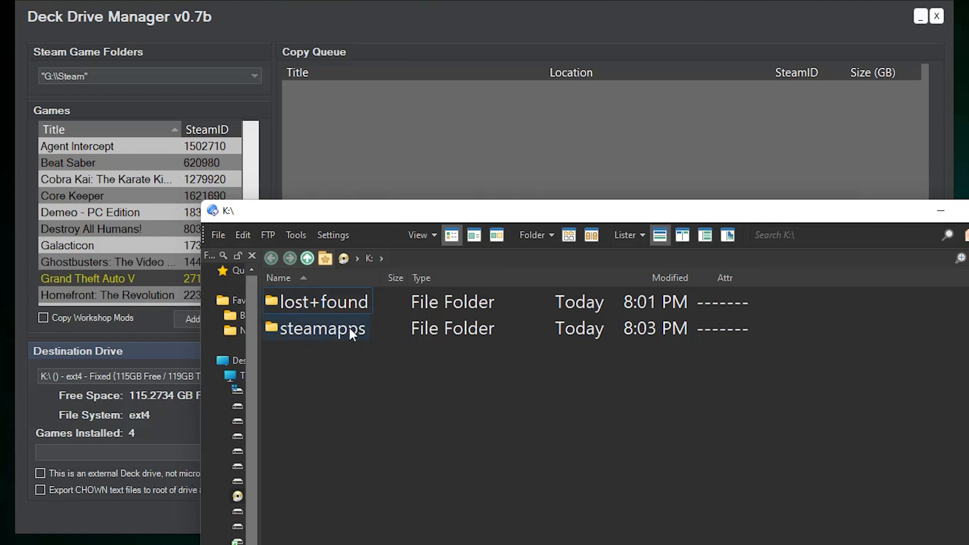
Open K:\steamapps and its common folder to check manifests and the four game folders
double_click(321, 328)
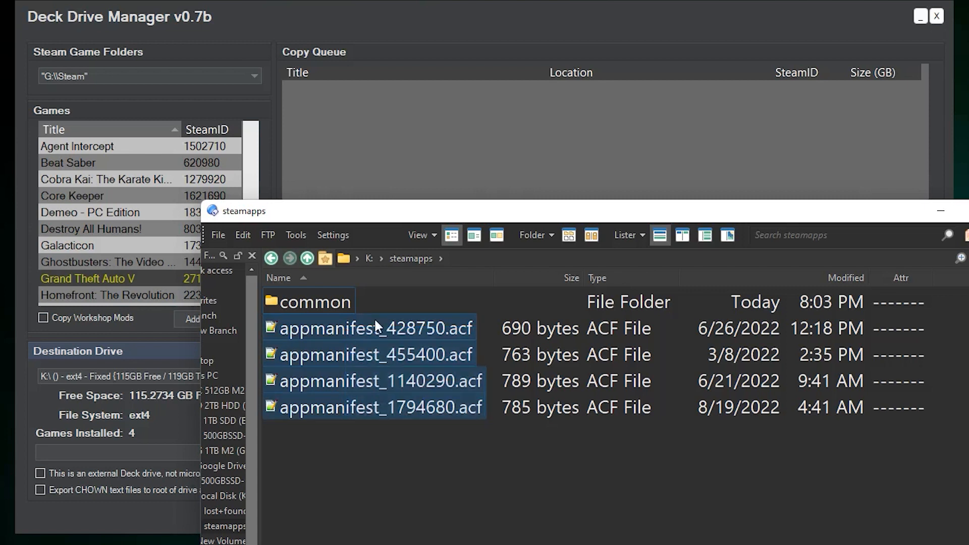
mouse_move(448, 311)
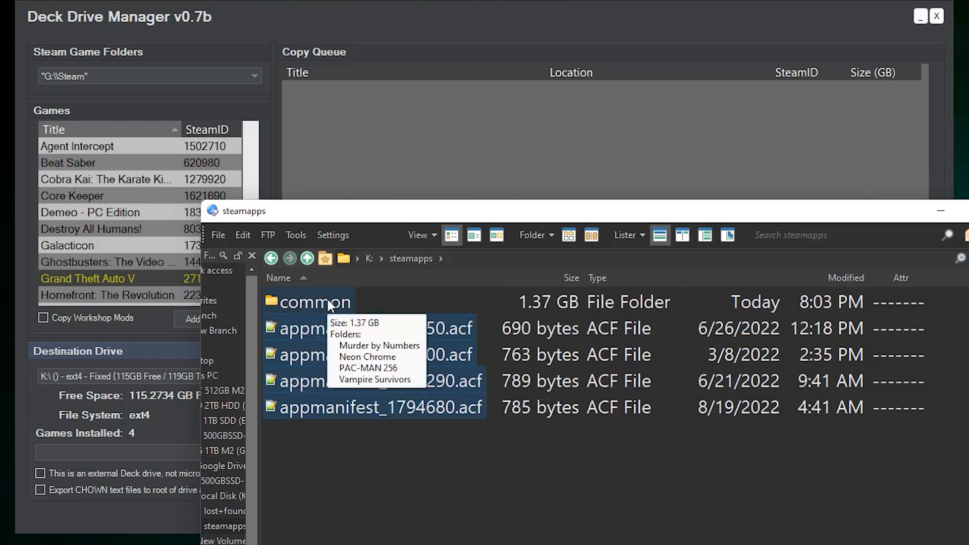
double_click(314, 302)
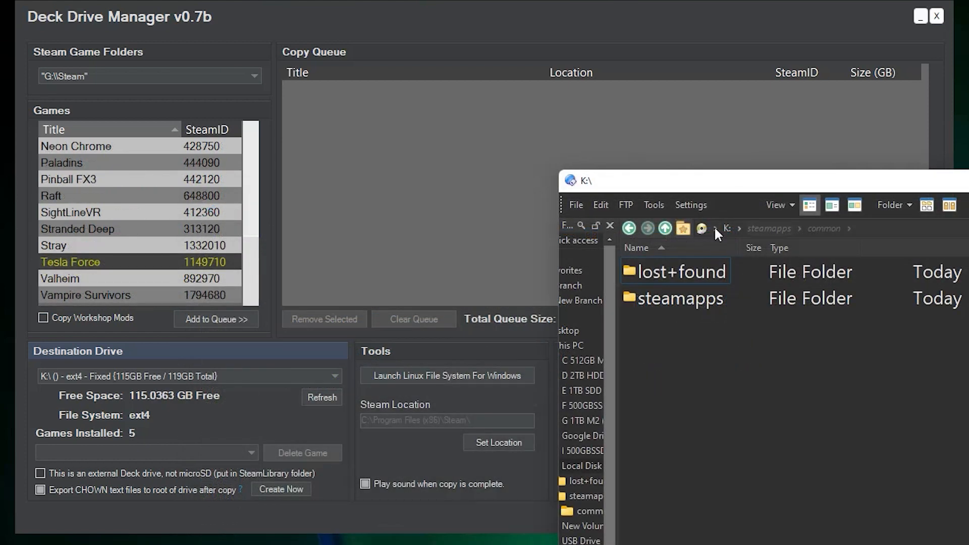
mouse_move(718, 190)
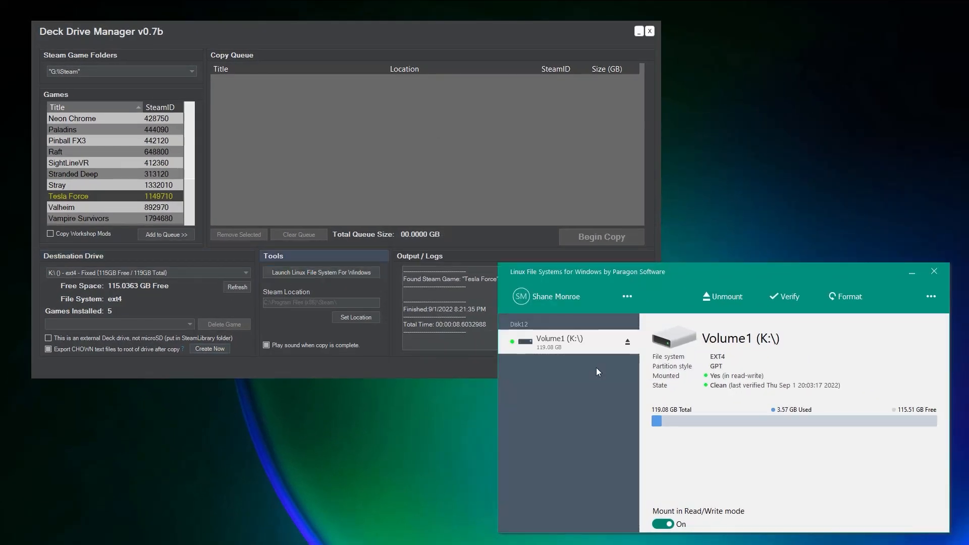
mouse_move(736, 301)
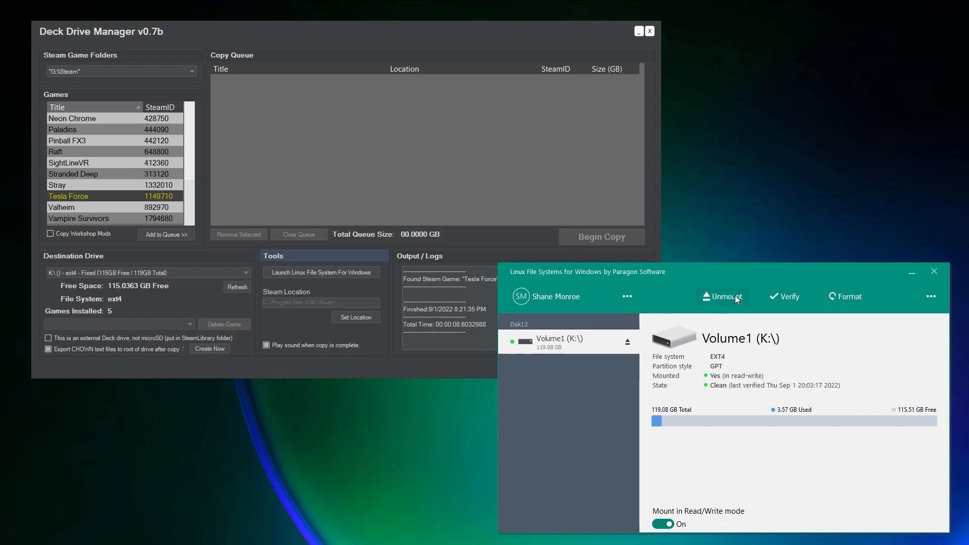
mouse_move(708, 305)
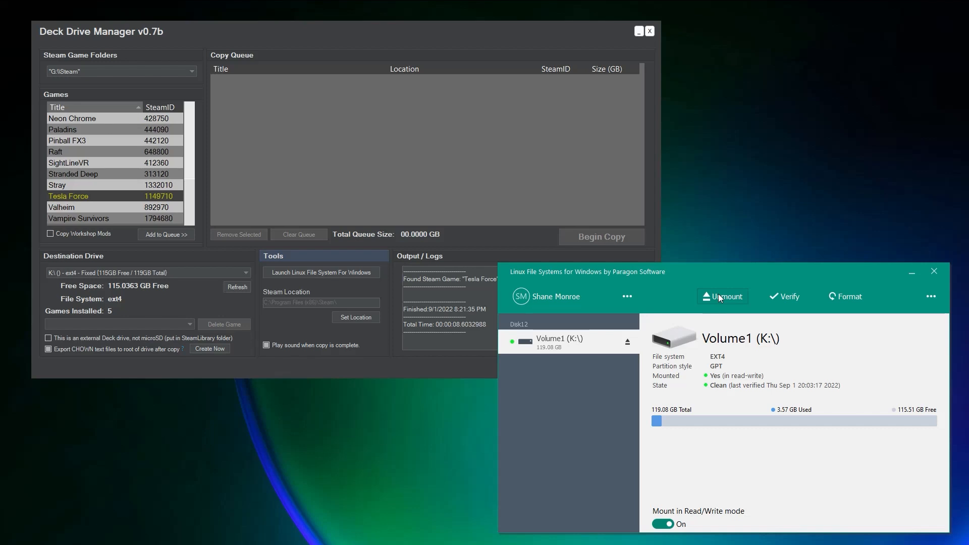
mouse_move(727, 302)
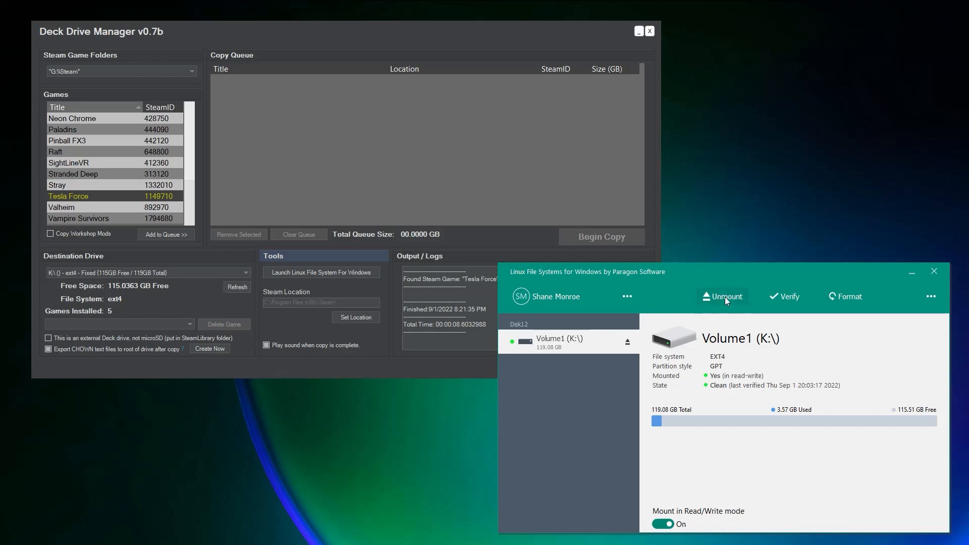
Unmount Volume1 (K:), leaving it without a drive letter and 3.57 GB used
left_click(723, 297)
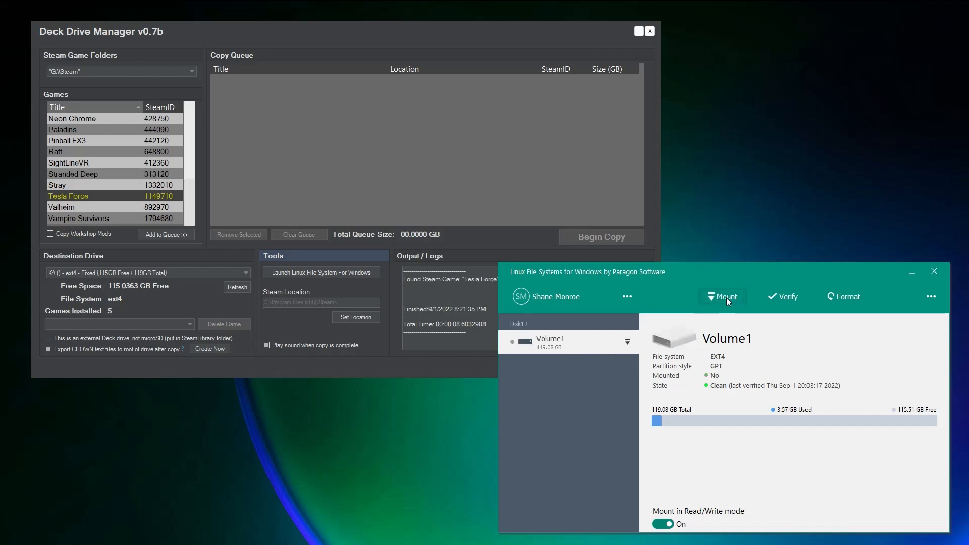
mouse_move(693, 319)
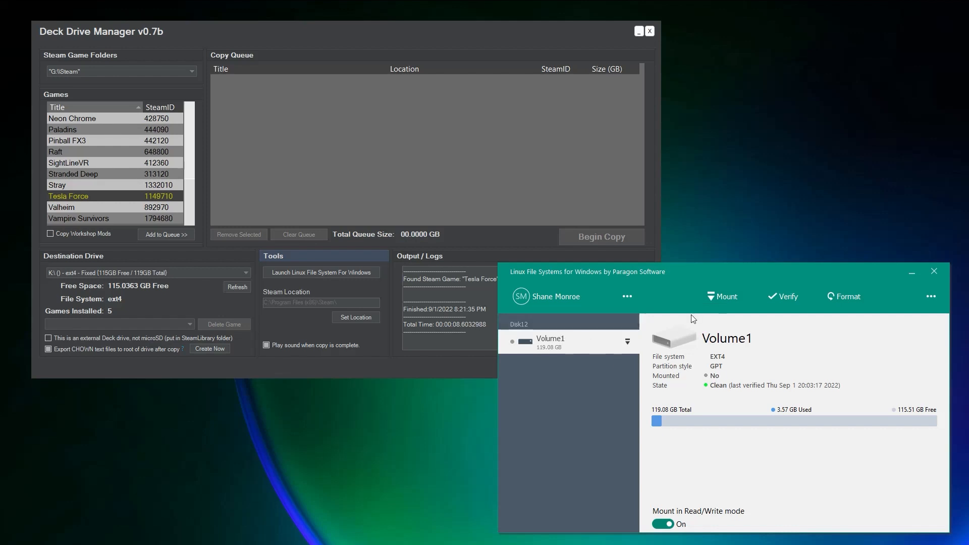
mouse_move(734, 318)
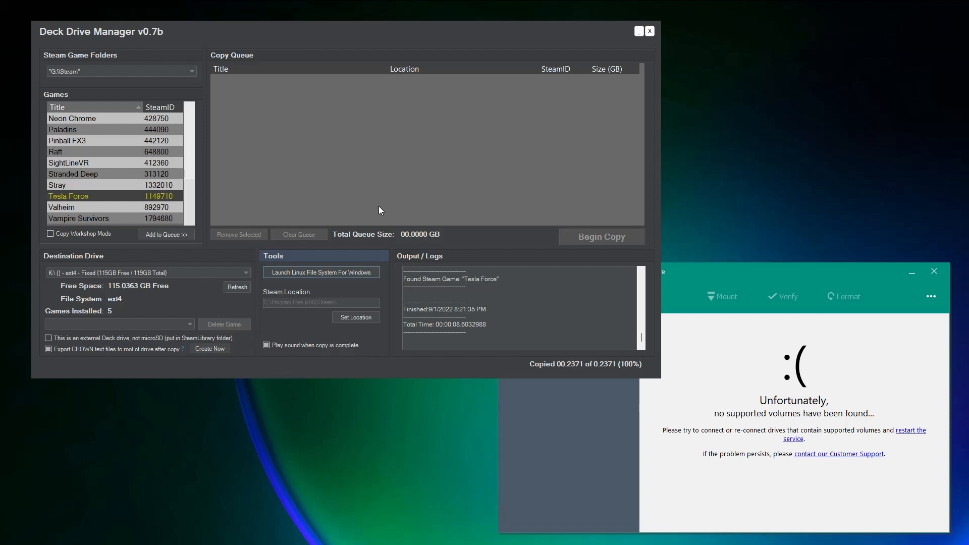
mouse_move(394, 371)
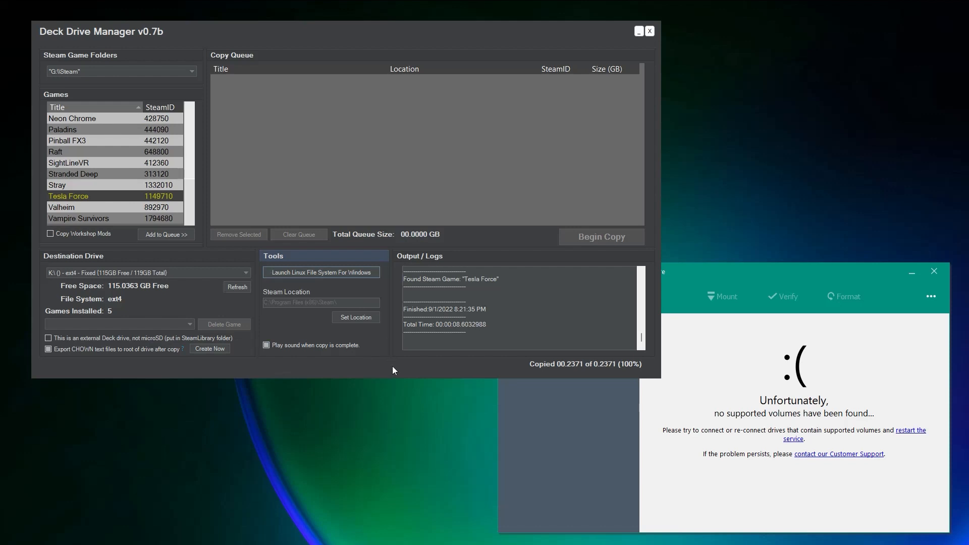
mouse_move(49, 162)
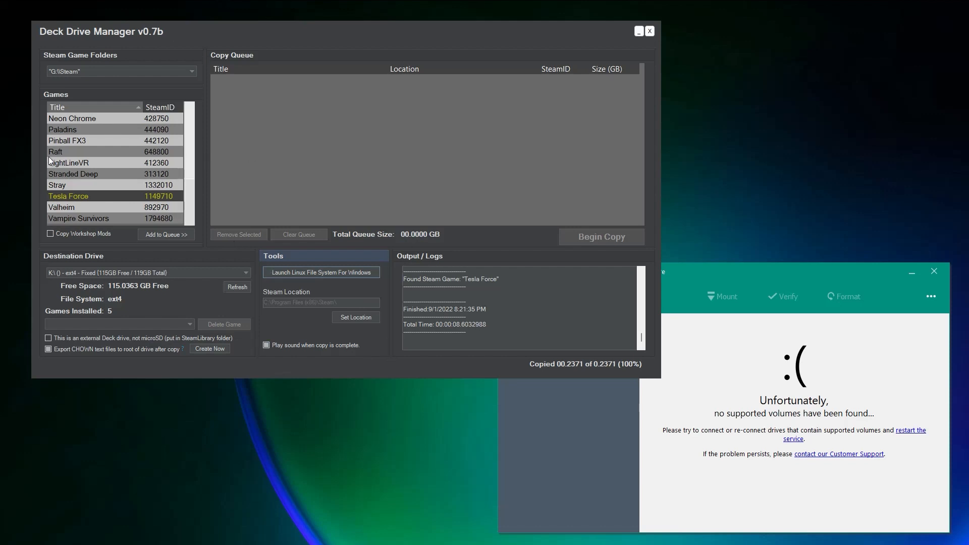
mouse_move(402, 232)
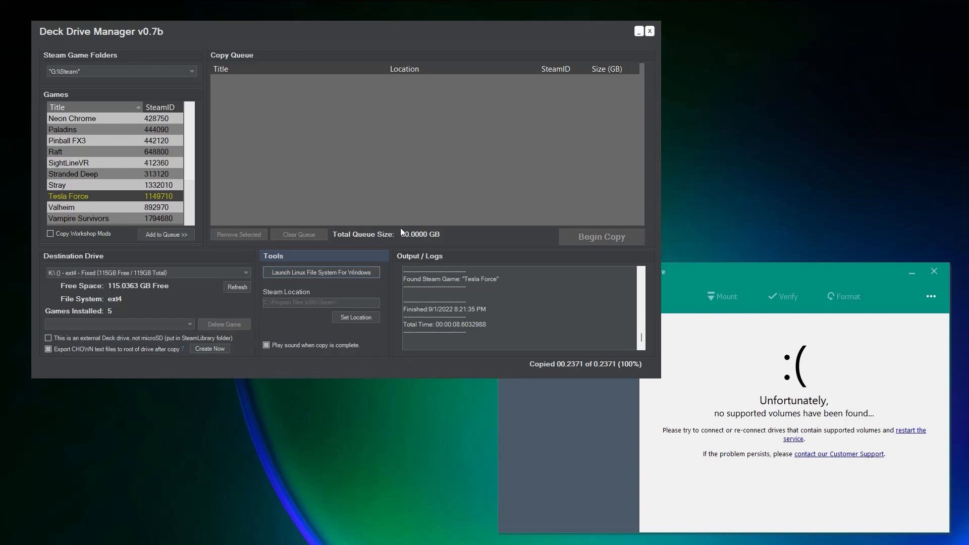
mouse_move(324, 31)
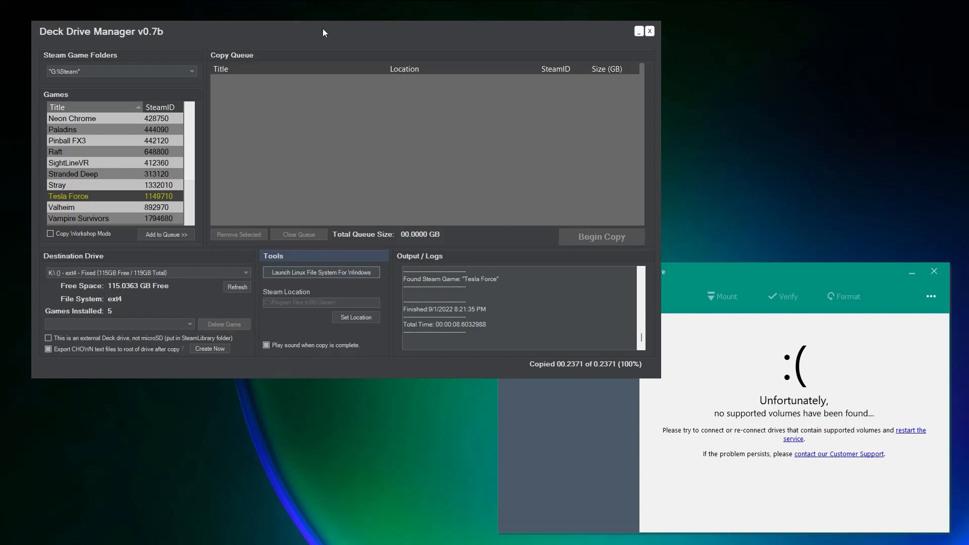
mouse_move(319, 32)
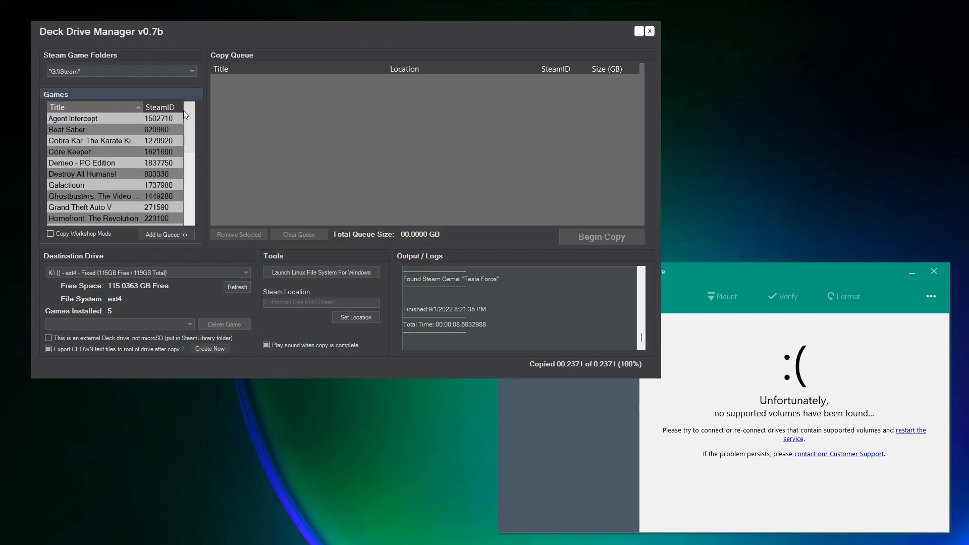
mouse_move(538, 274)
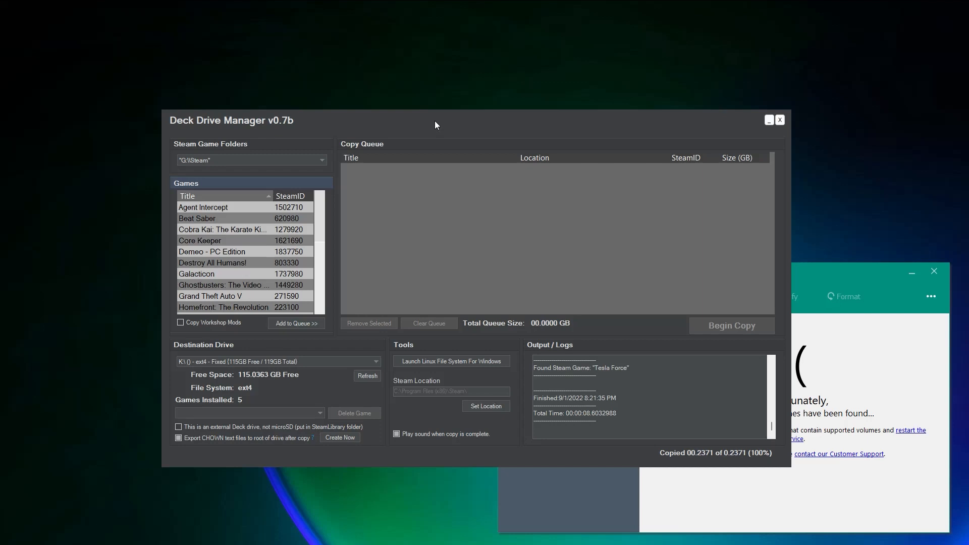
mouse_move(383, 125)
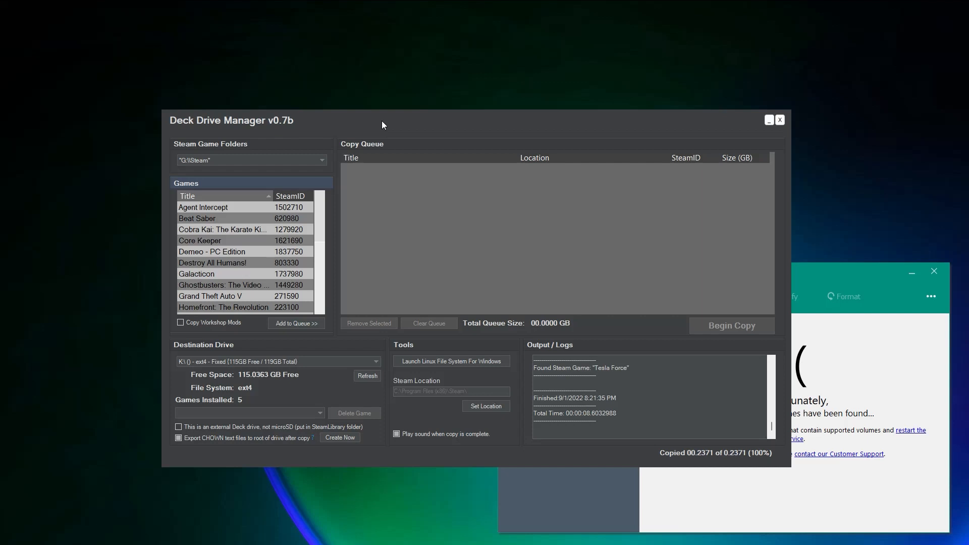
mouse_move(367, 127)
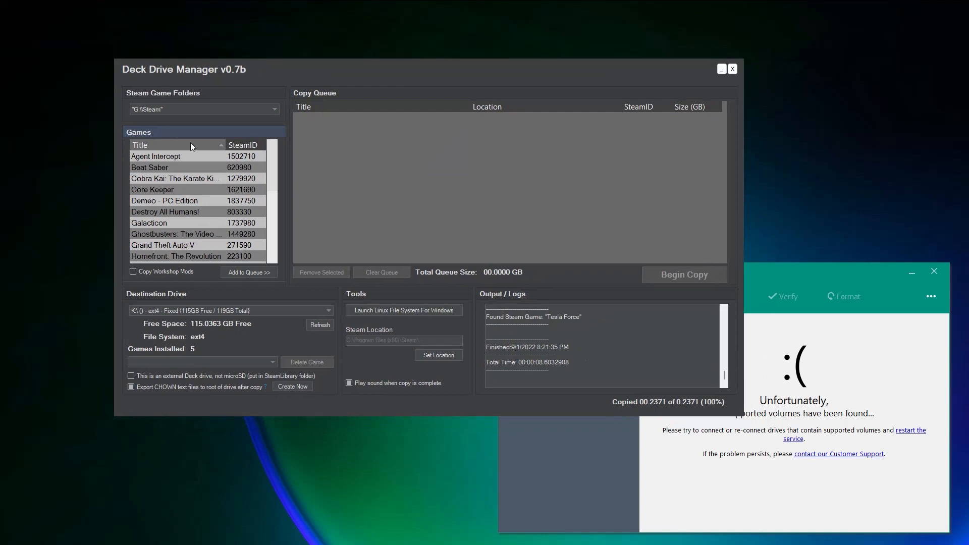
mouse_move(213, 226)
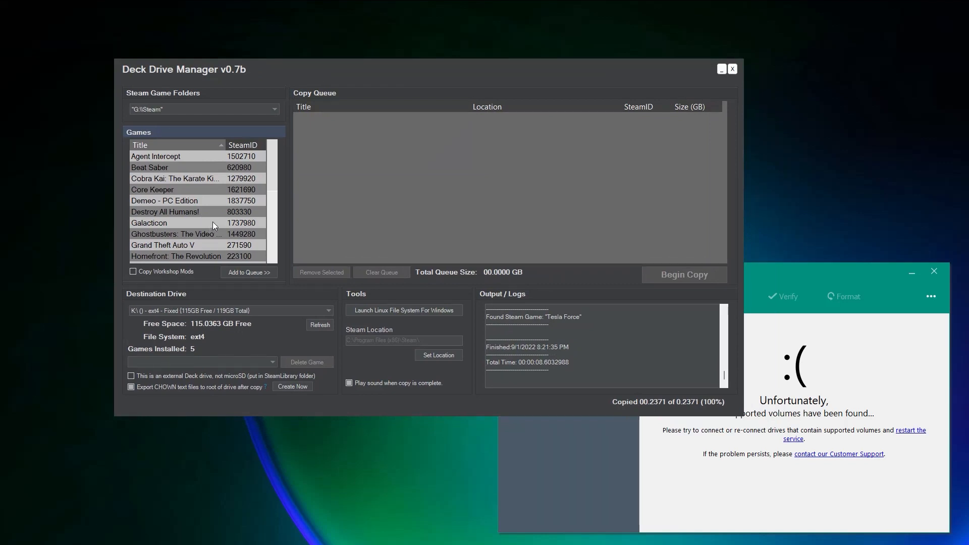